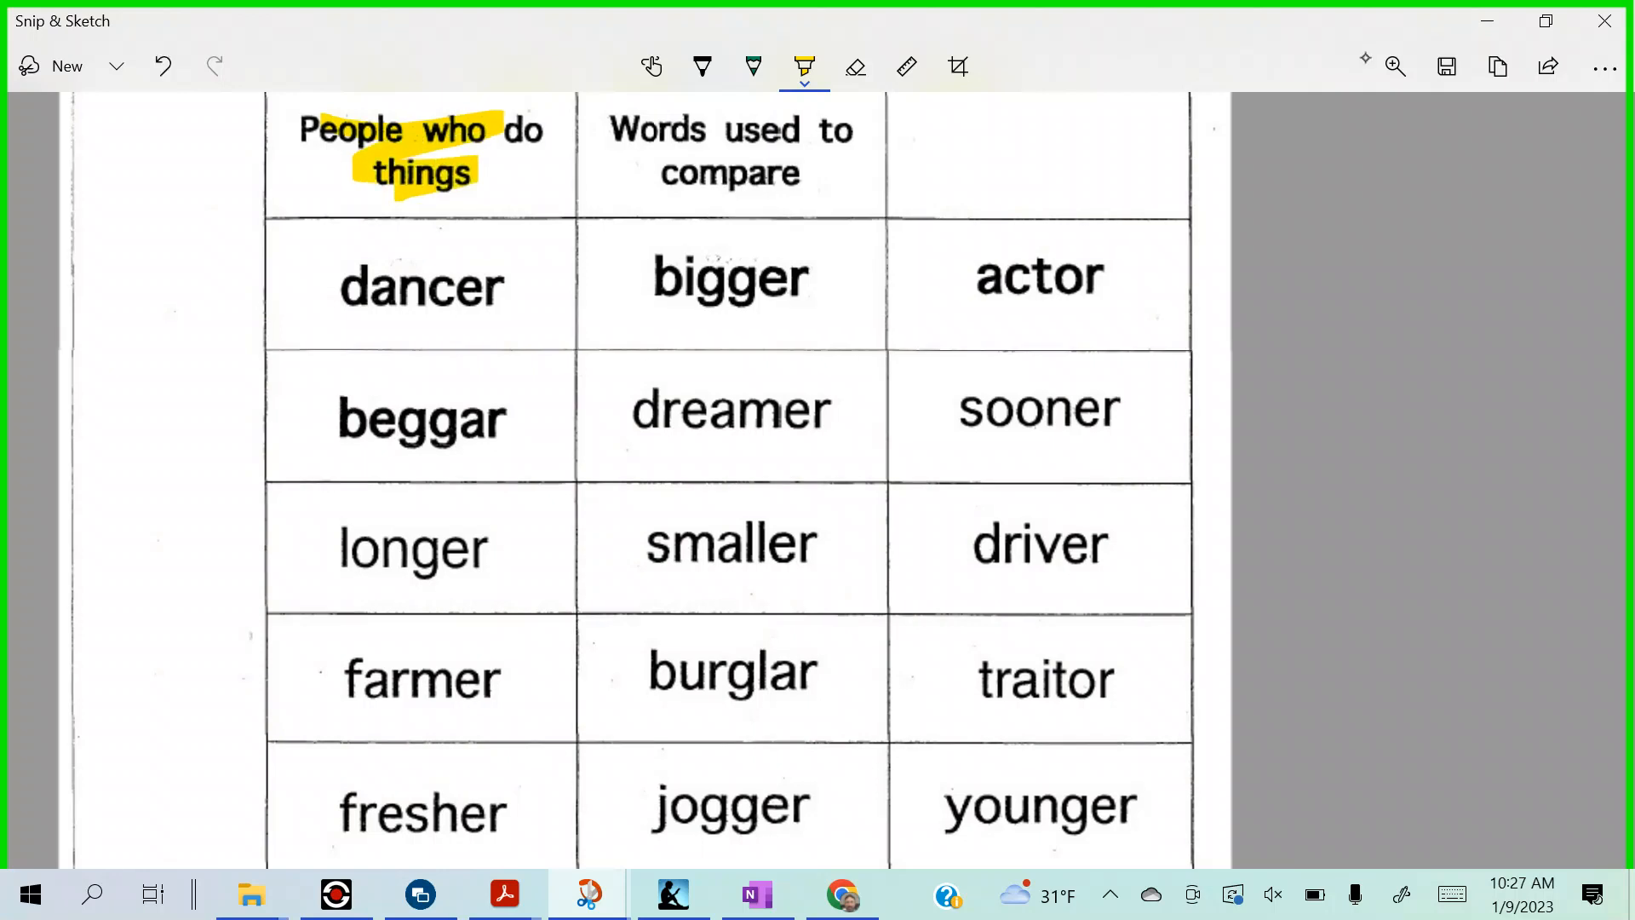
- Highlight dancer in yellow, then the heading Words used to compare in blue
left_click_drag(341, 290, 501, 281)
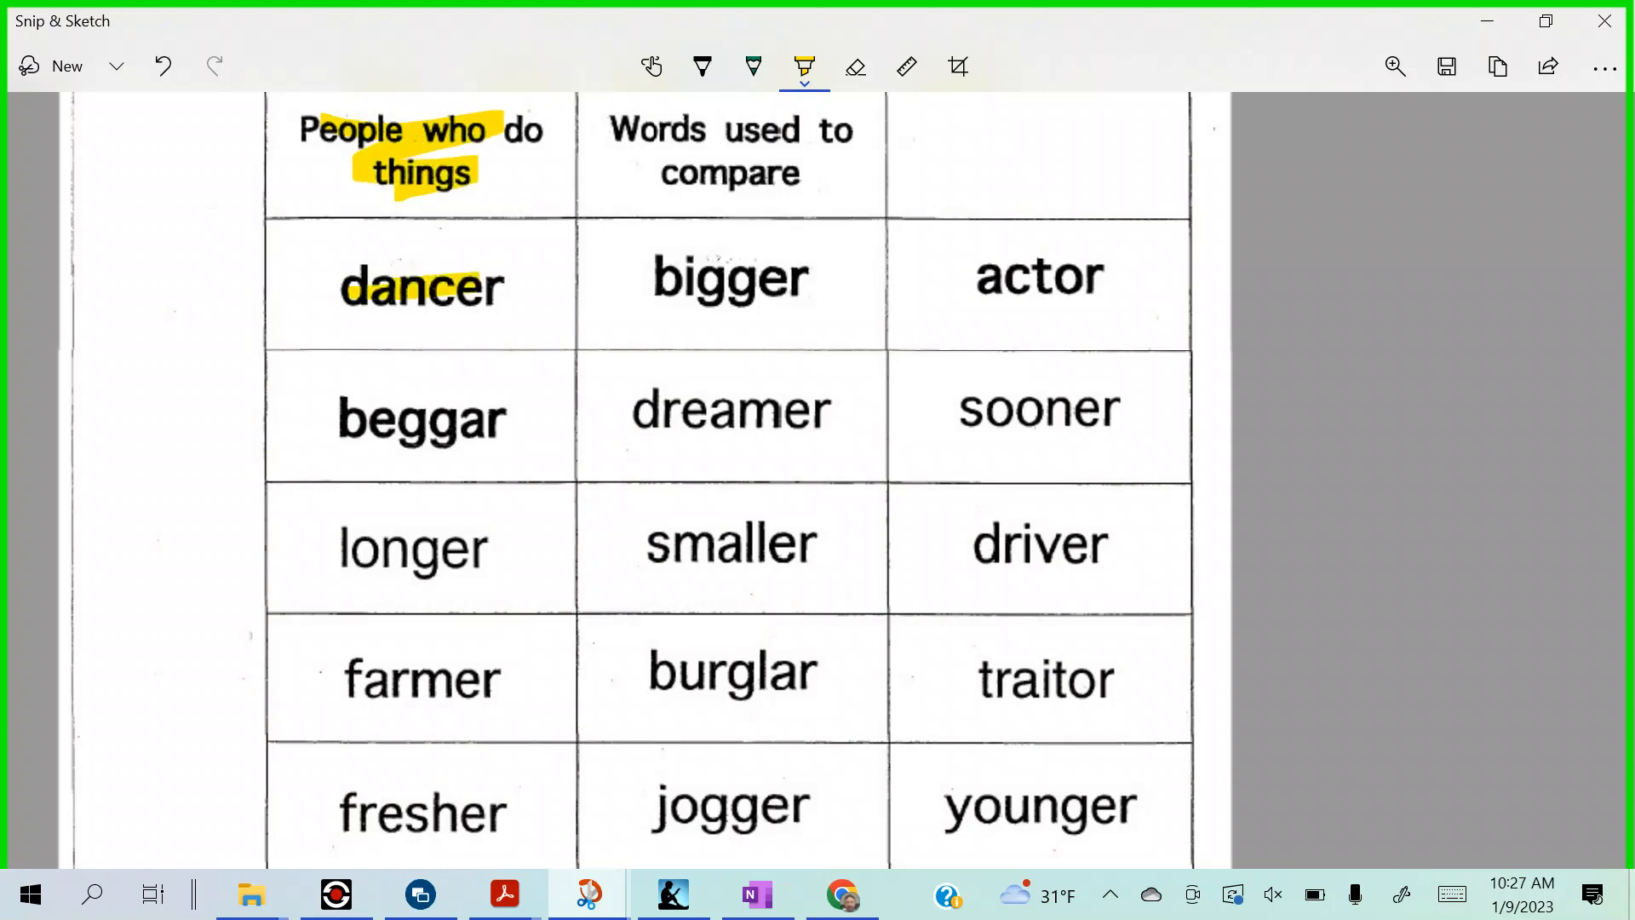
left_click(803, 67)
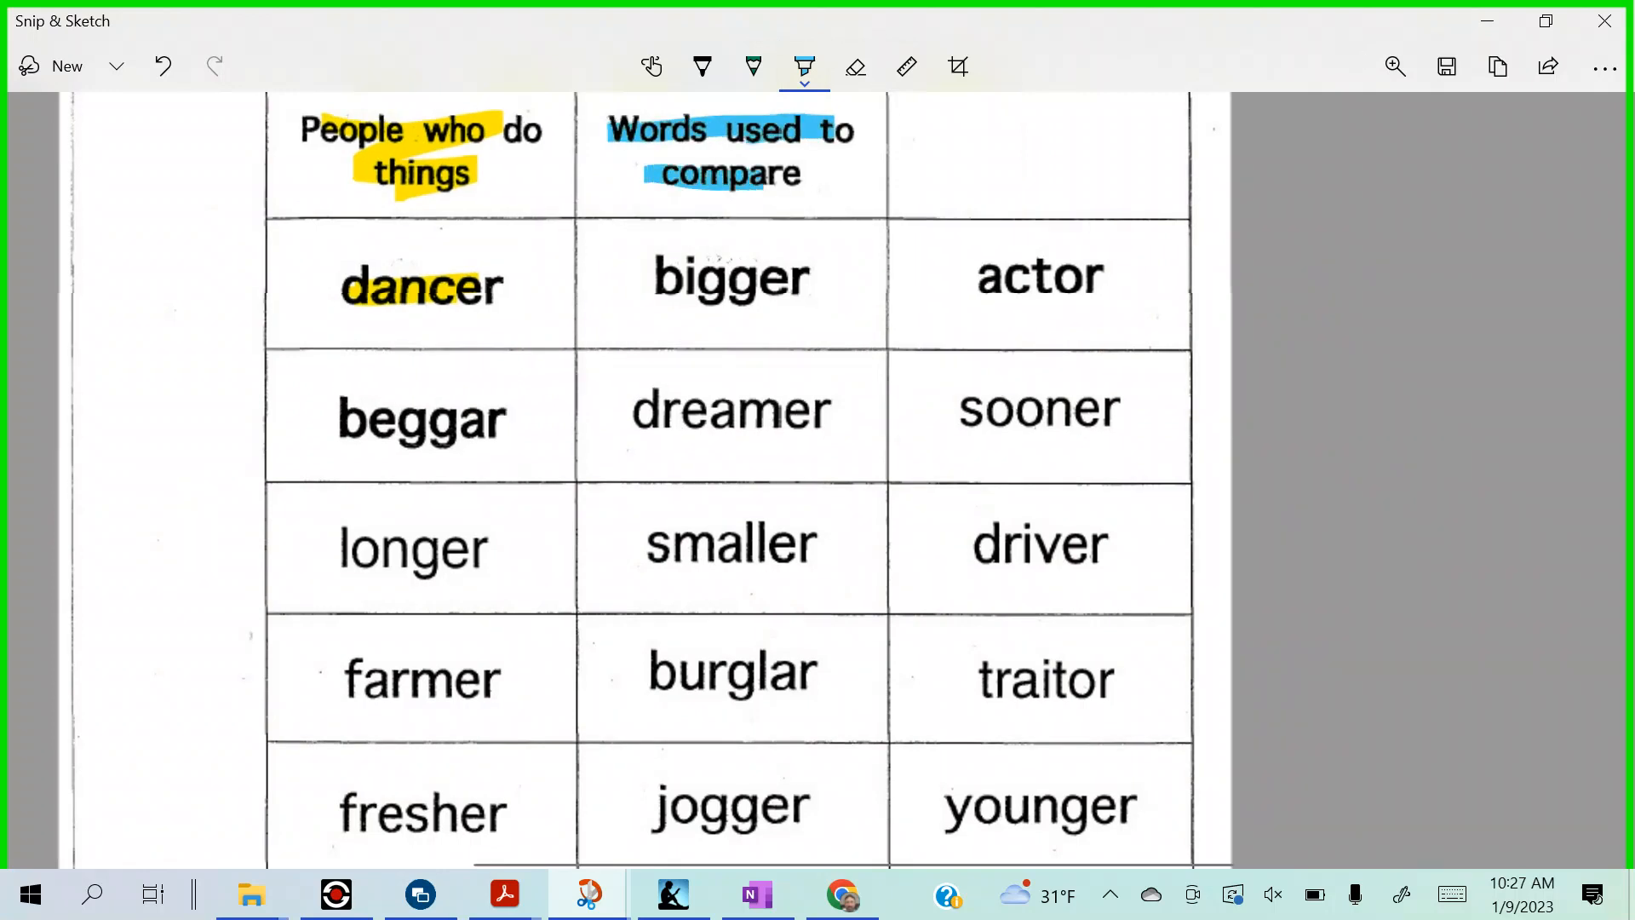
left_click_drag(647, 276, 802, 276)
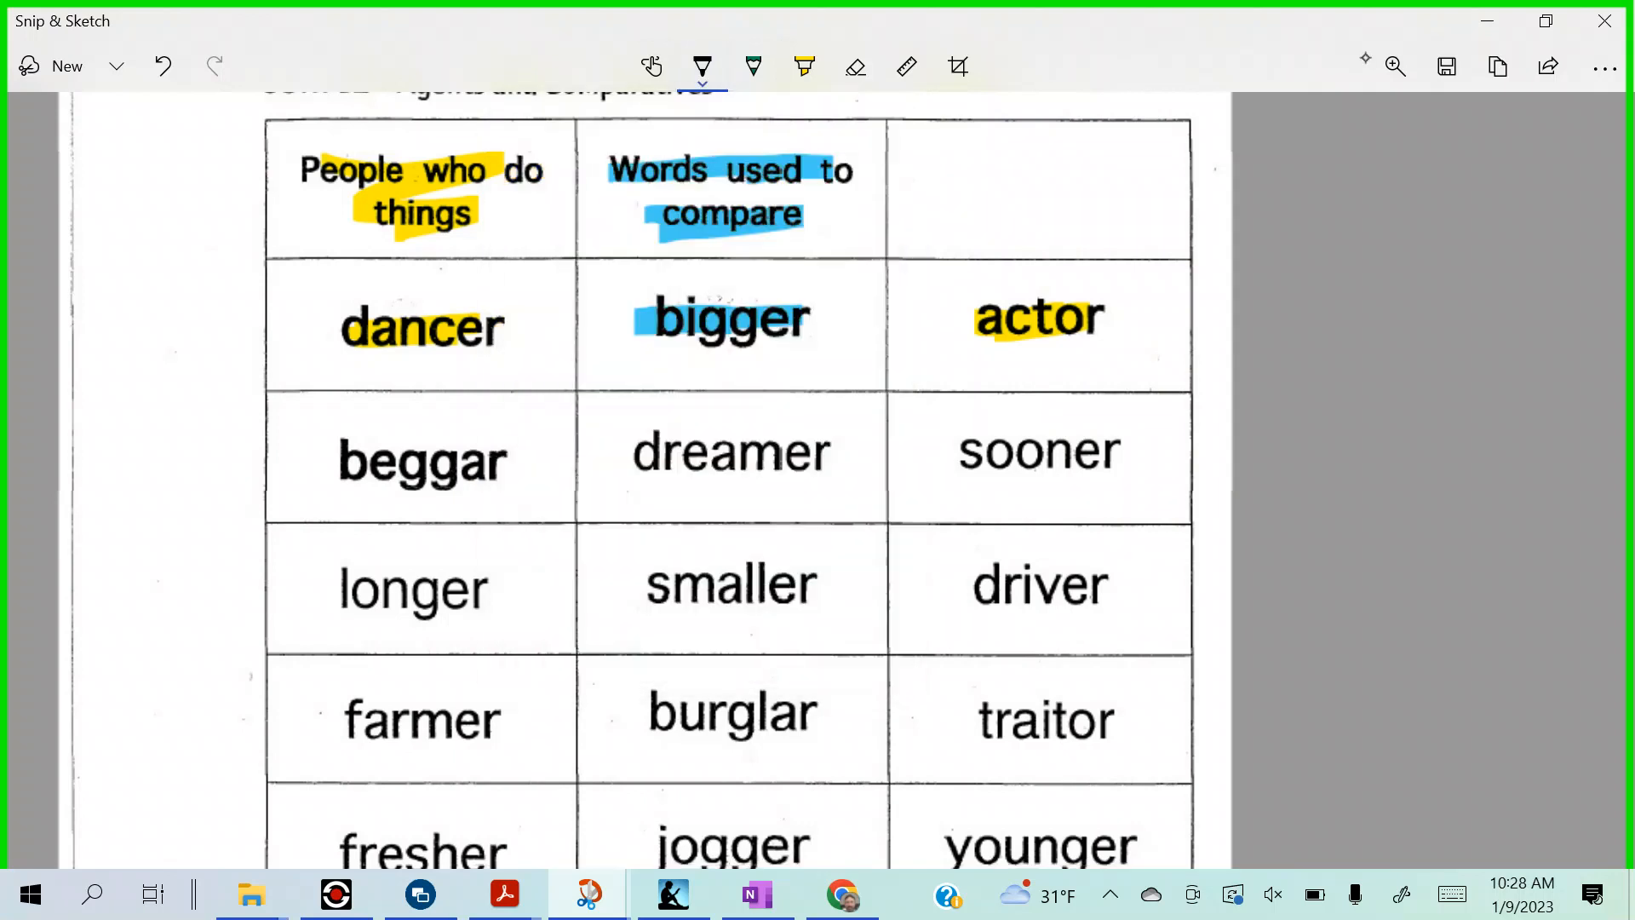
- Handwrite dan-cer under dancer and big-ger under bigger, then highlight beggar yellow
left_click_drag(355, 349, 339, 392)
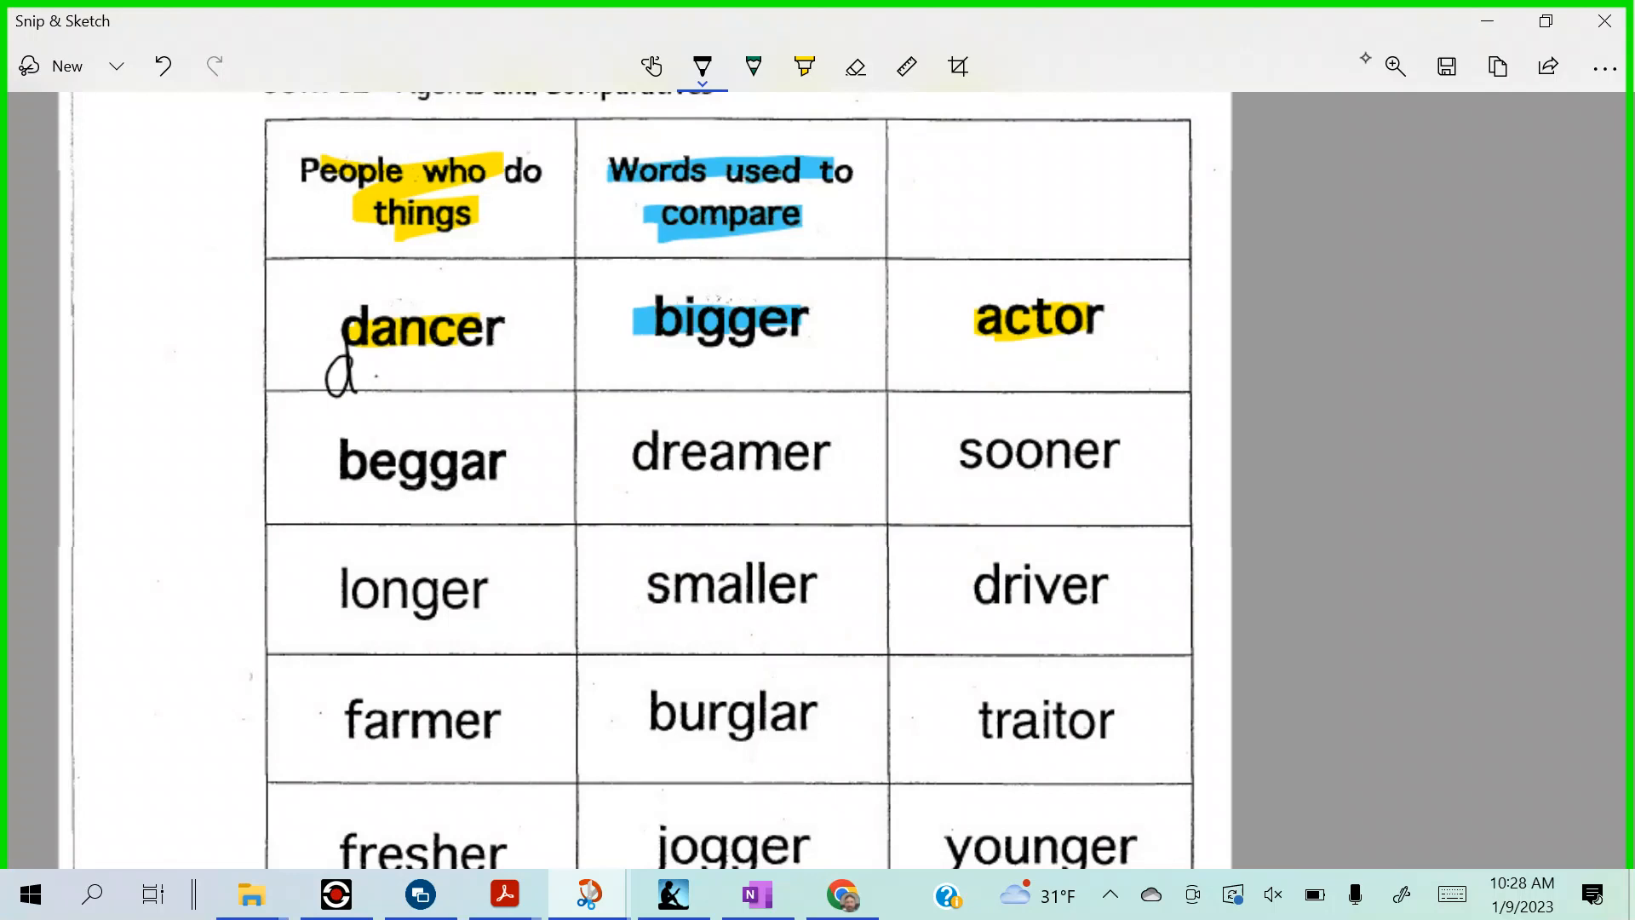
left_click_drag(354, 374, 438, 375)
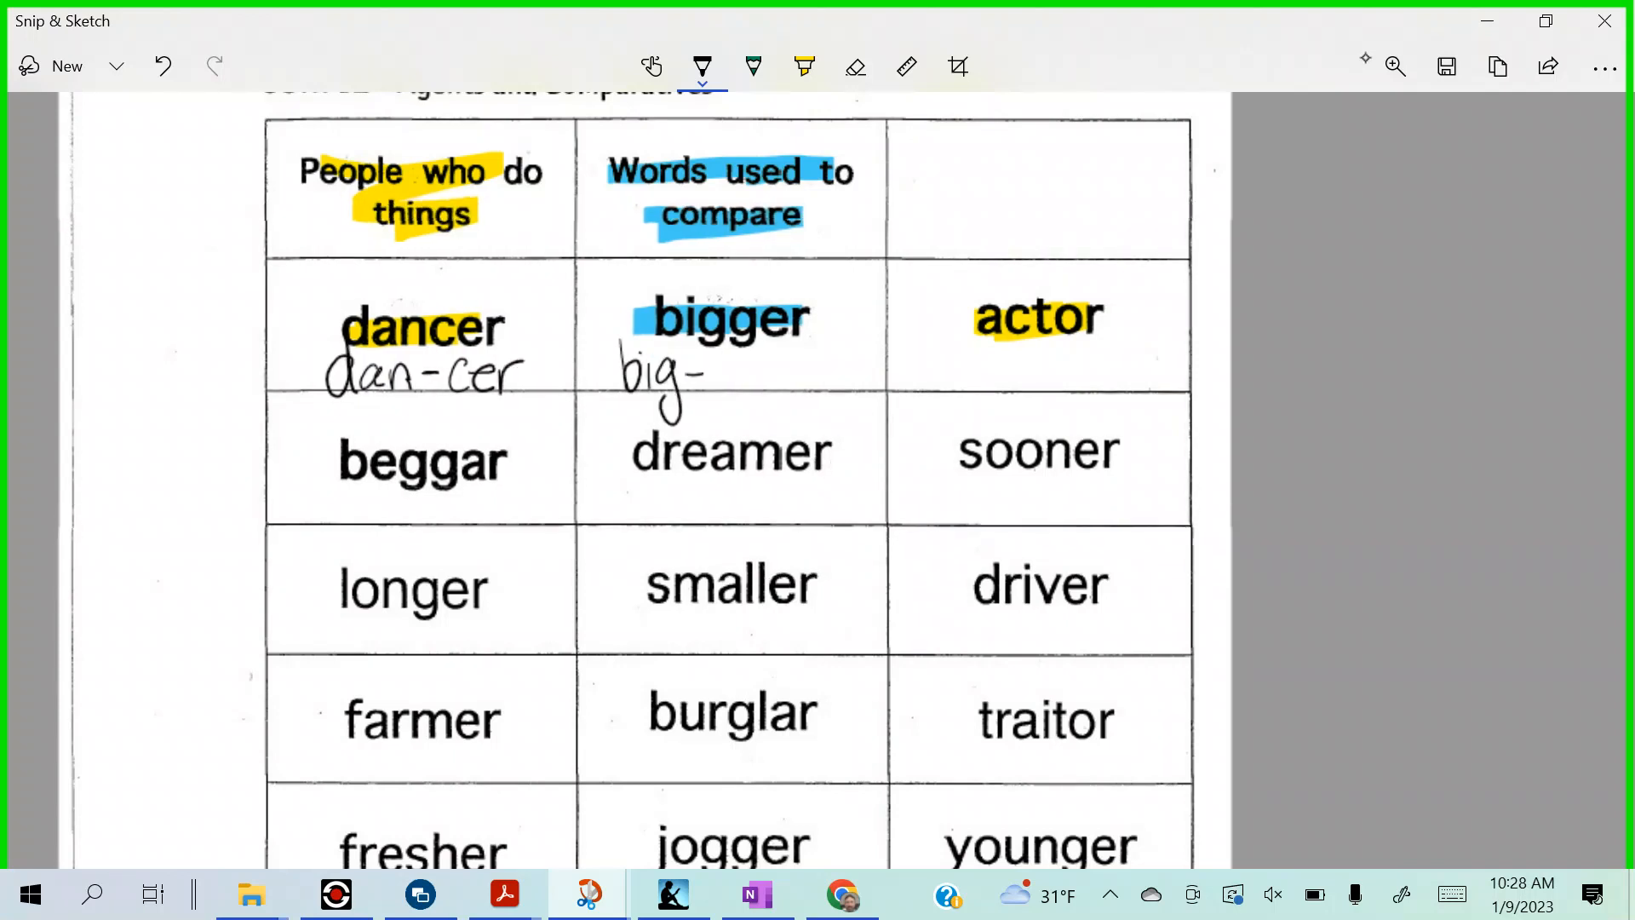
left_click_drag(719, 355, 746, 412)
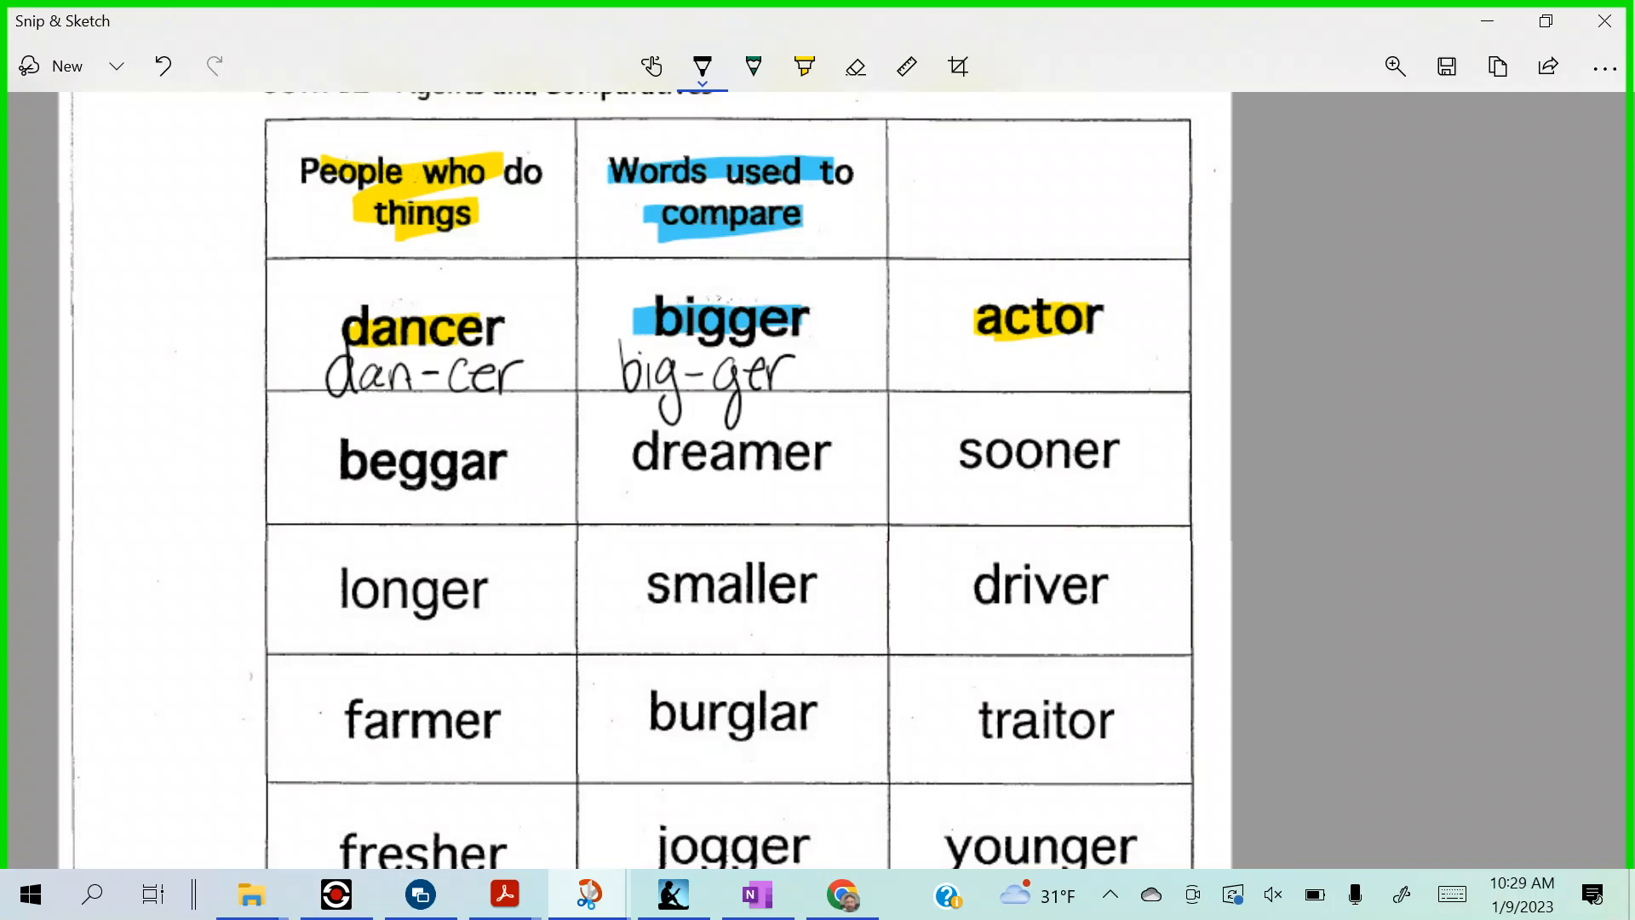
left_click_drag(954, 349, 943, 392)
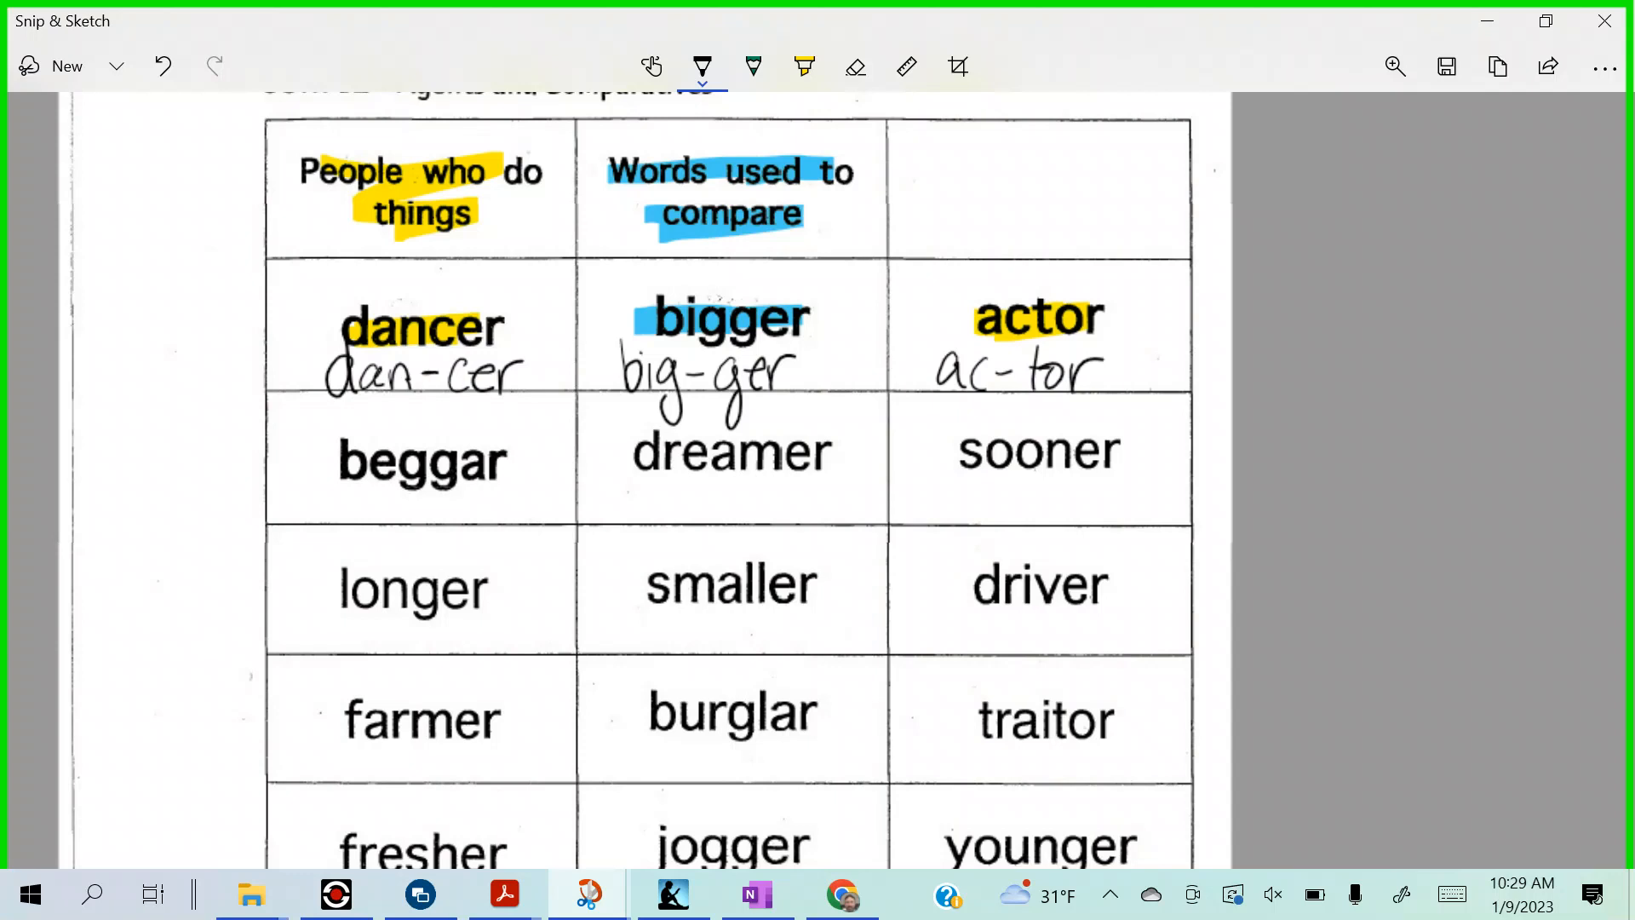
left_click(804, 66)
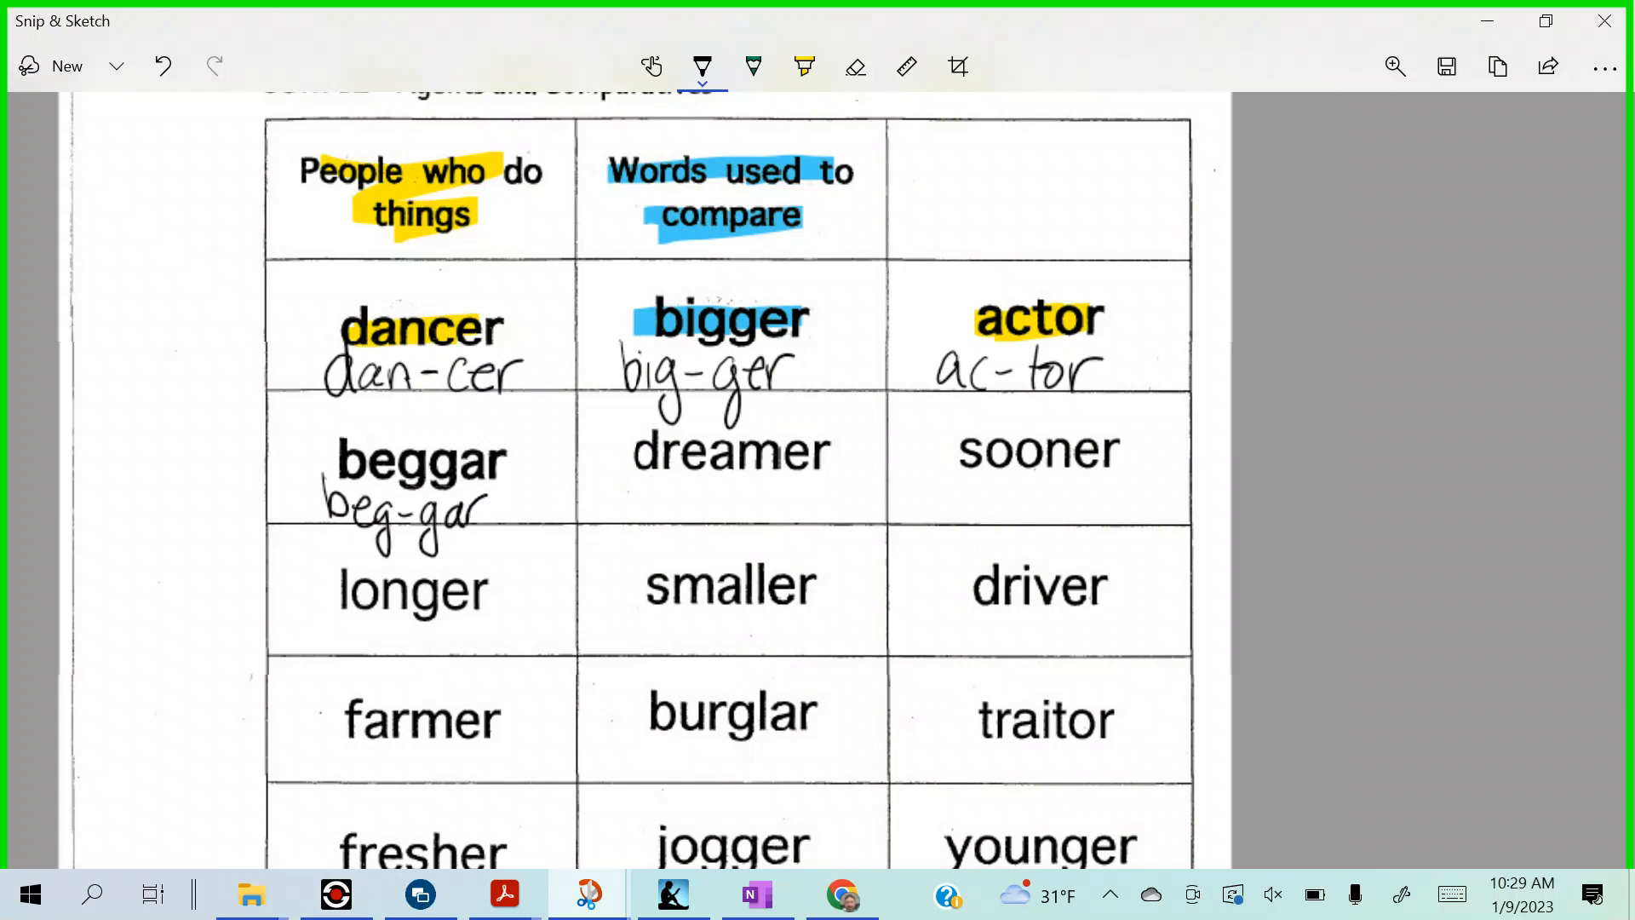
left_click(804, 67)
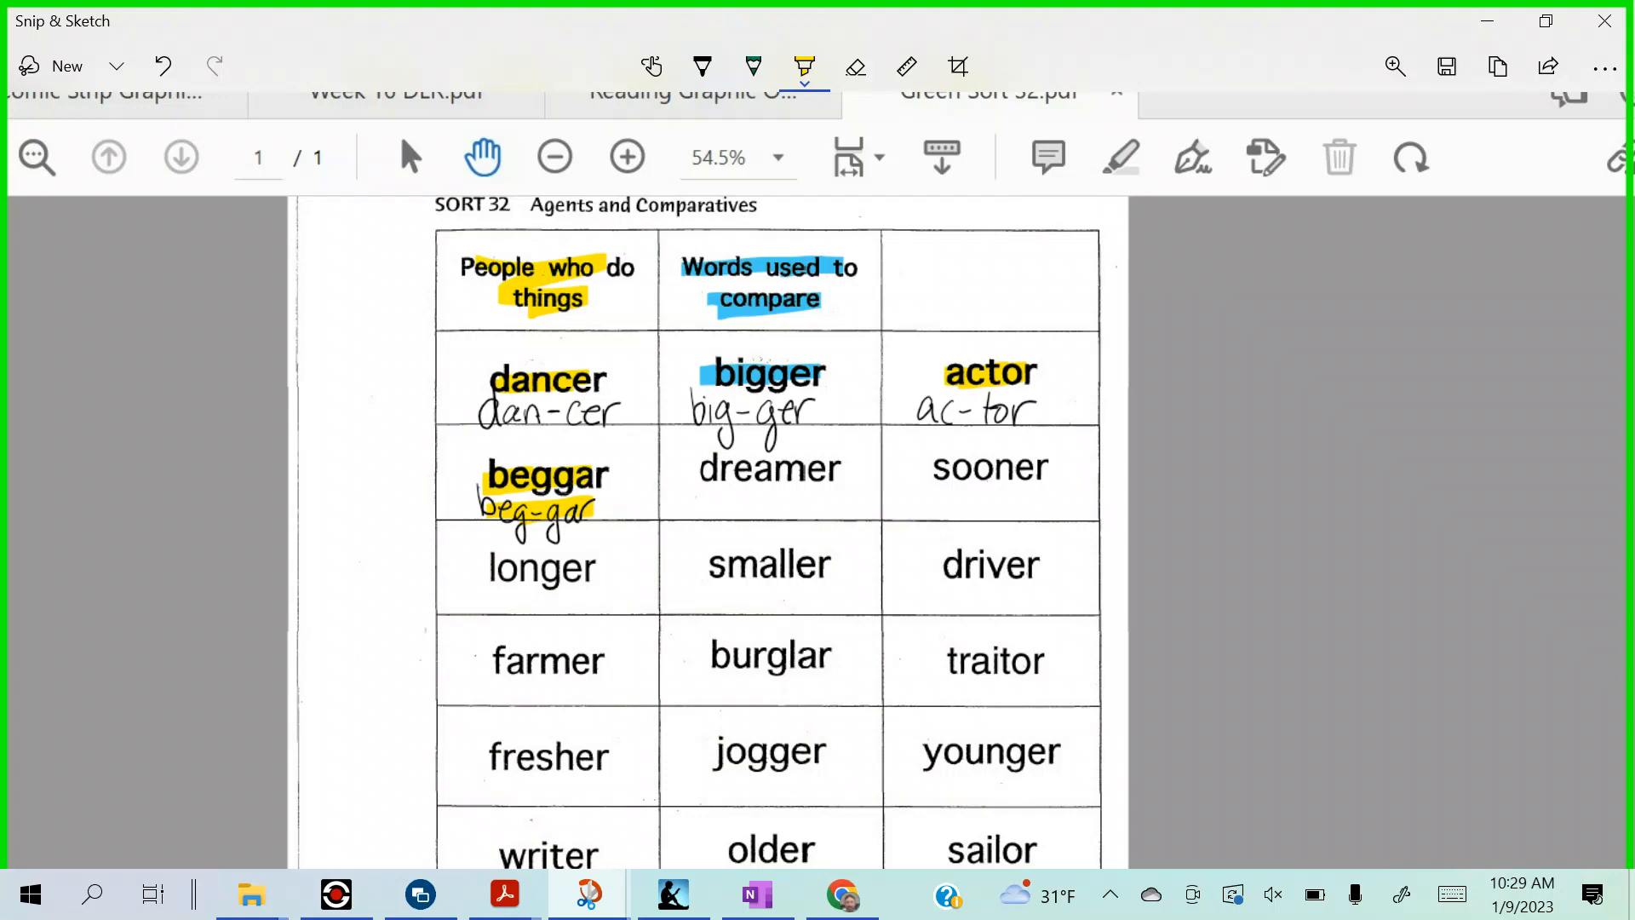
- Switch to light green ink for ticking the word cells
left_click(752, 66)
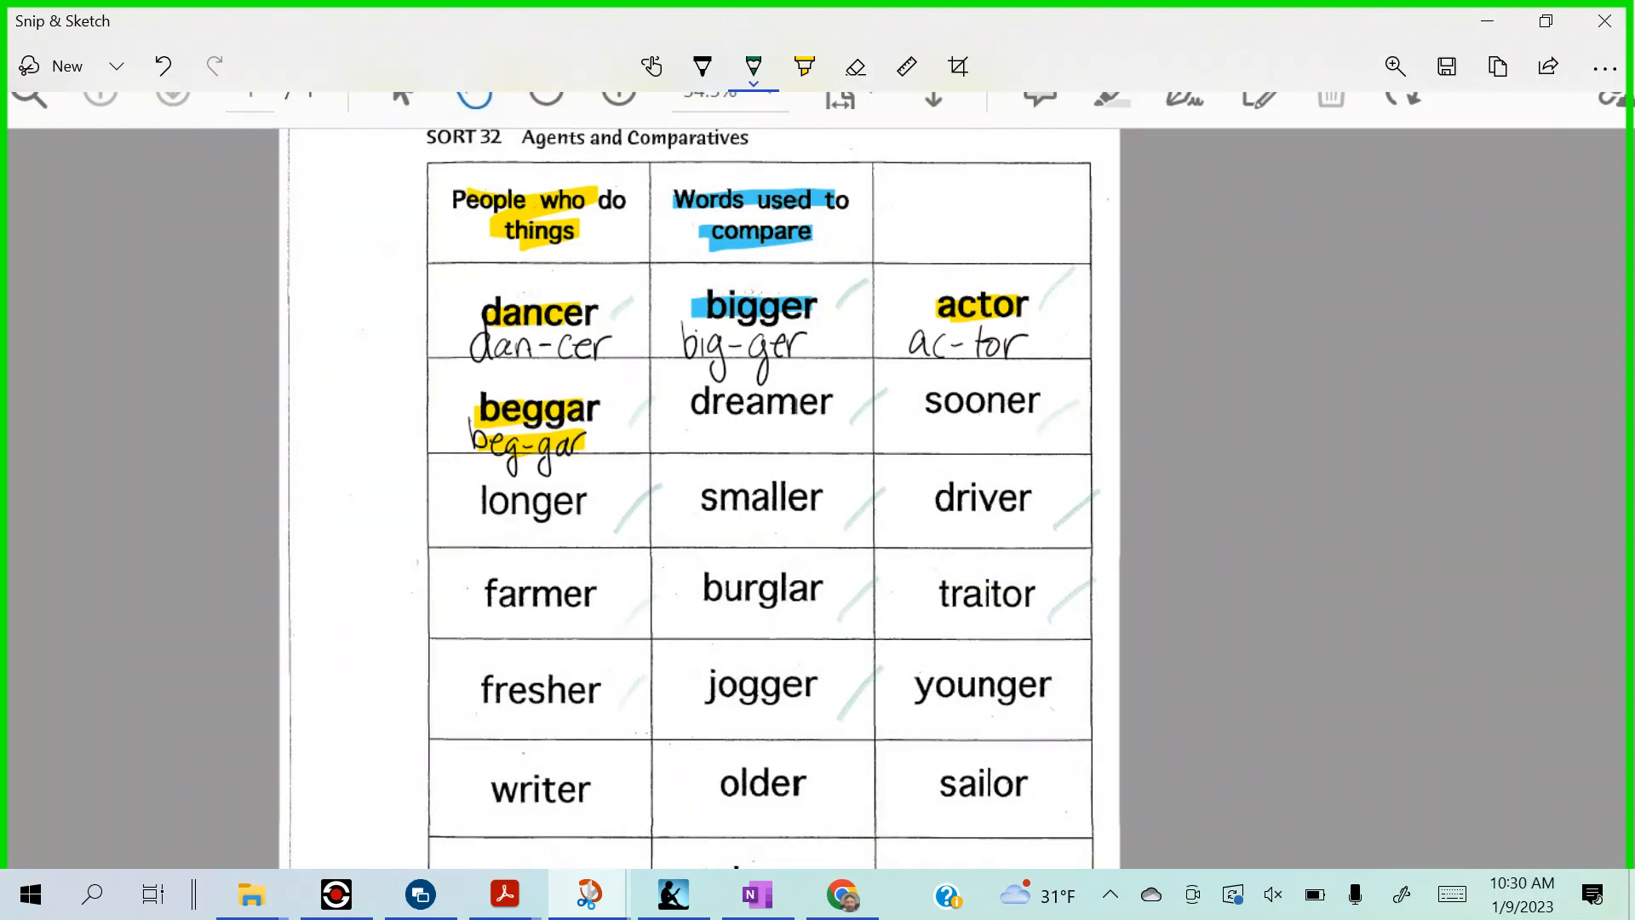
- Scroll through the whole word table, then switch back to black ink for dreamer
scroll("down", 3)
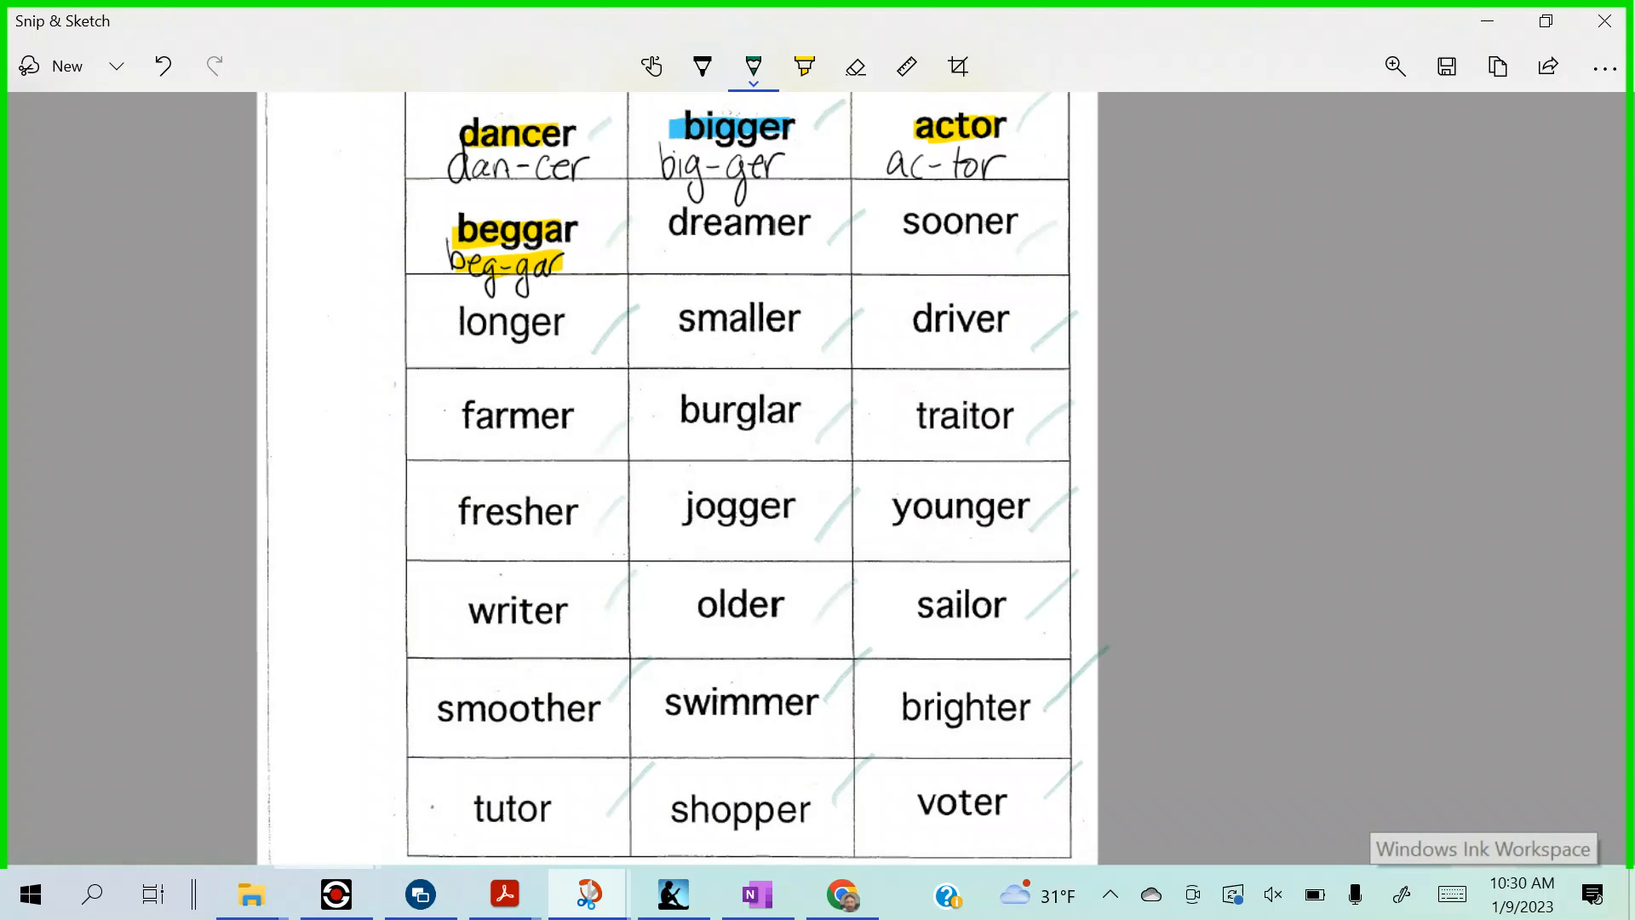
scroll("down", 3)
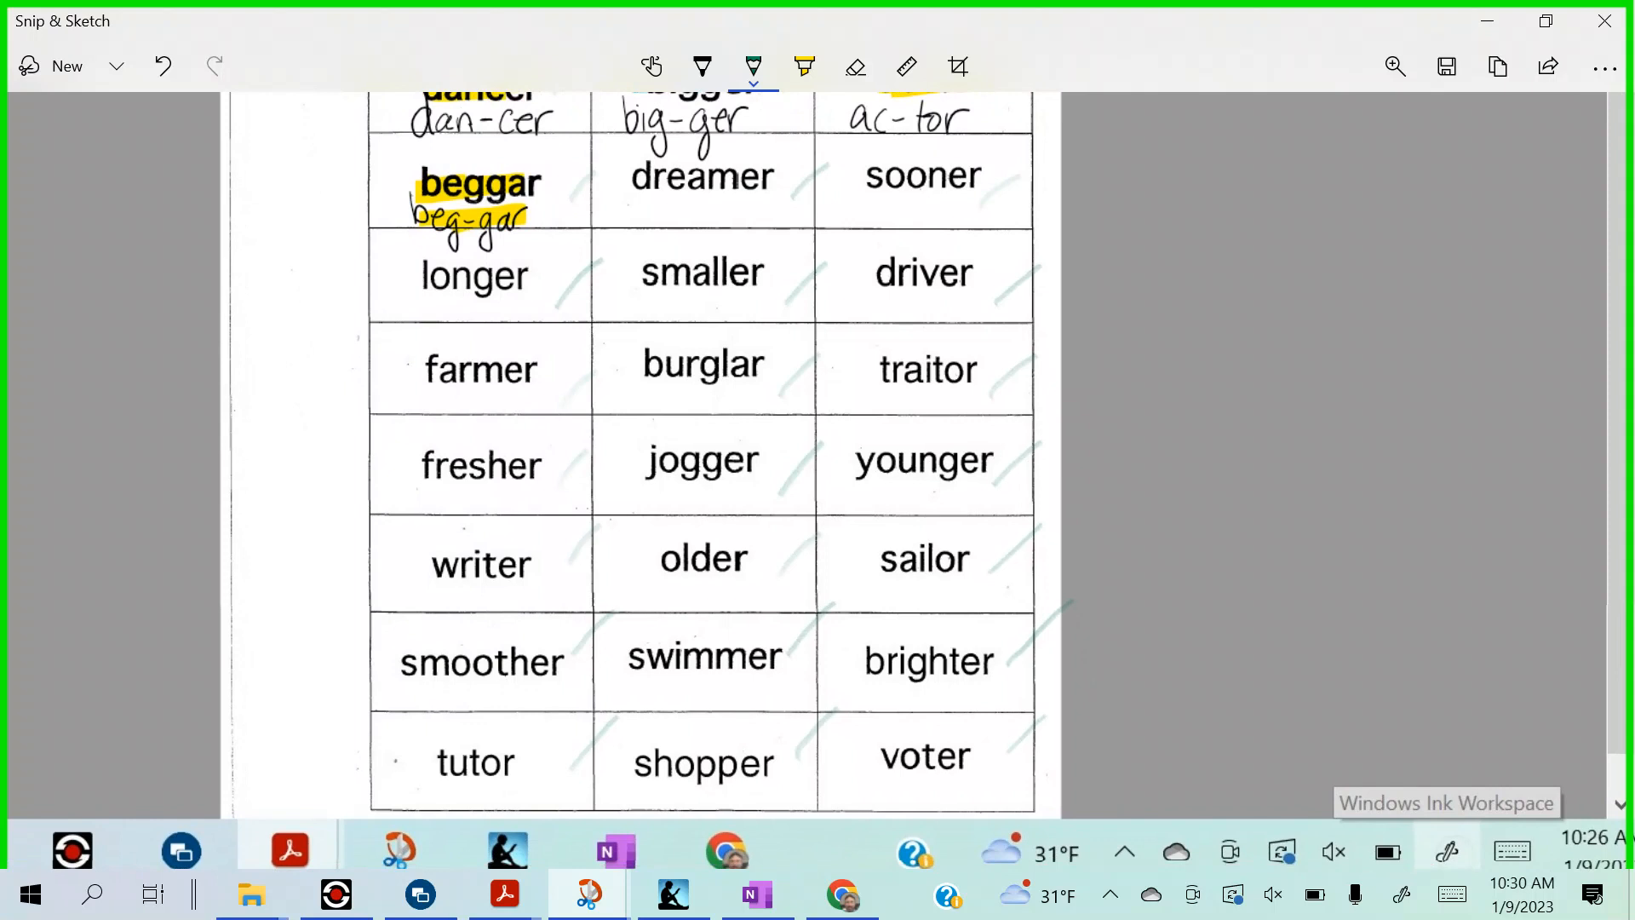
scroll("down", 3)
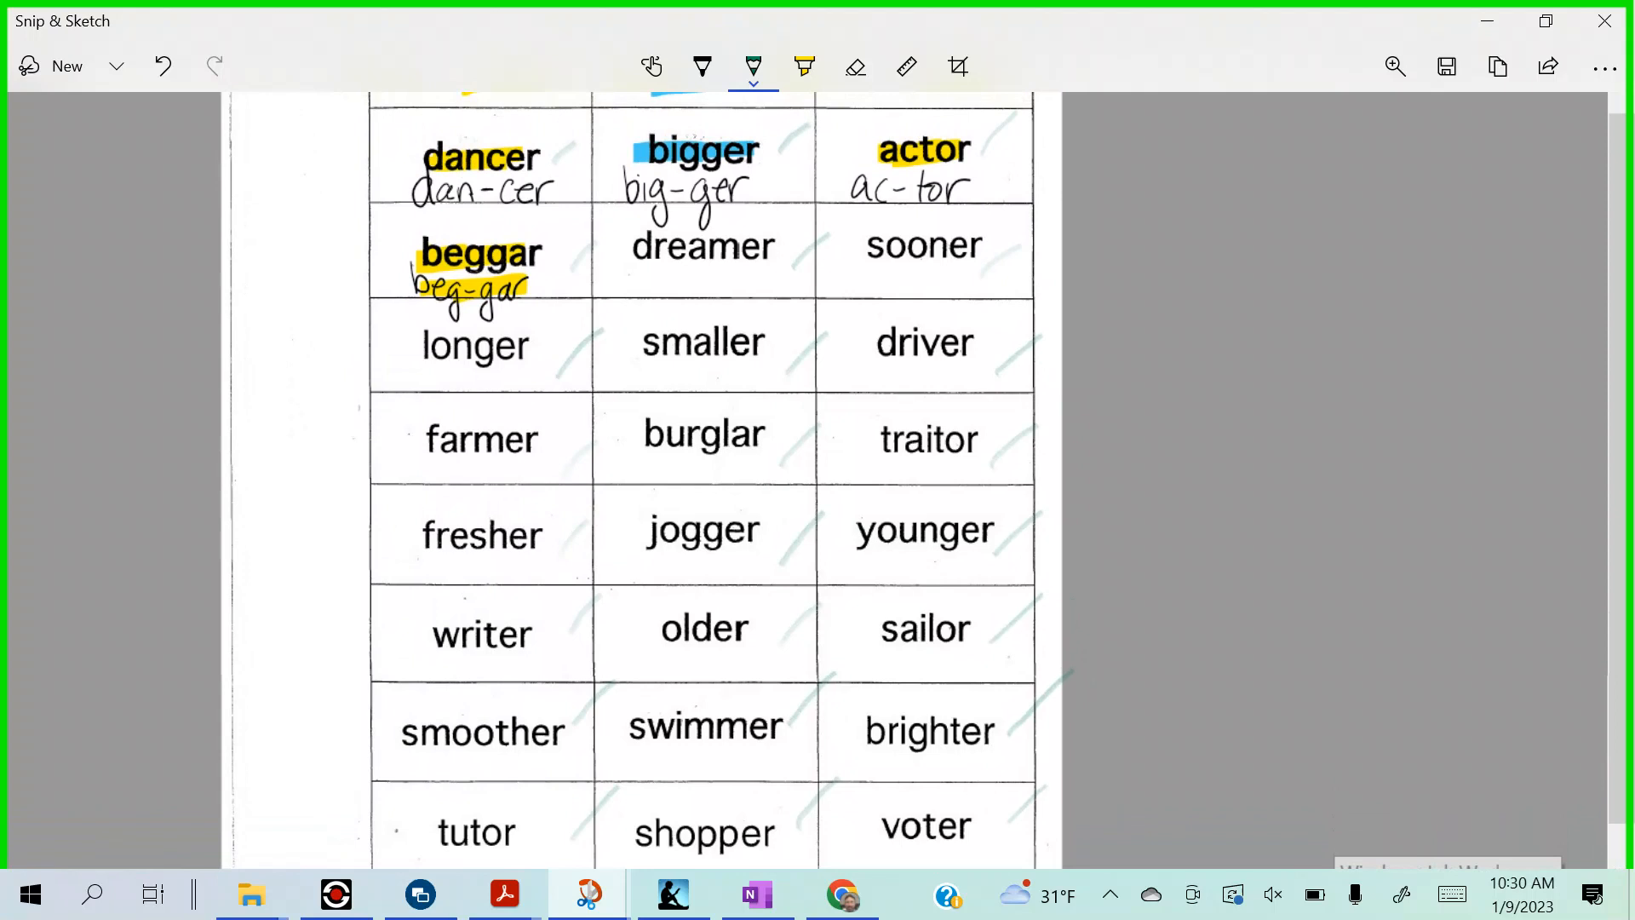
scroll("down", 3)
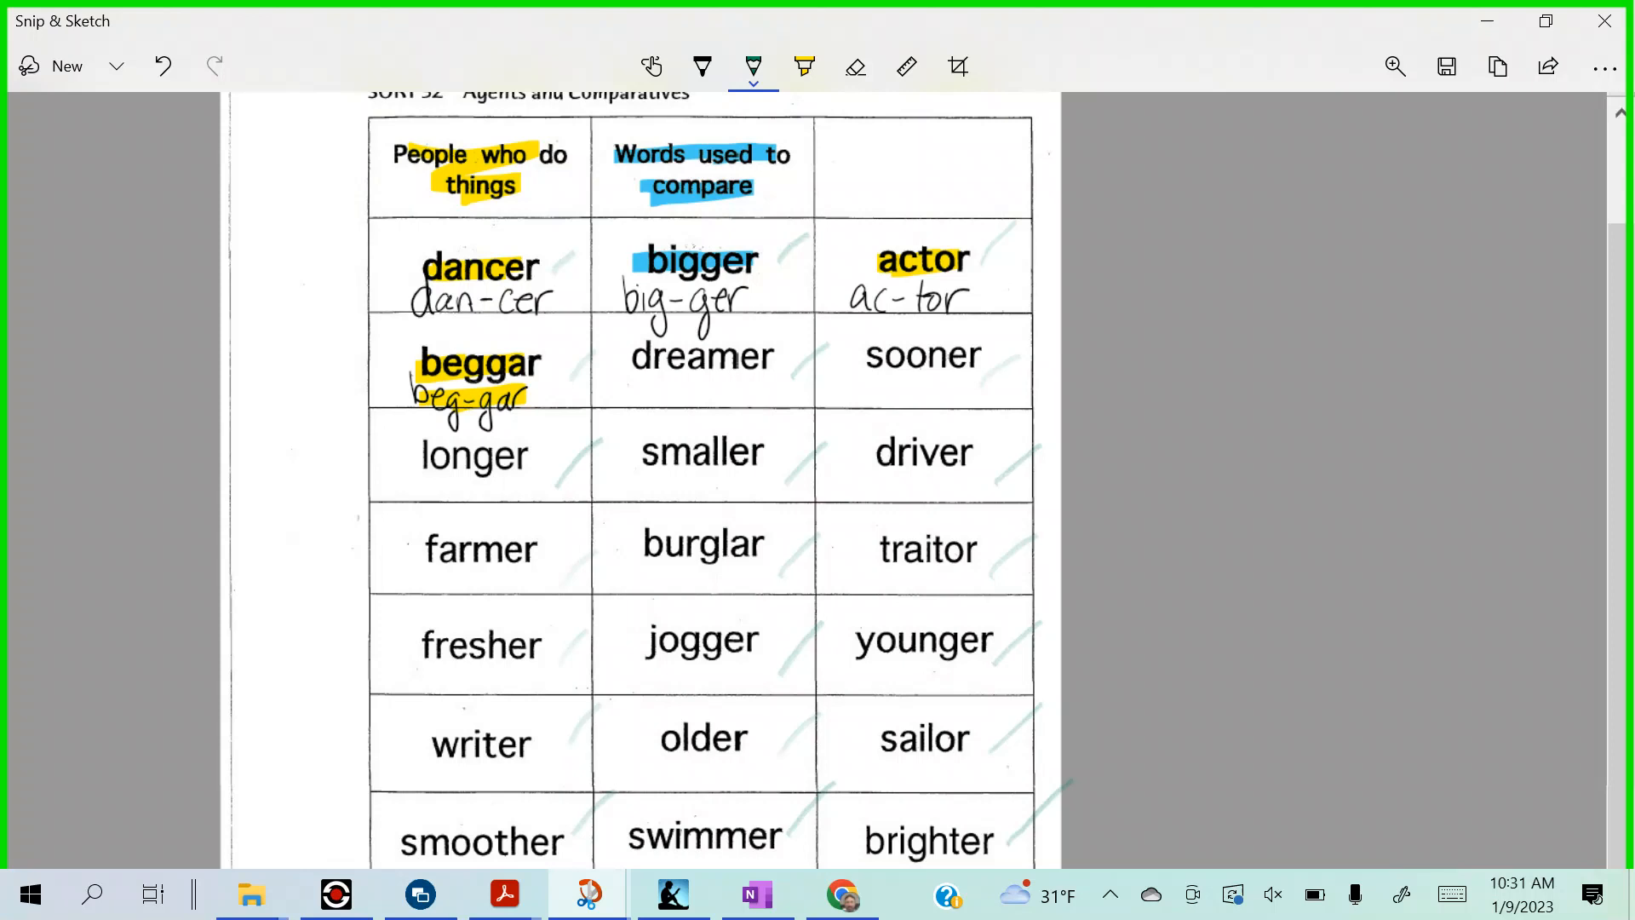
left_click(702, 66)
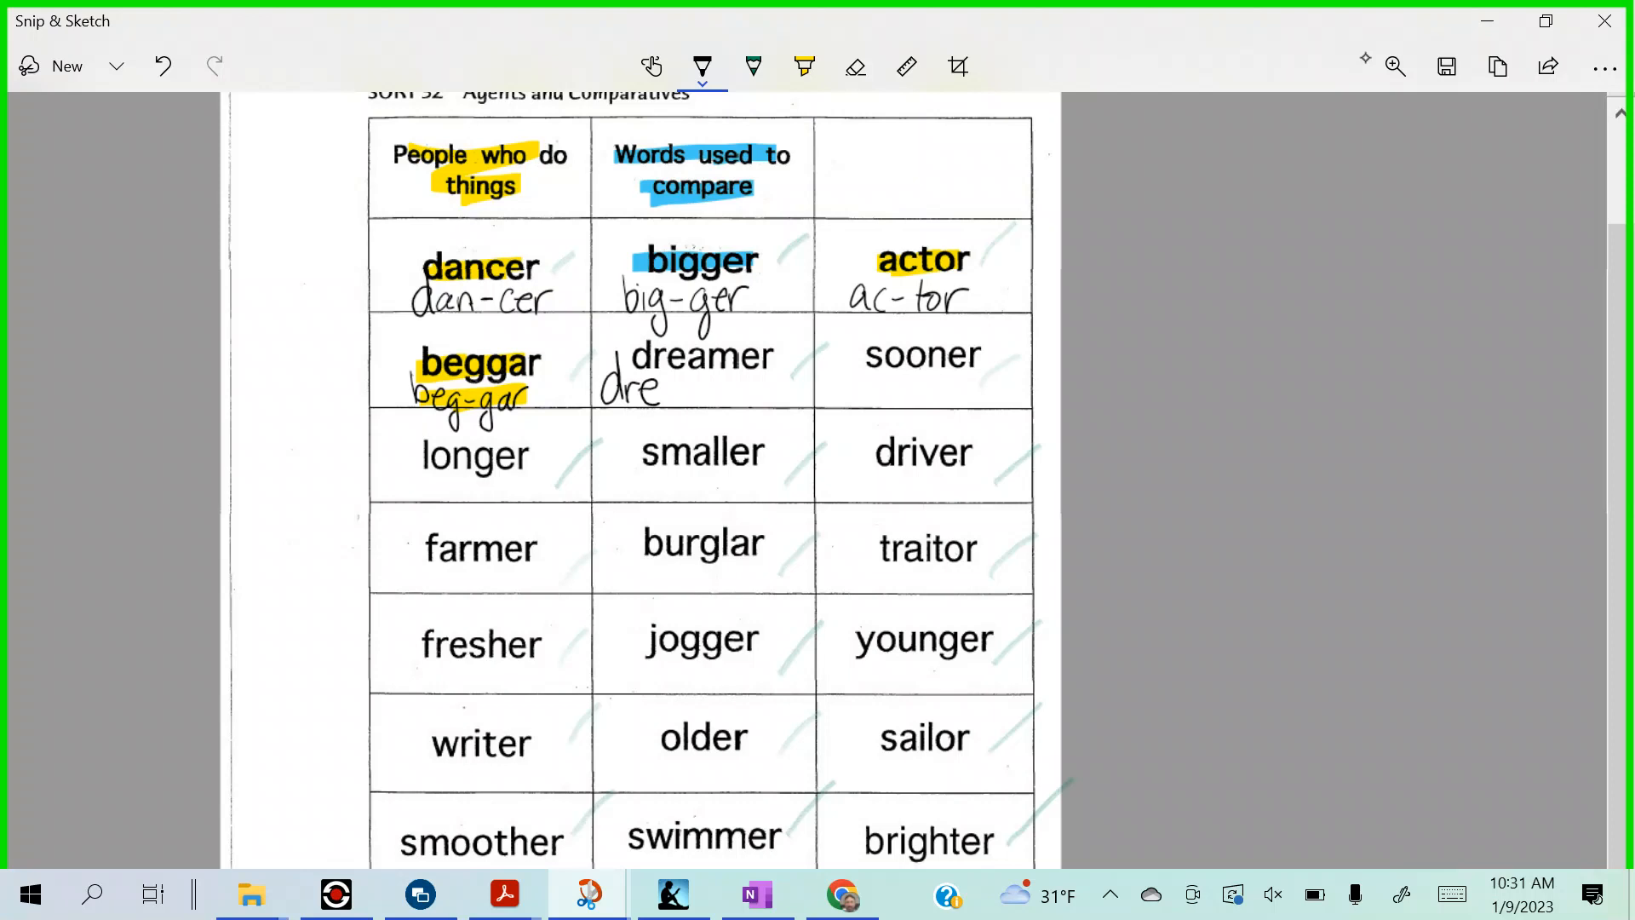
- Finish dream-er under dreamer, pick yellow highlighting, and move to the OneNote notebook
left_click_drag(658, 392, 676, 406)
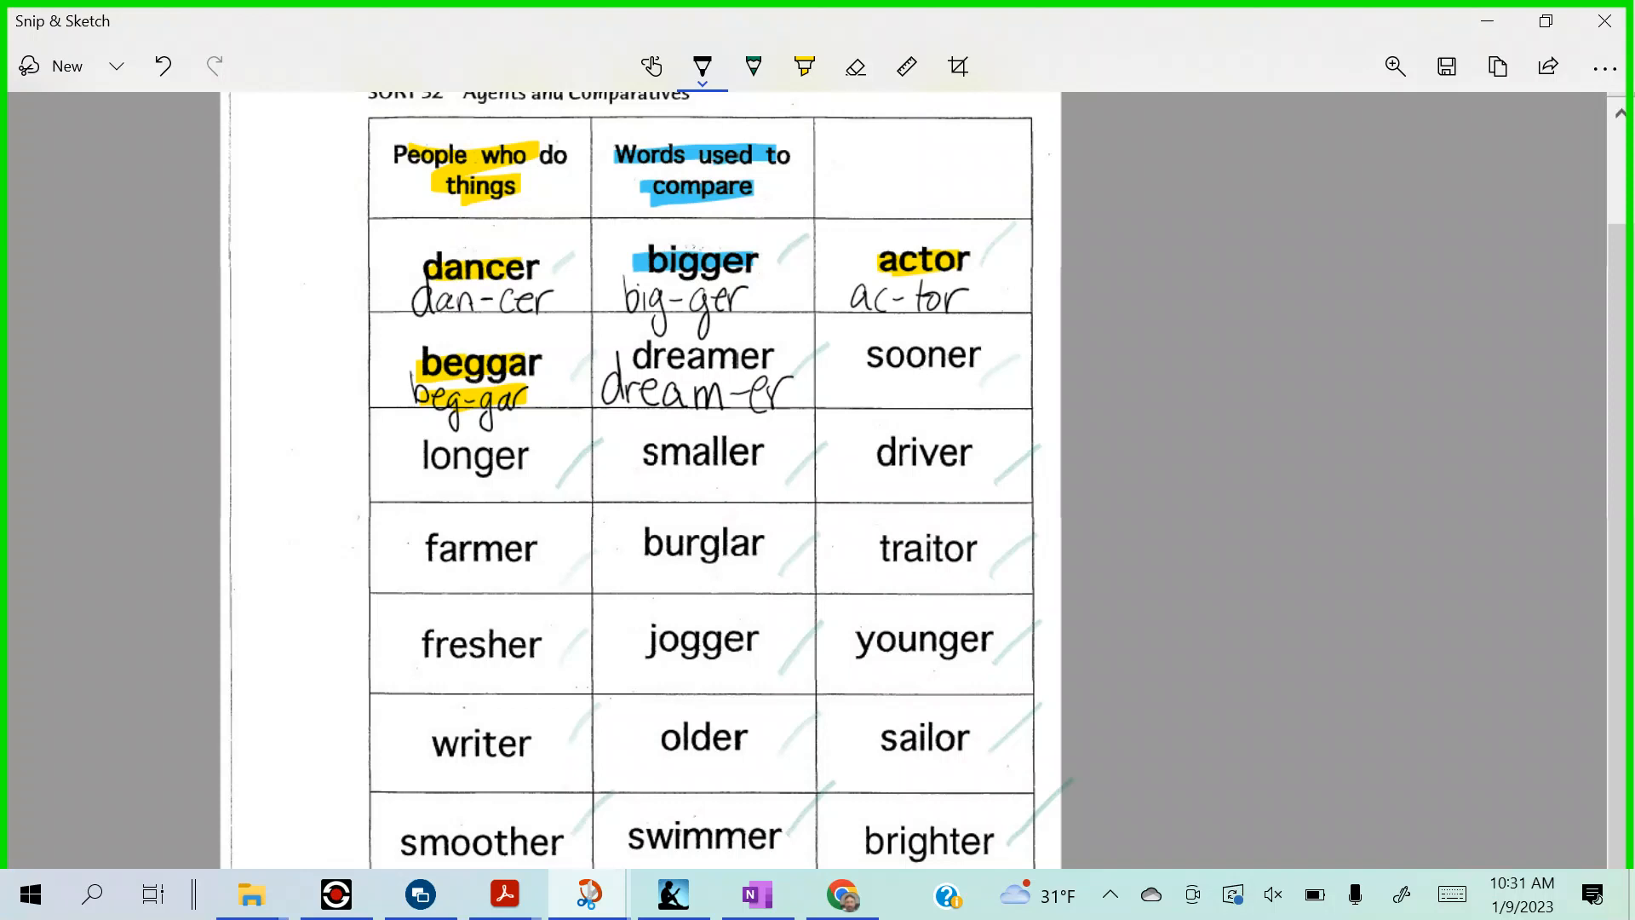
left_click(804, 66)
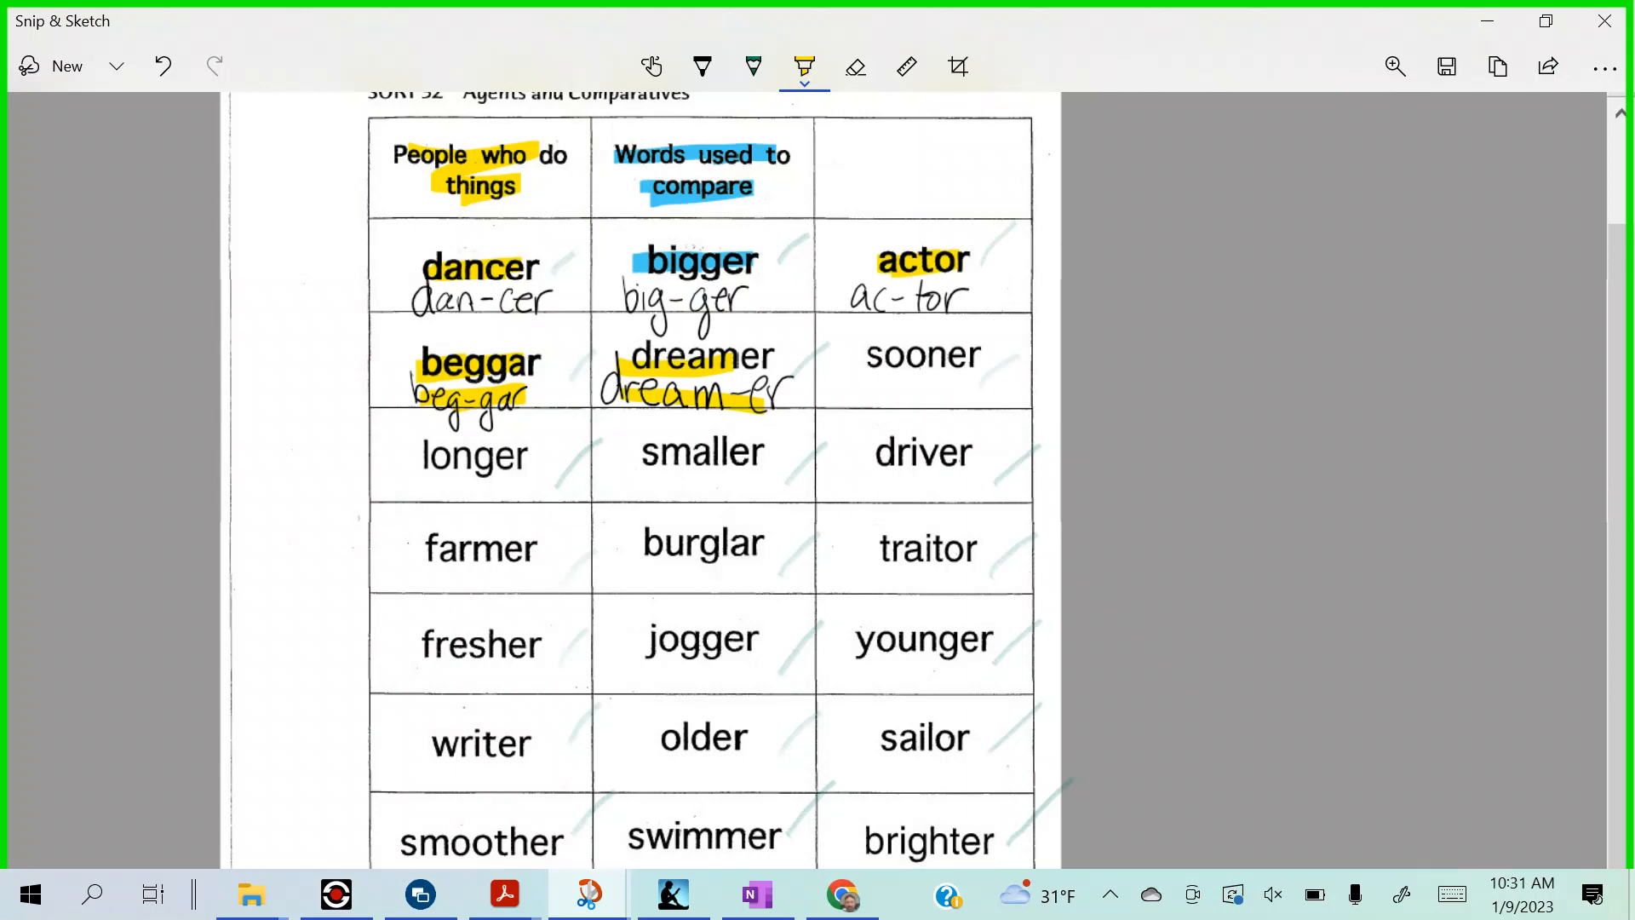
left_click(754, 894)
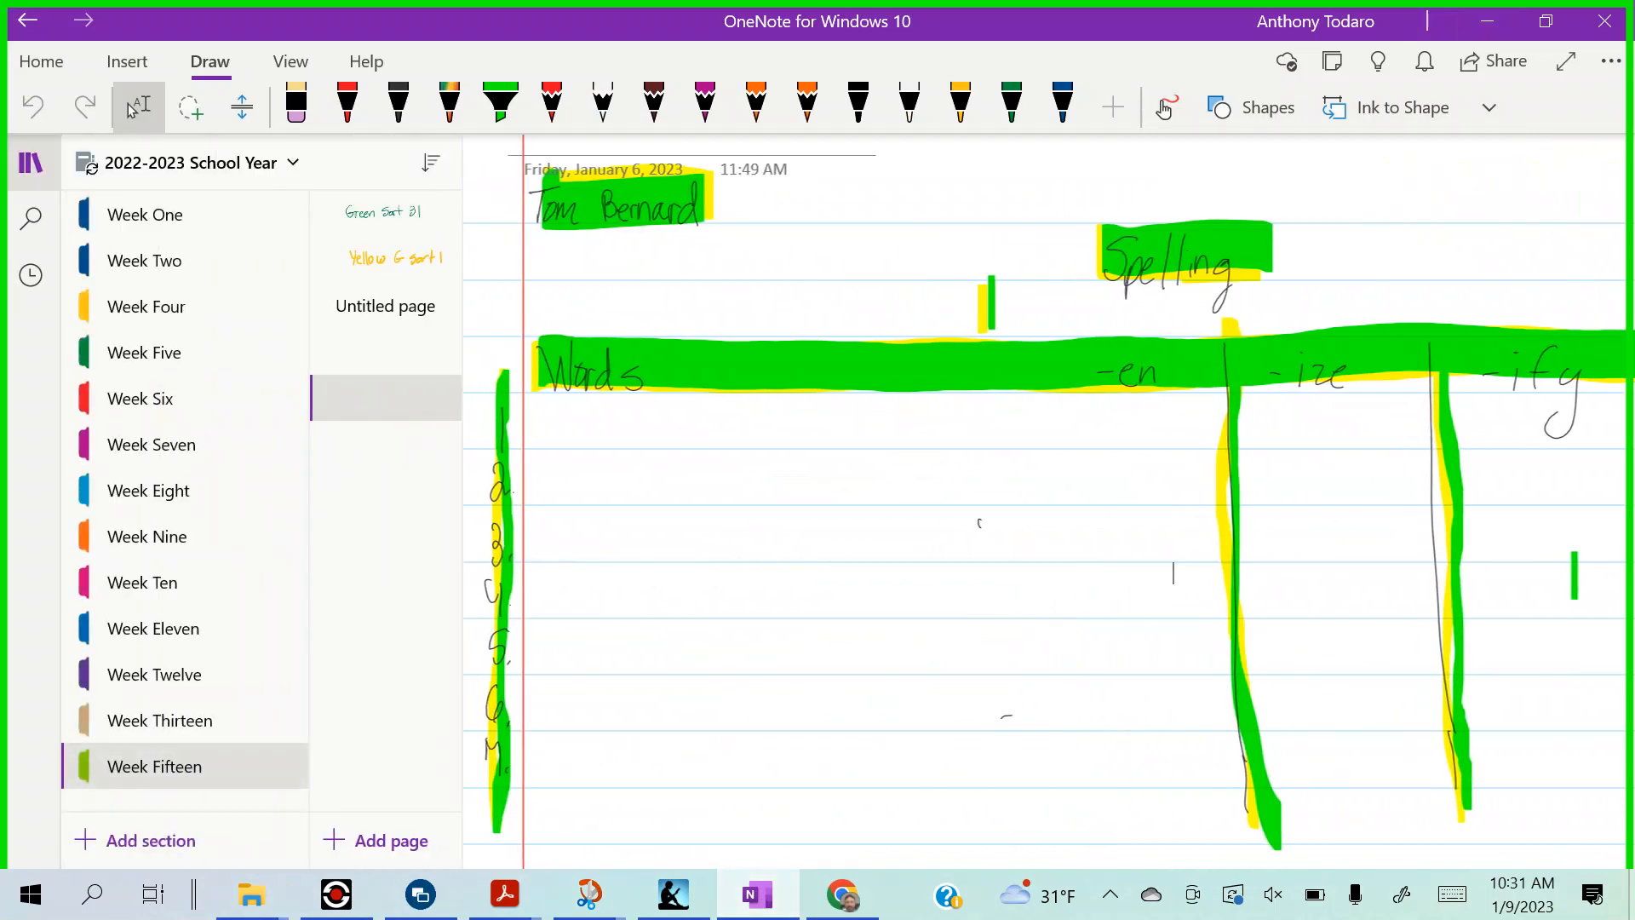
- Add a new notebook section named Week Sixteen
left_click(150, 840)
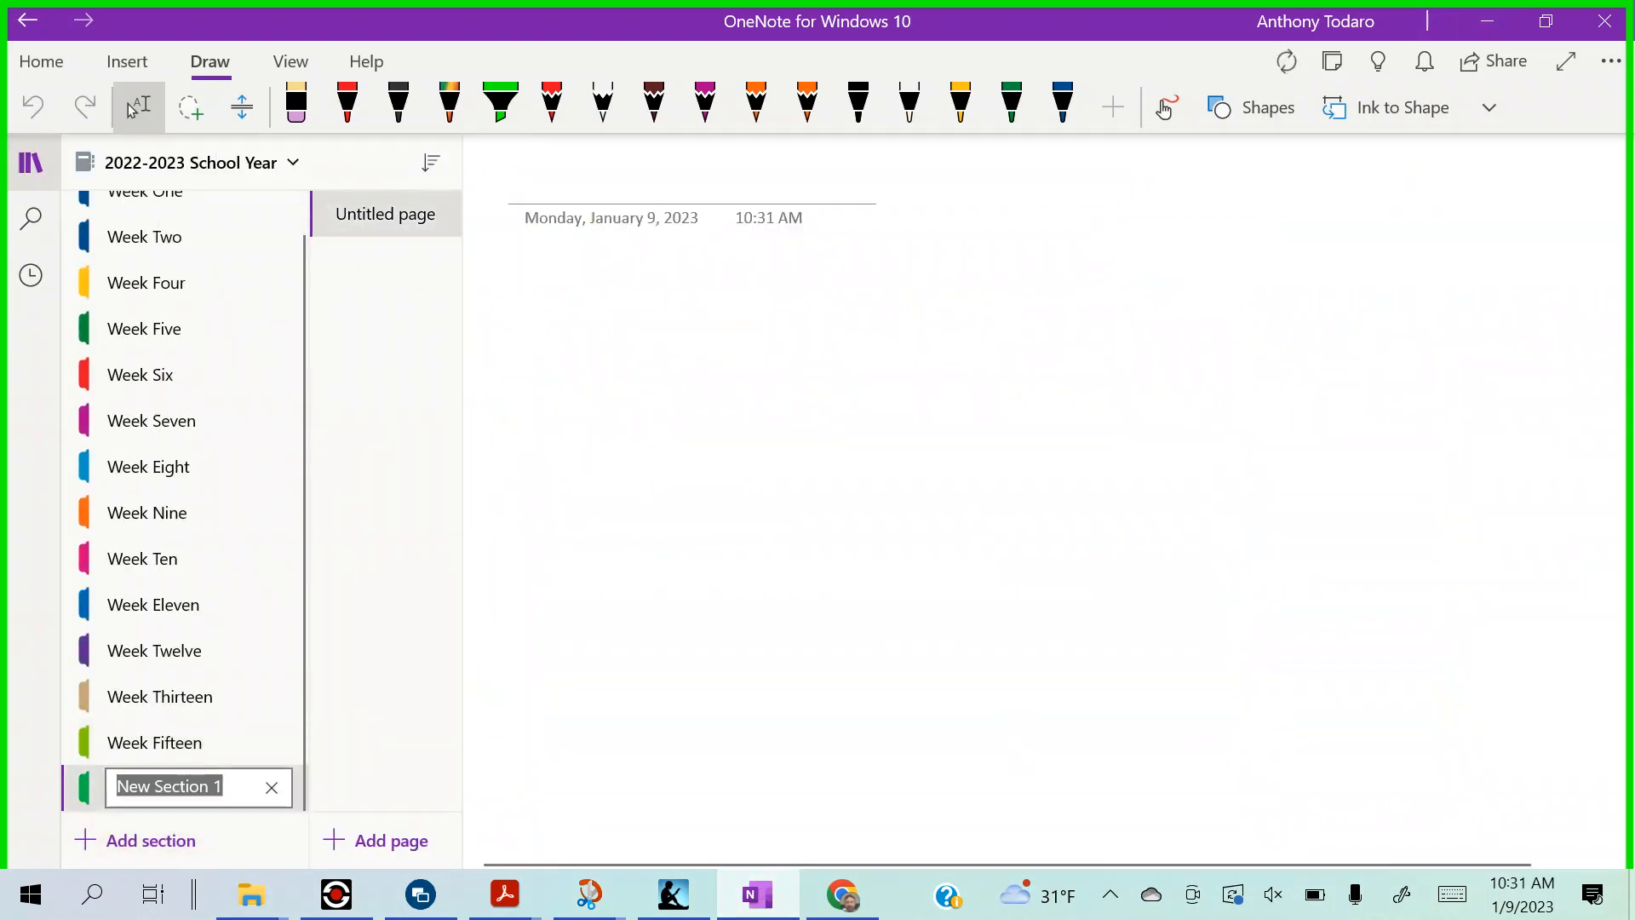
type("W")
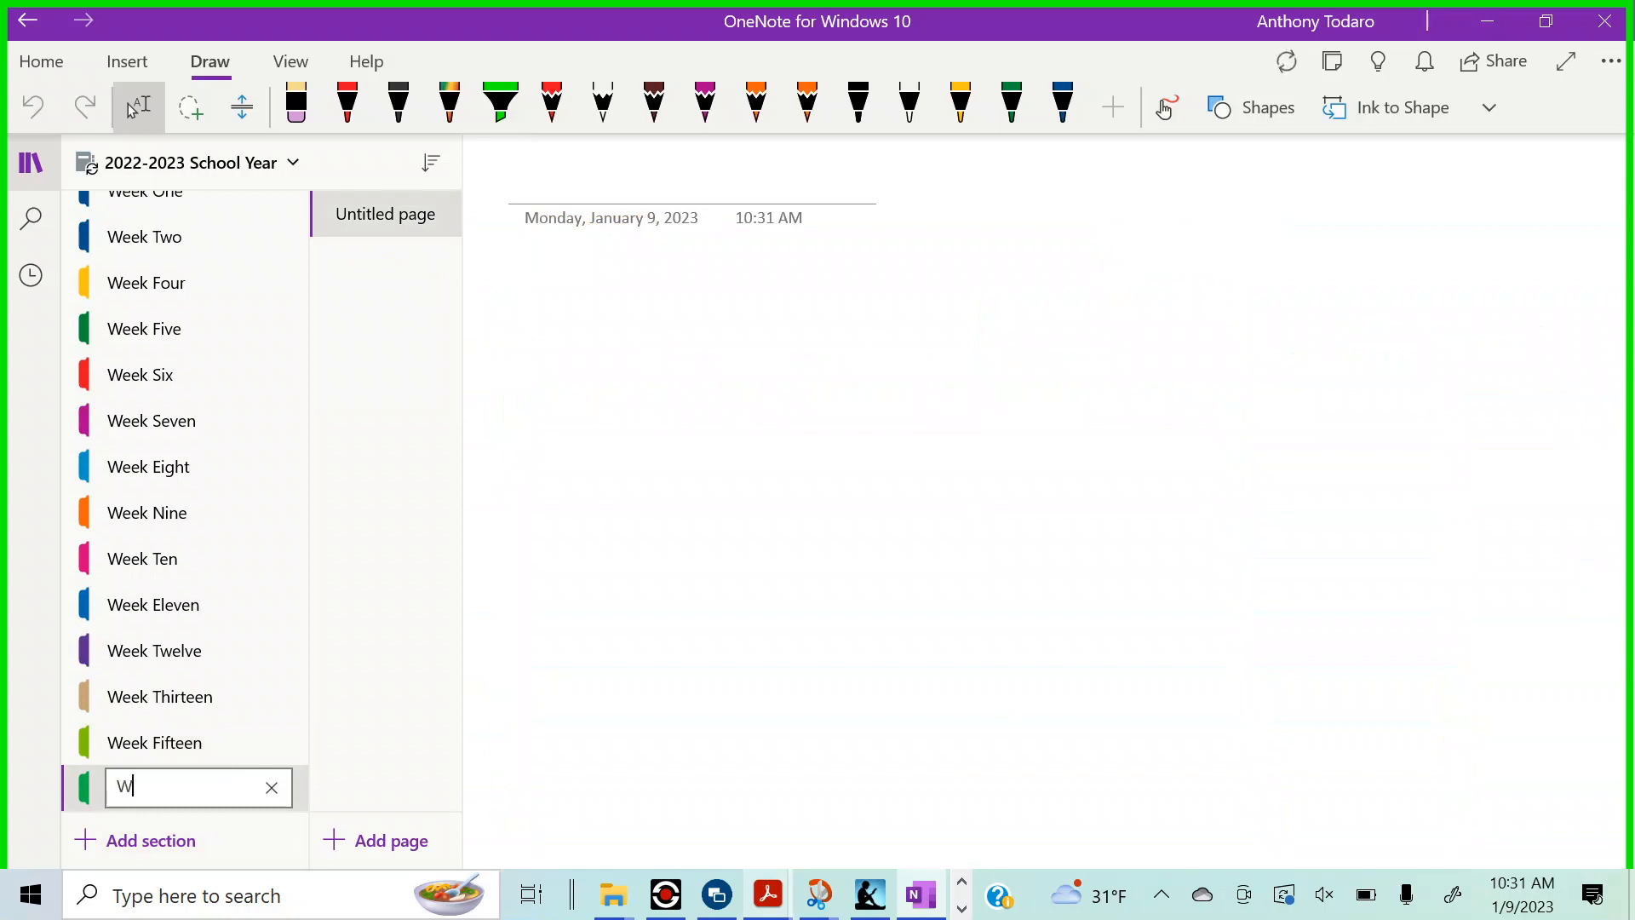
type("eek")
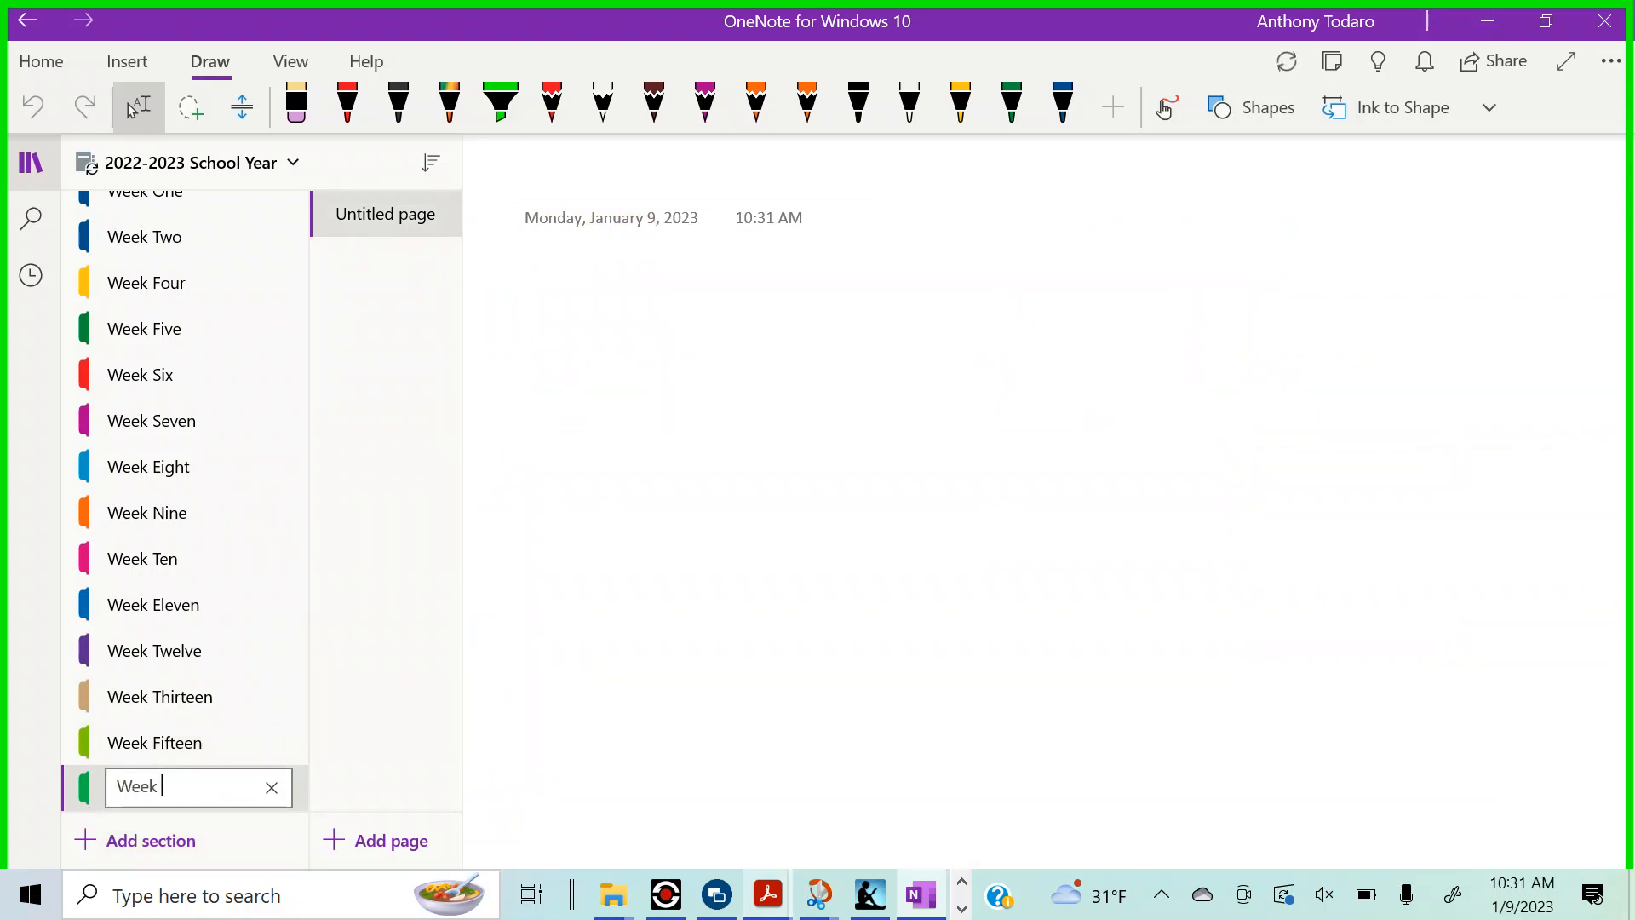
type("Sixteen")
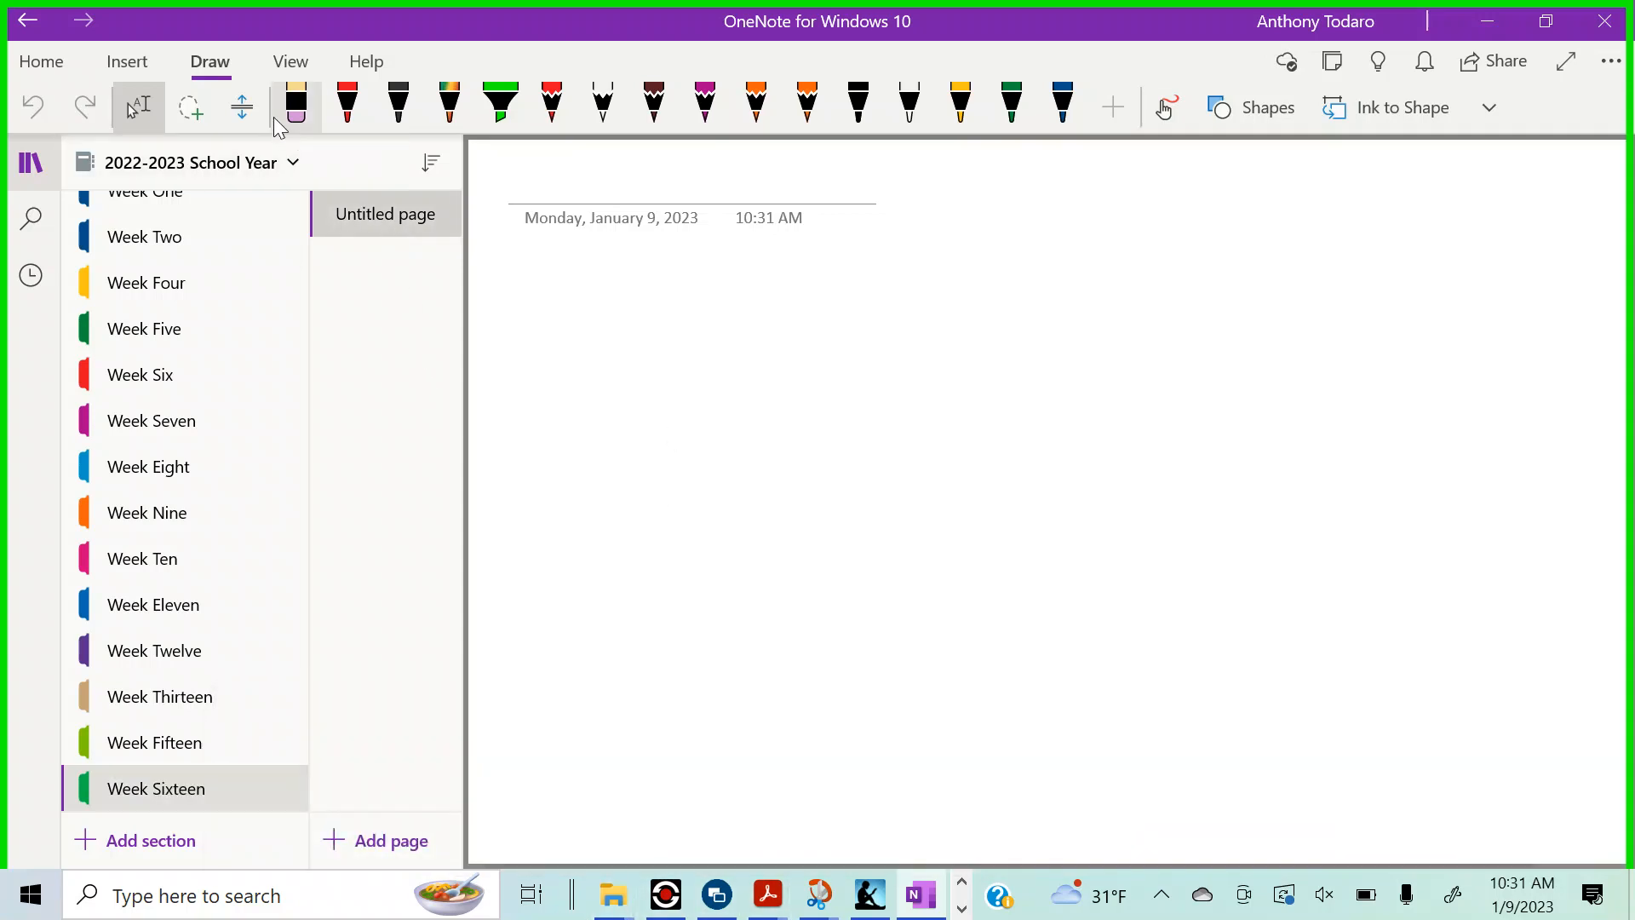
- Give the blank Week Sixteen page ruled lines from the View options
left_click(289, 62)
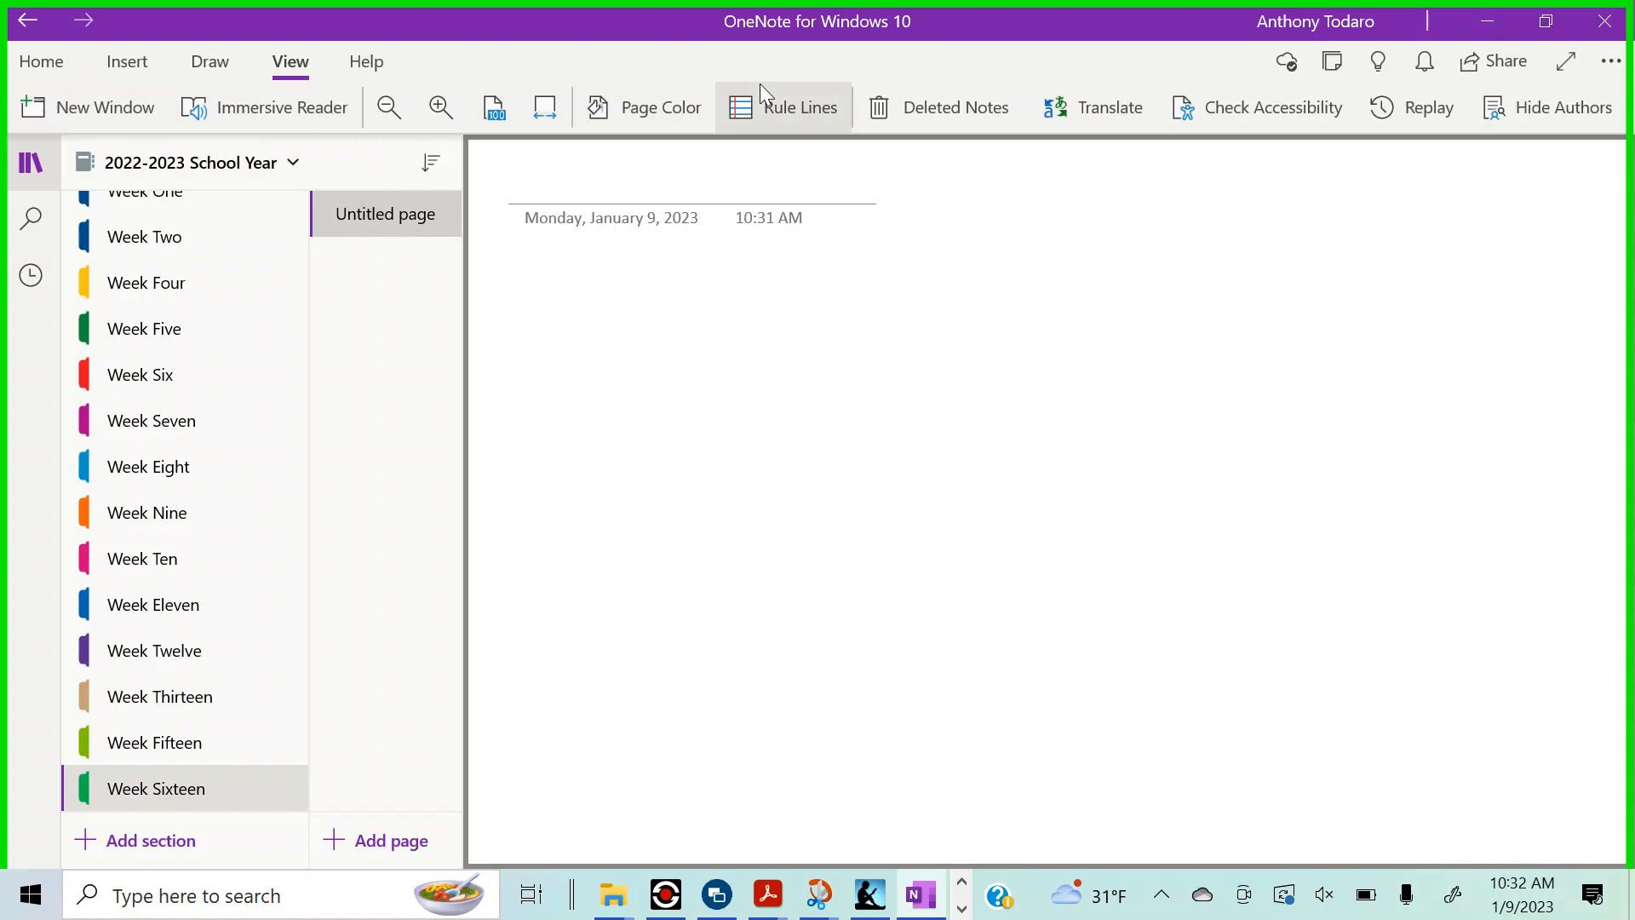
left_click(784, 106)
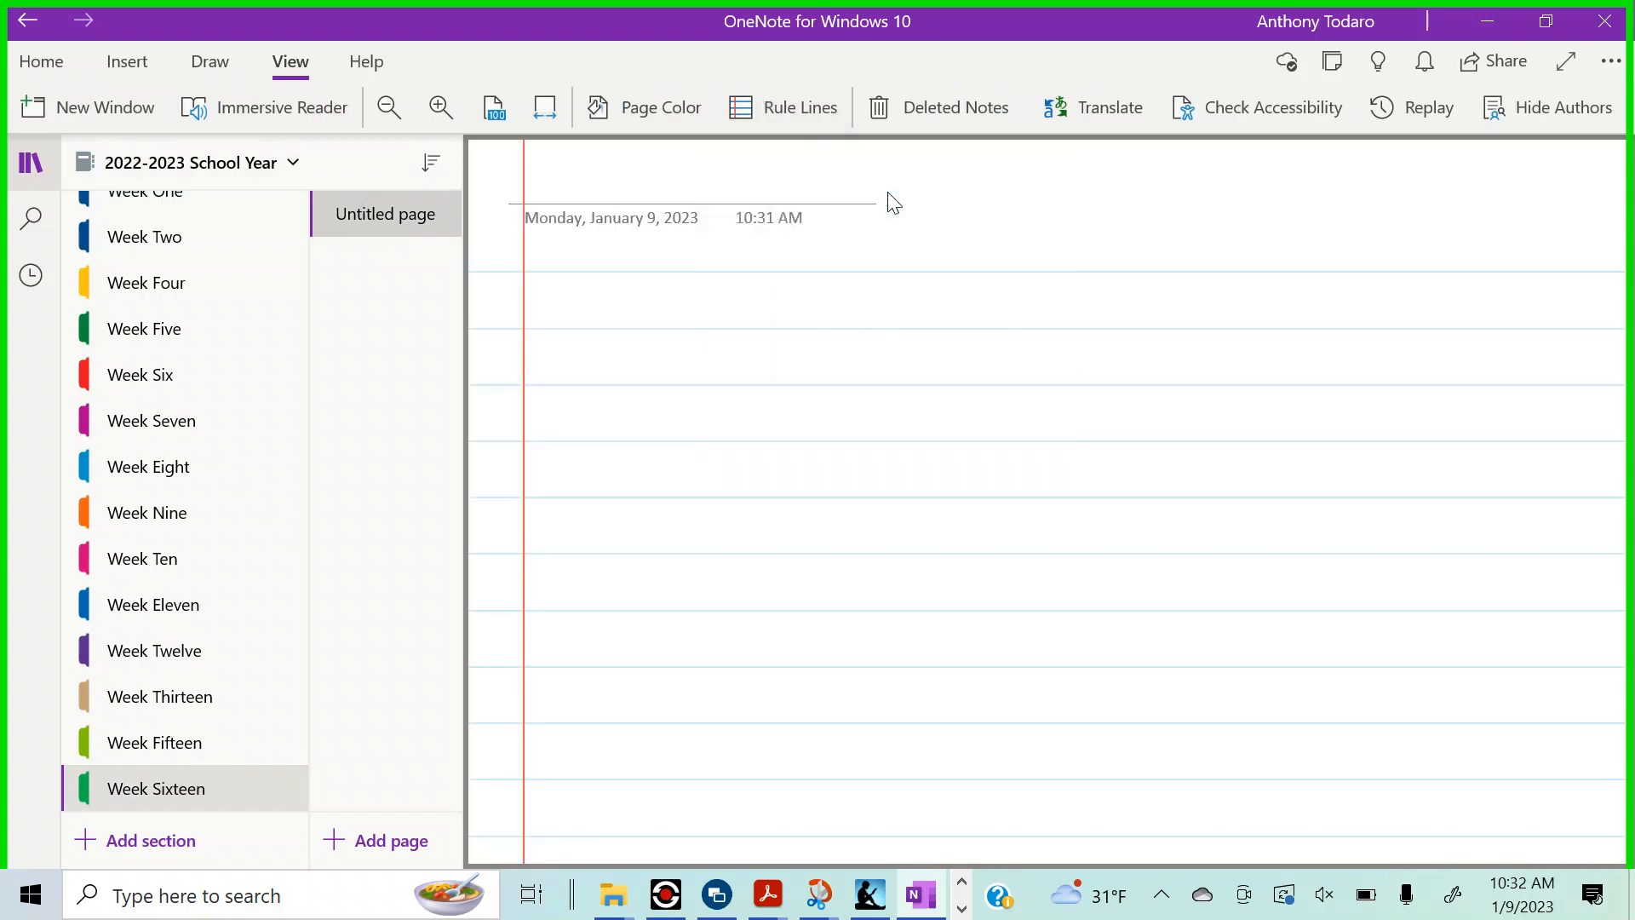
left_click(30, 162)
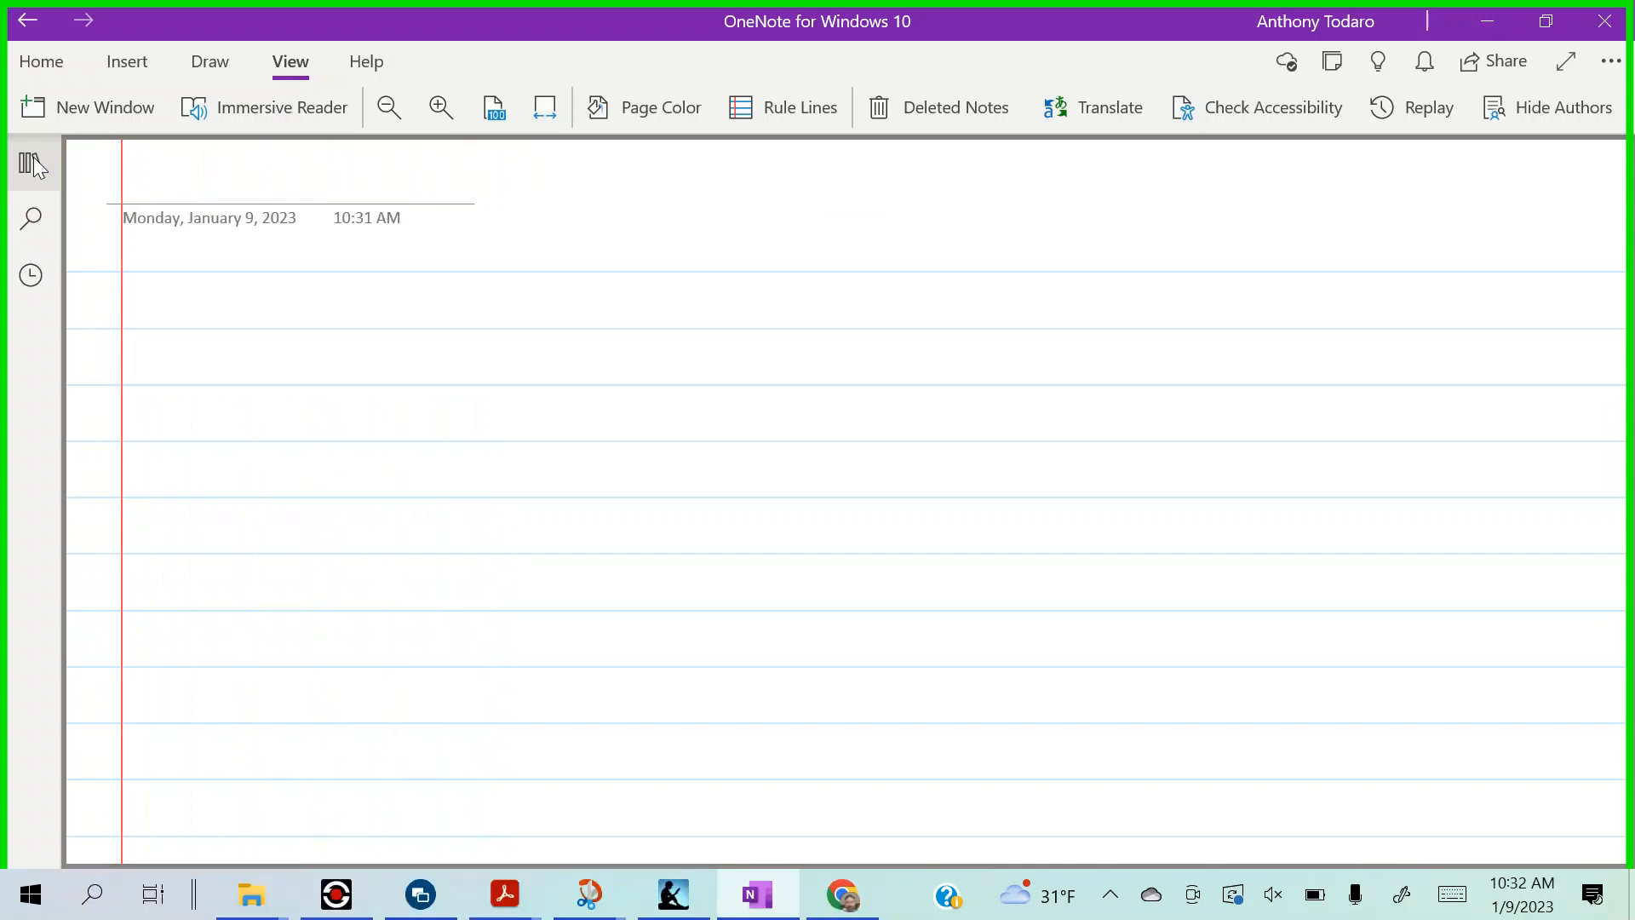
- Draw a red margin line down the right edge of the ruled page
left_click(207, 61)
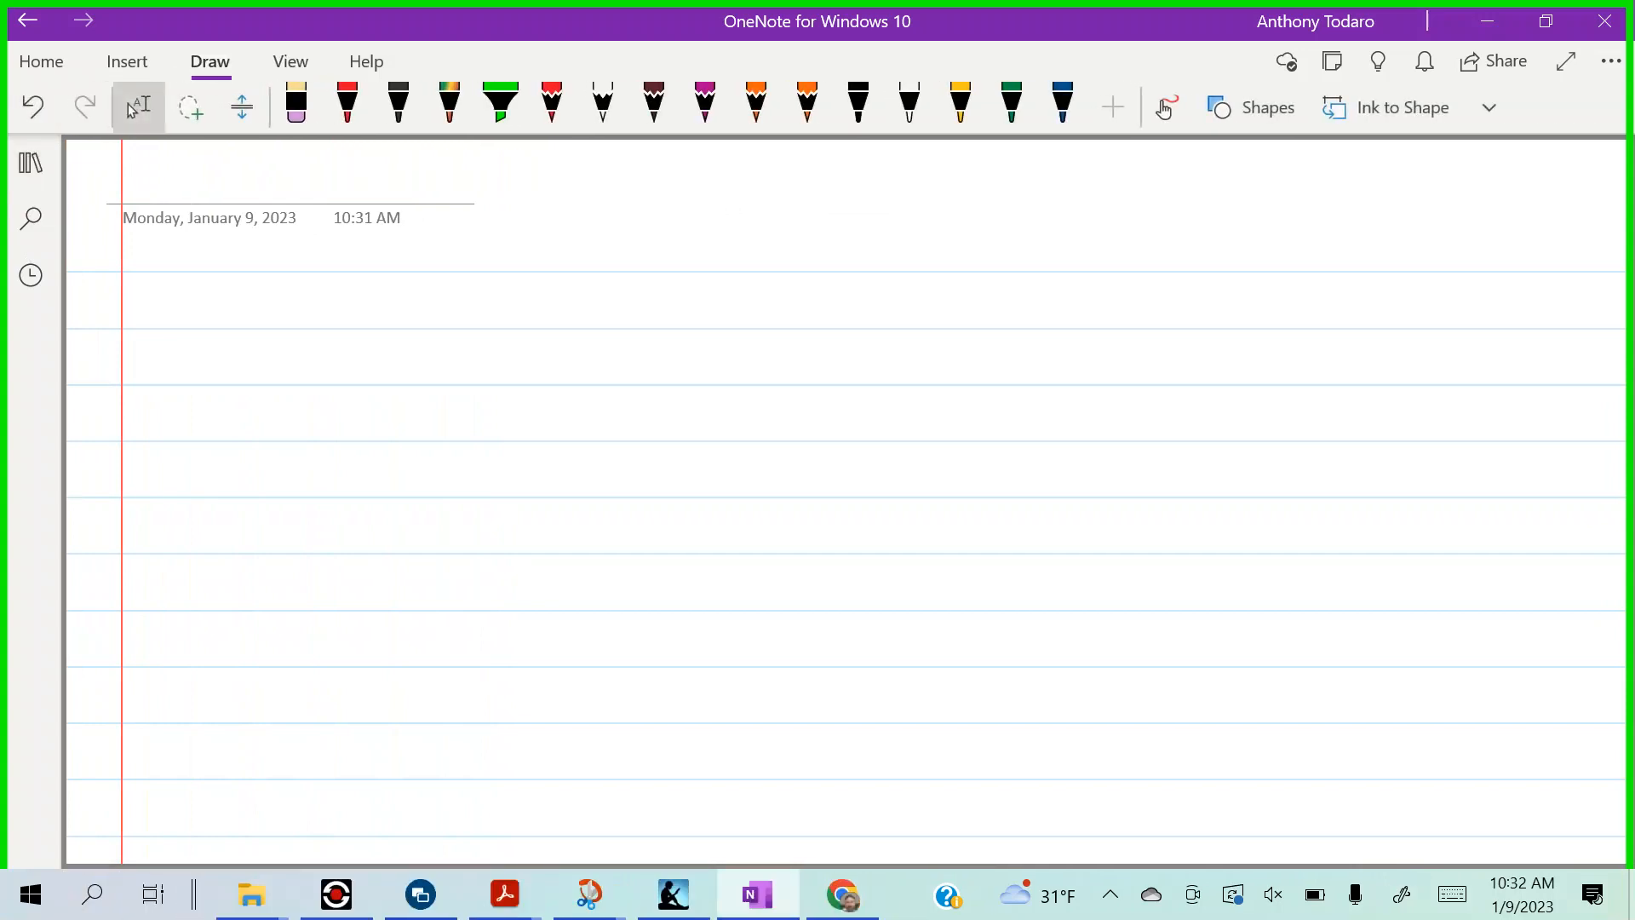
left_click_drag(1523, 157, 1523, 235)
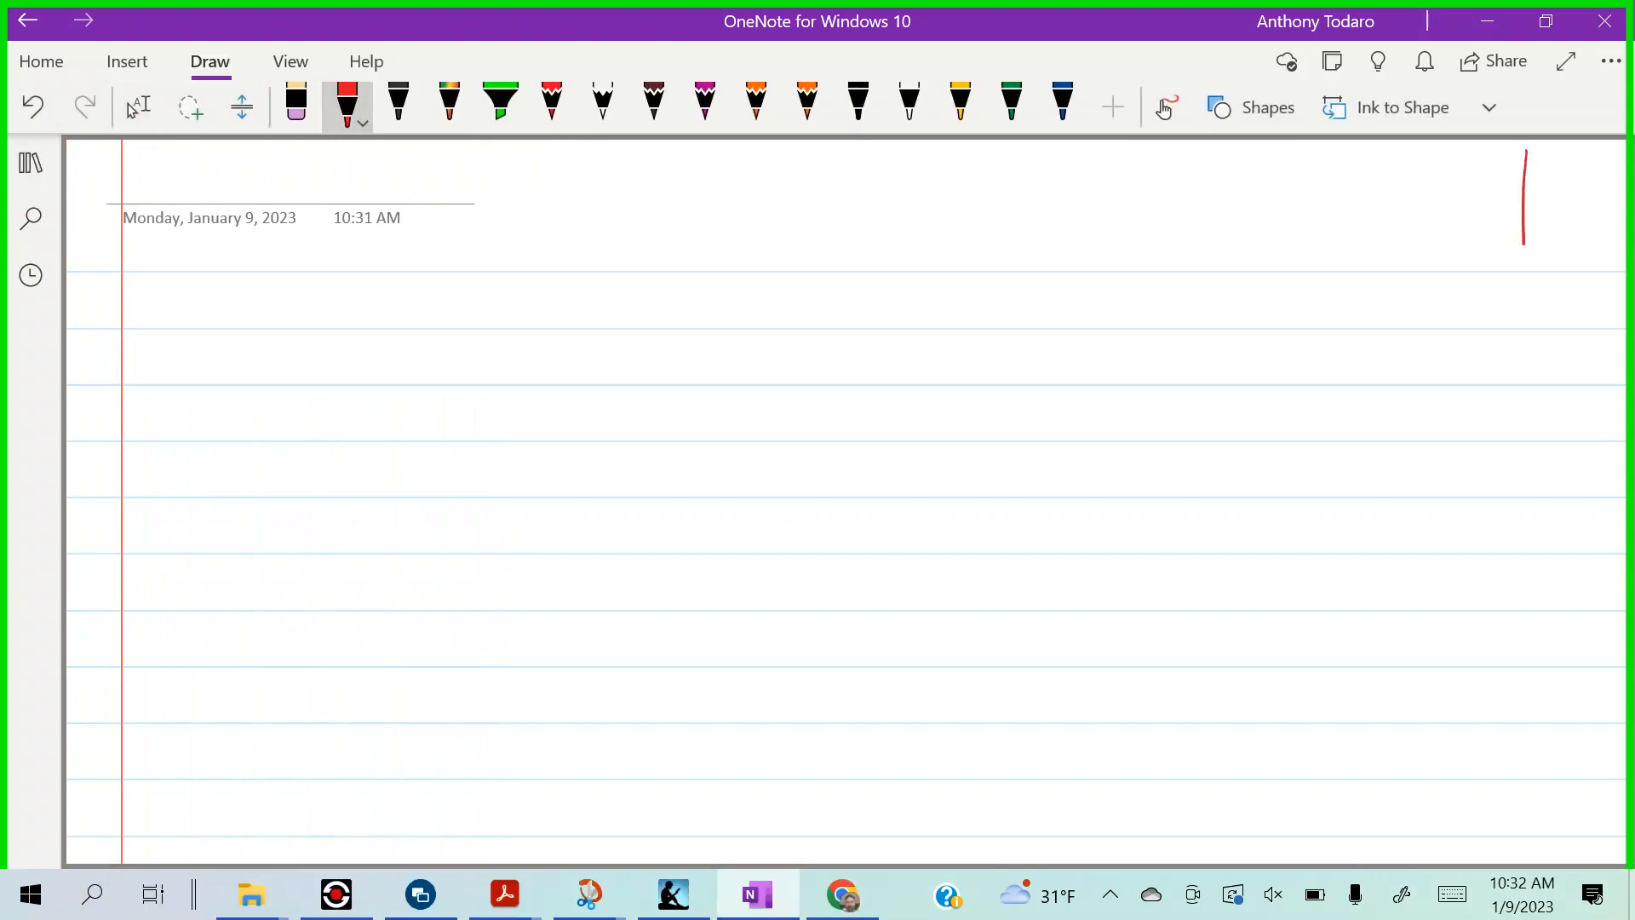
left_click_drag(1523, 152, 1545, 845)
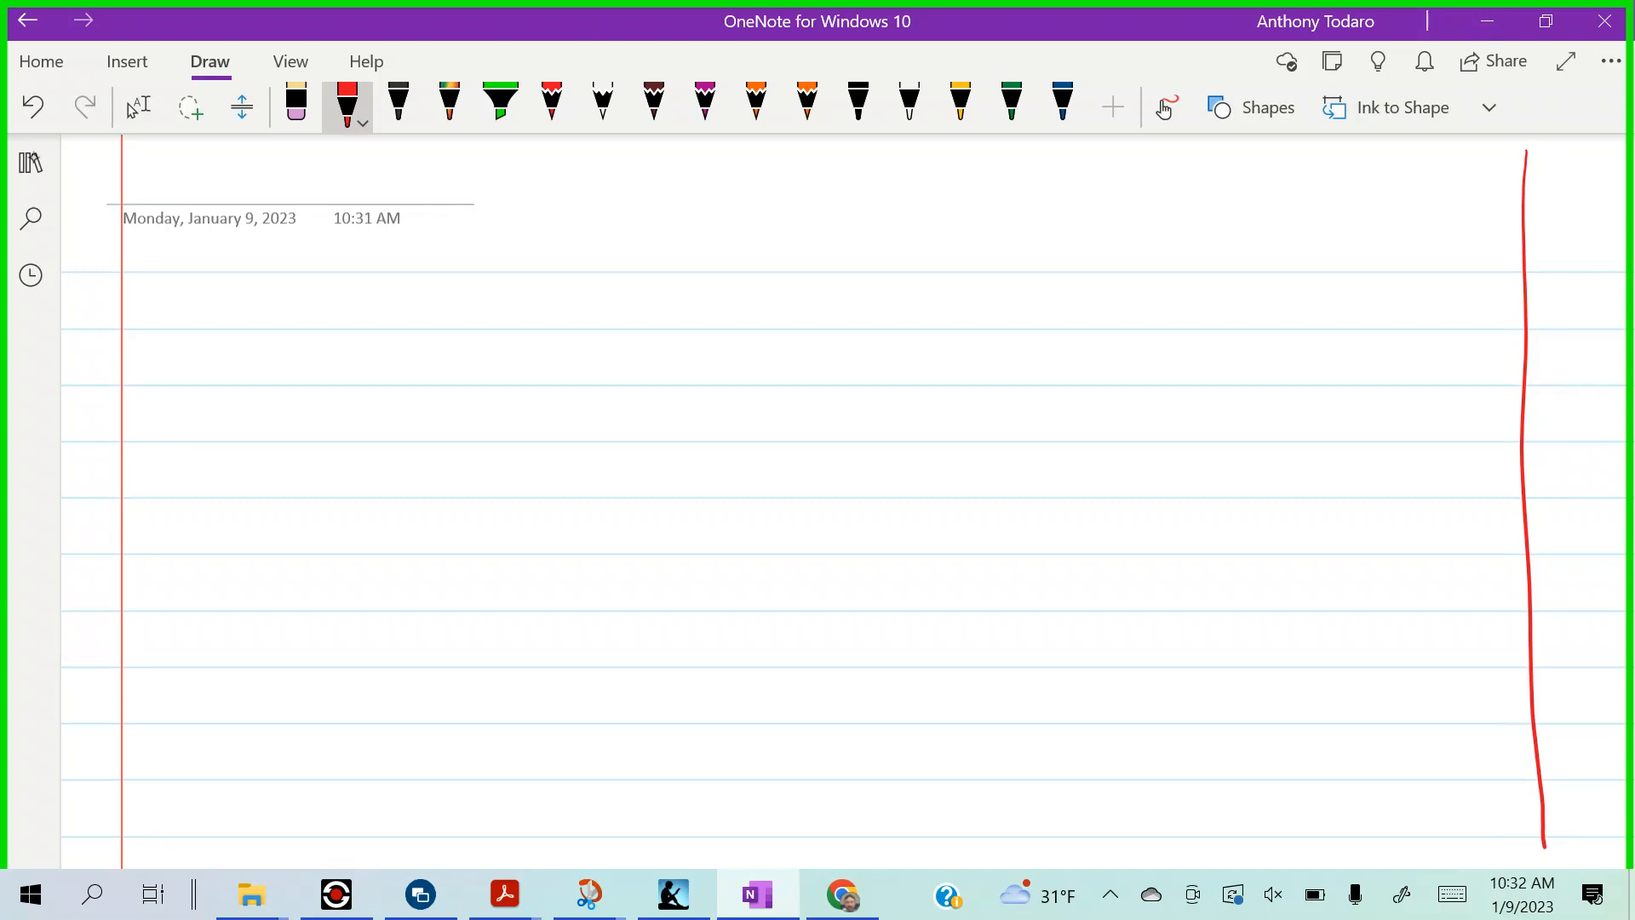
- Handwrite the name at top left in black ink
left_click(397, 100)
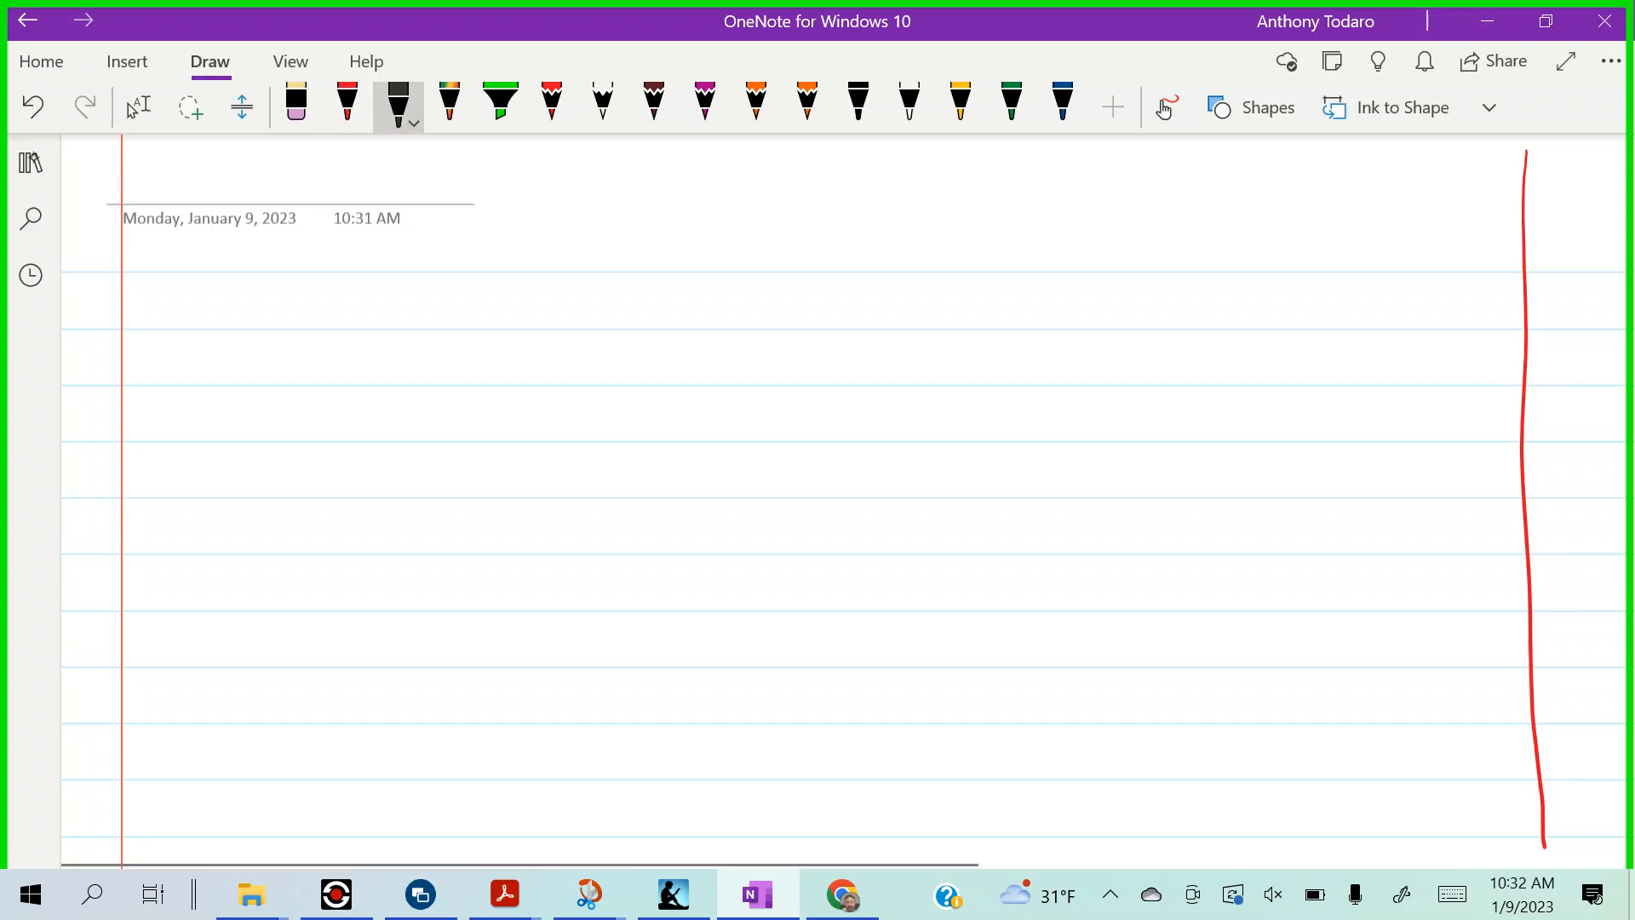
left_click_drag(131, 261, 167, 245)
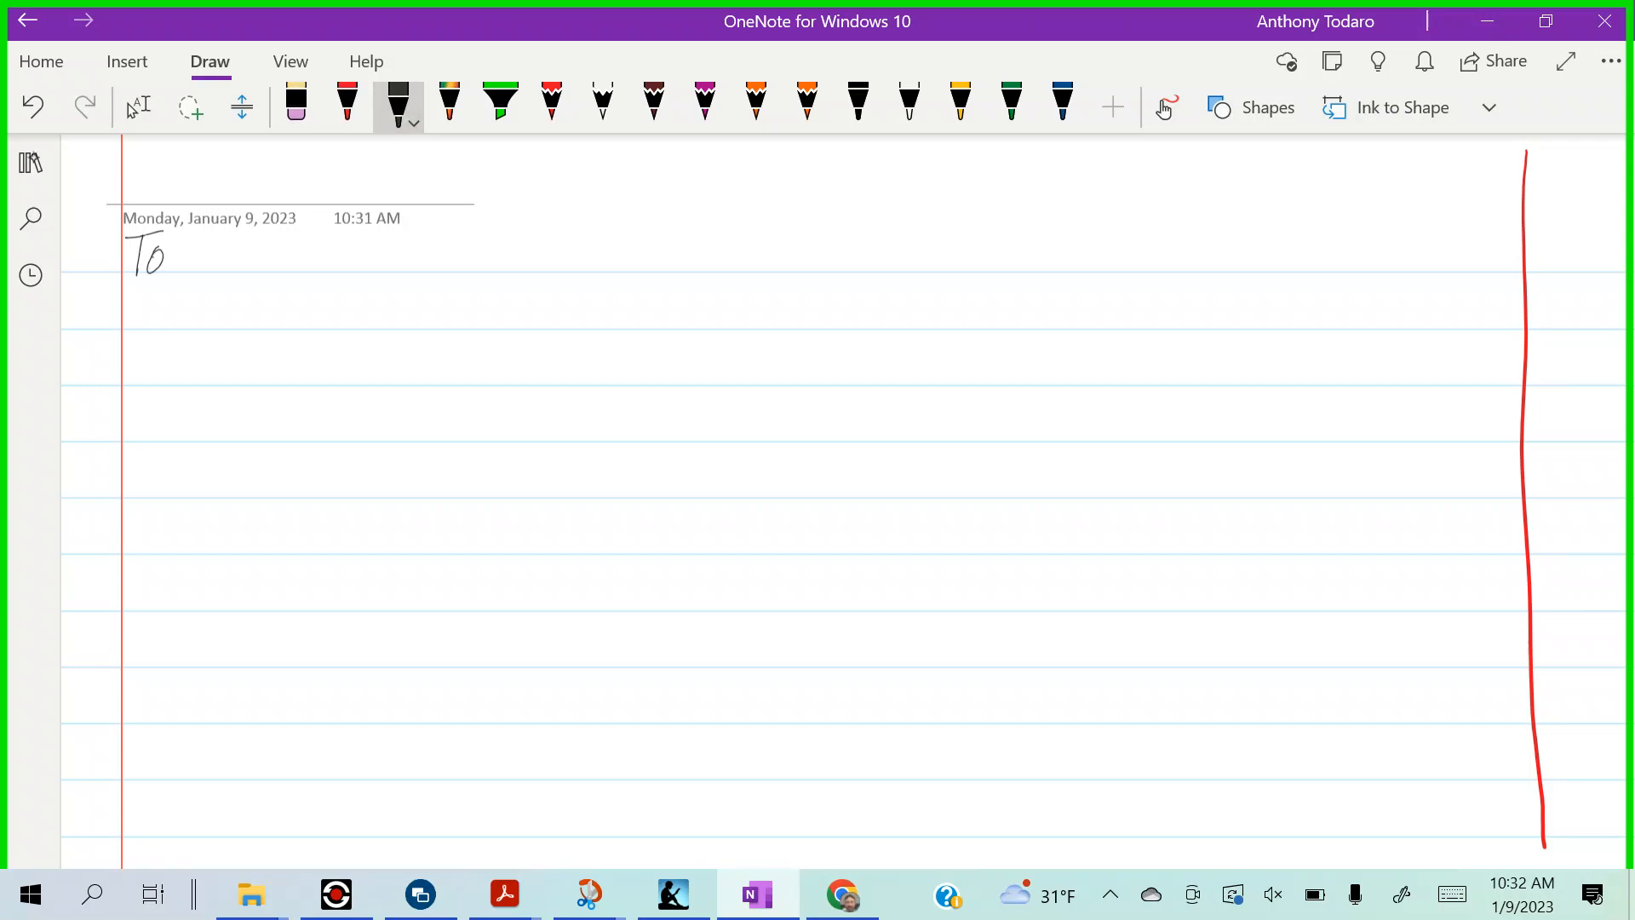
left_click_drag(167, 256, 240, 256)
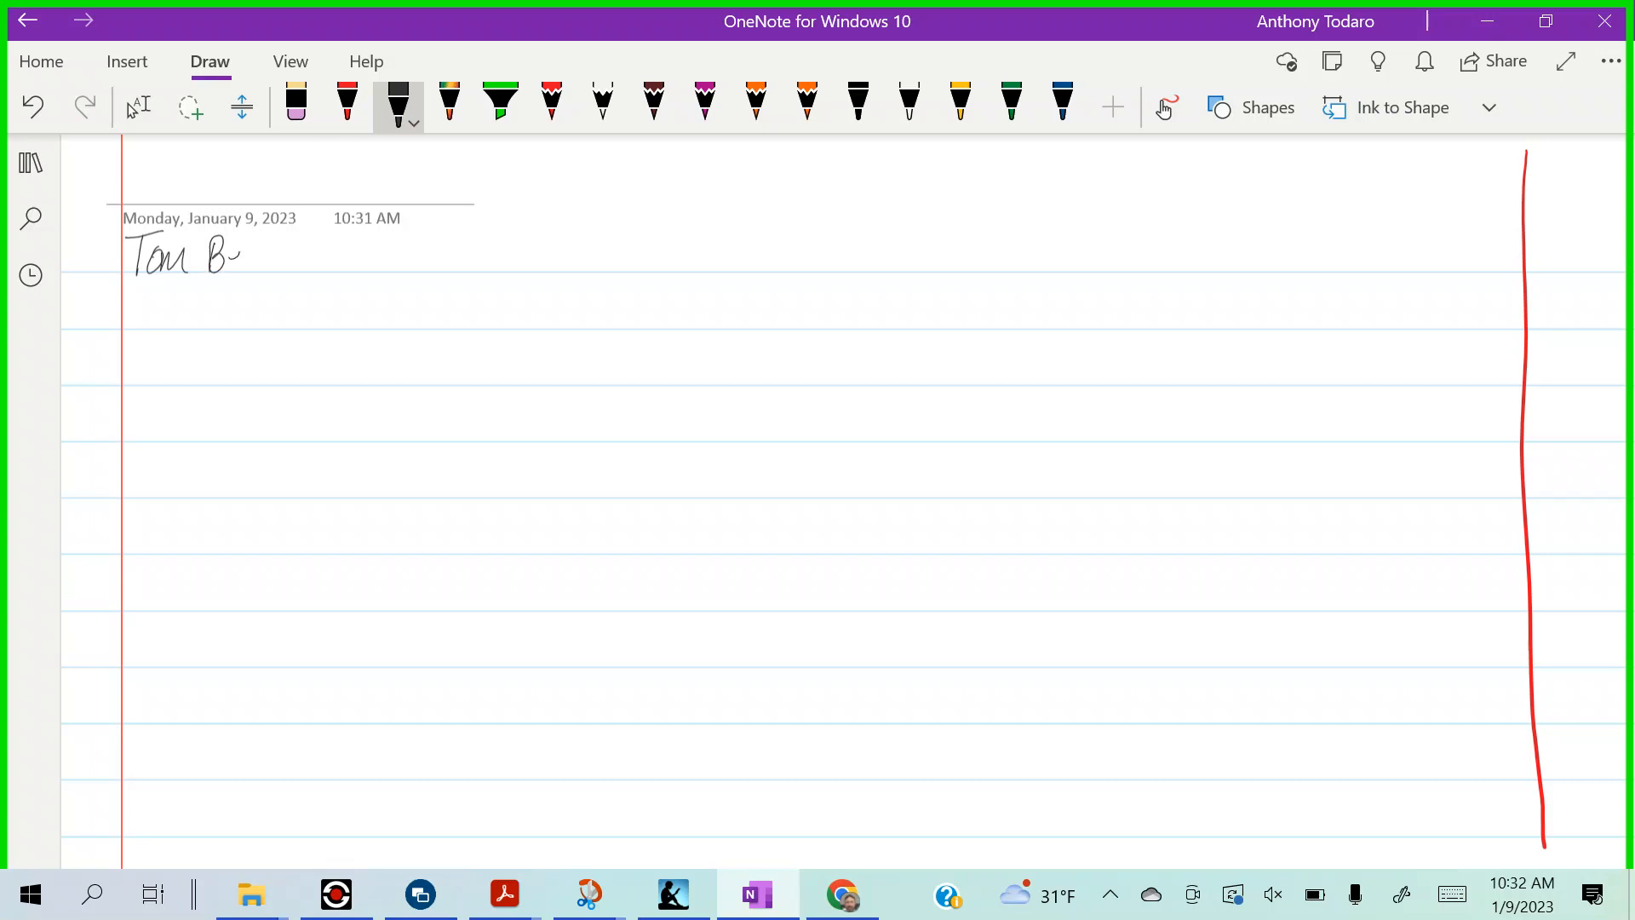
left_click_drag(246, 255, 313, 256)
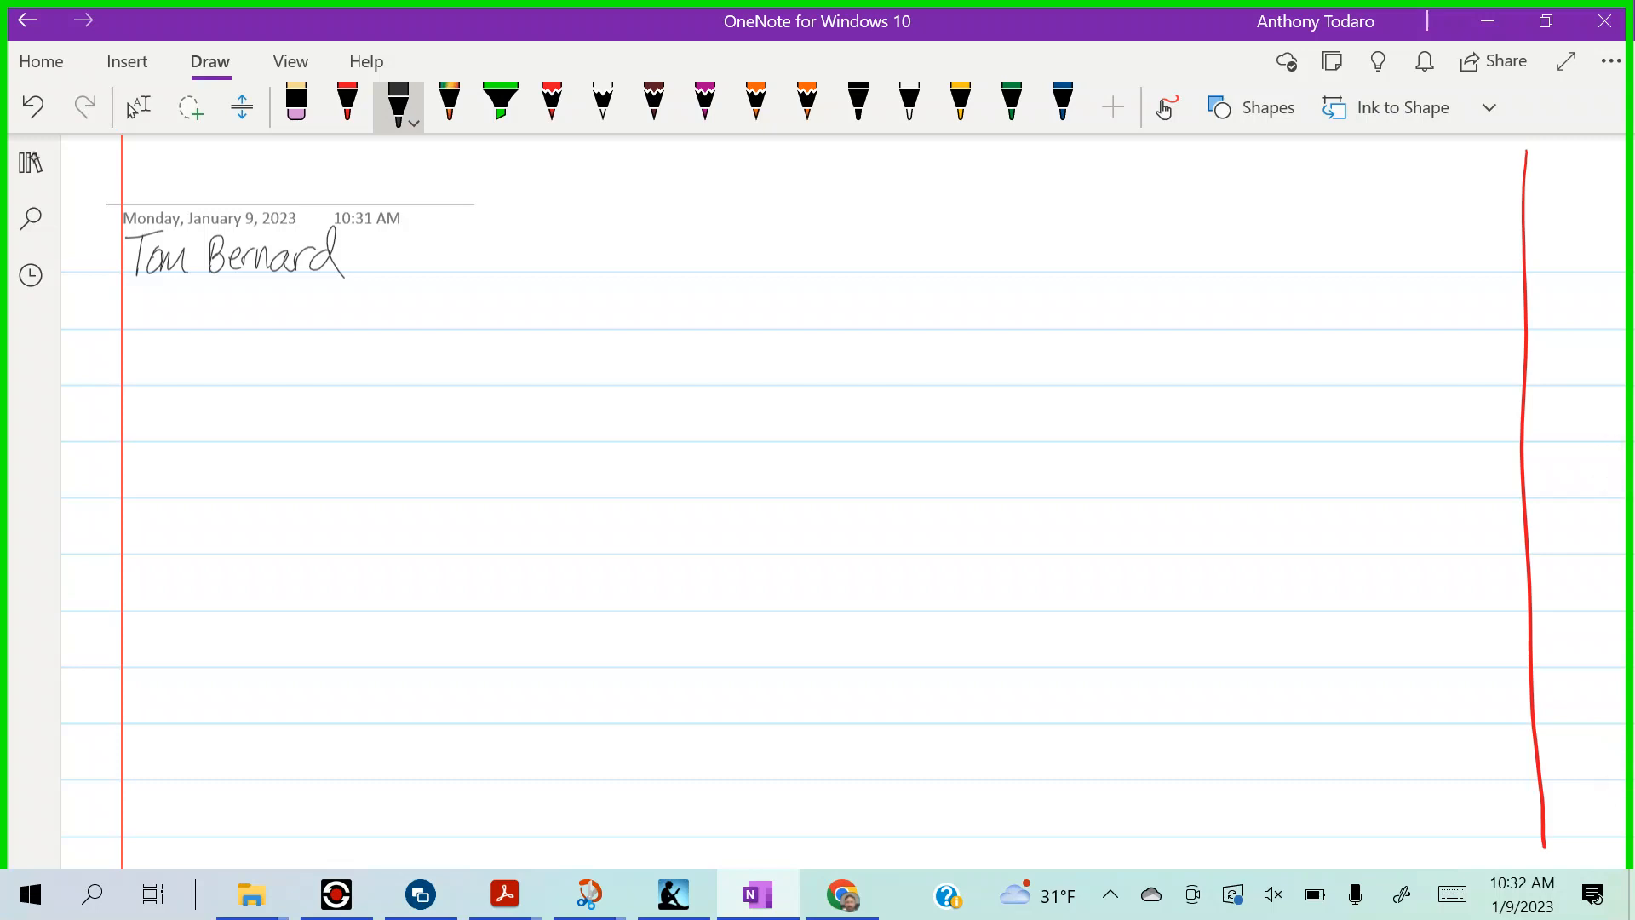
- Write the date 1-9-2023 and title Monday Sort, with a vertical divider below
left_click_drag(1356, 250, 1440, 245)
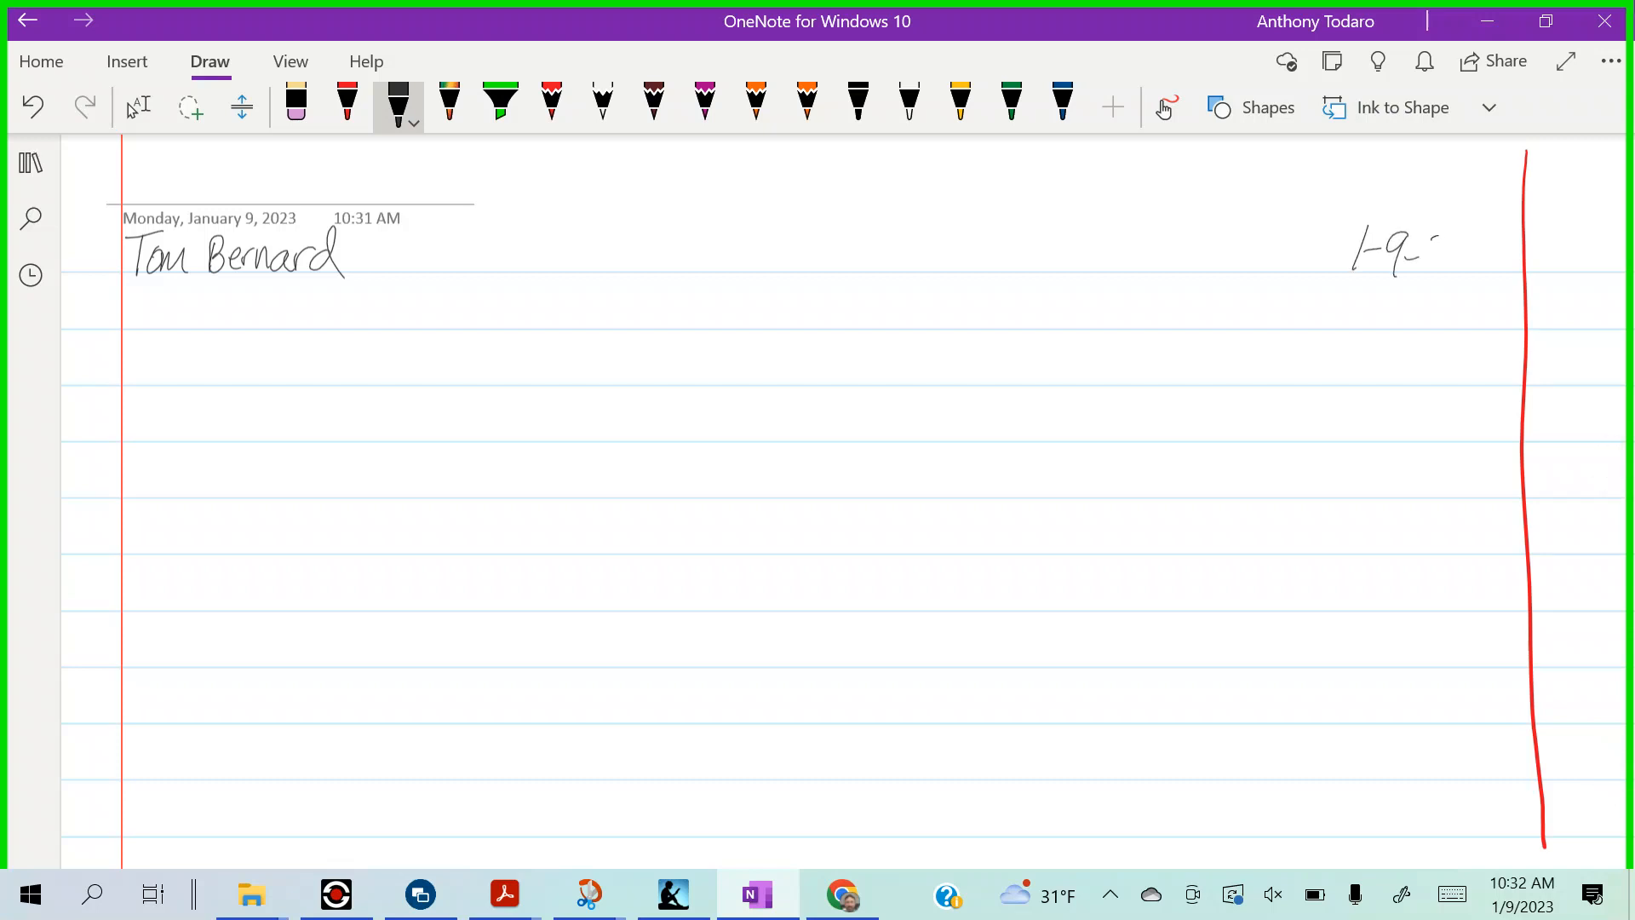
left_click_drag(1397, 250, 1480, 255)
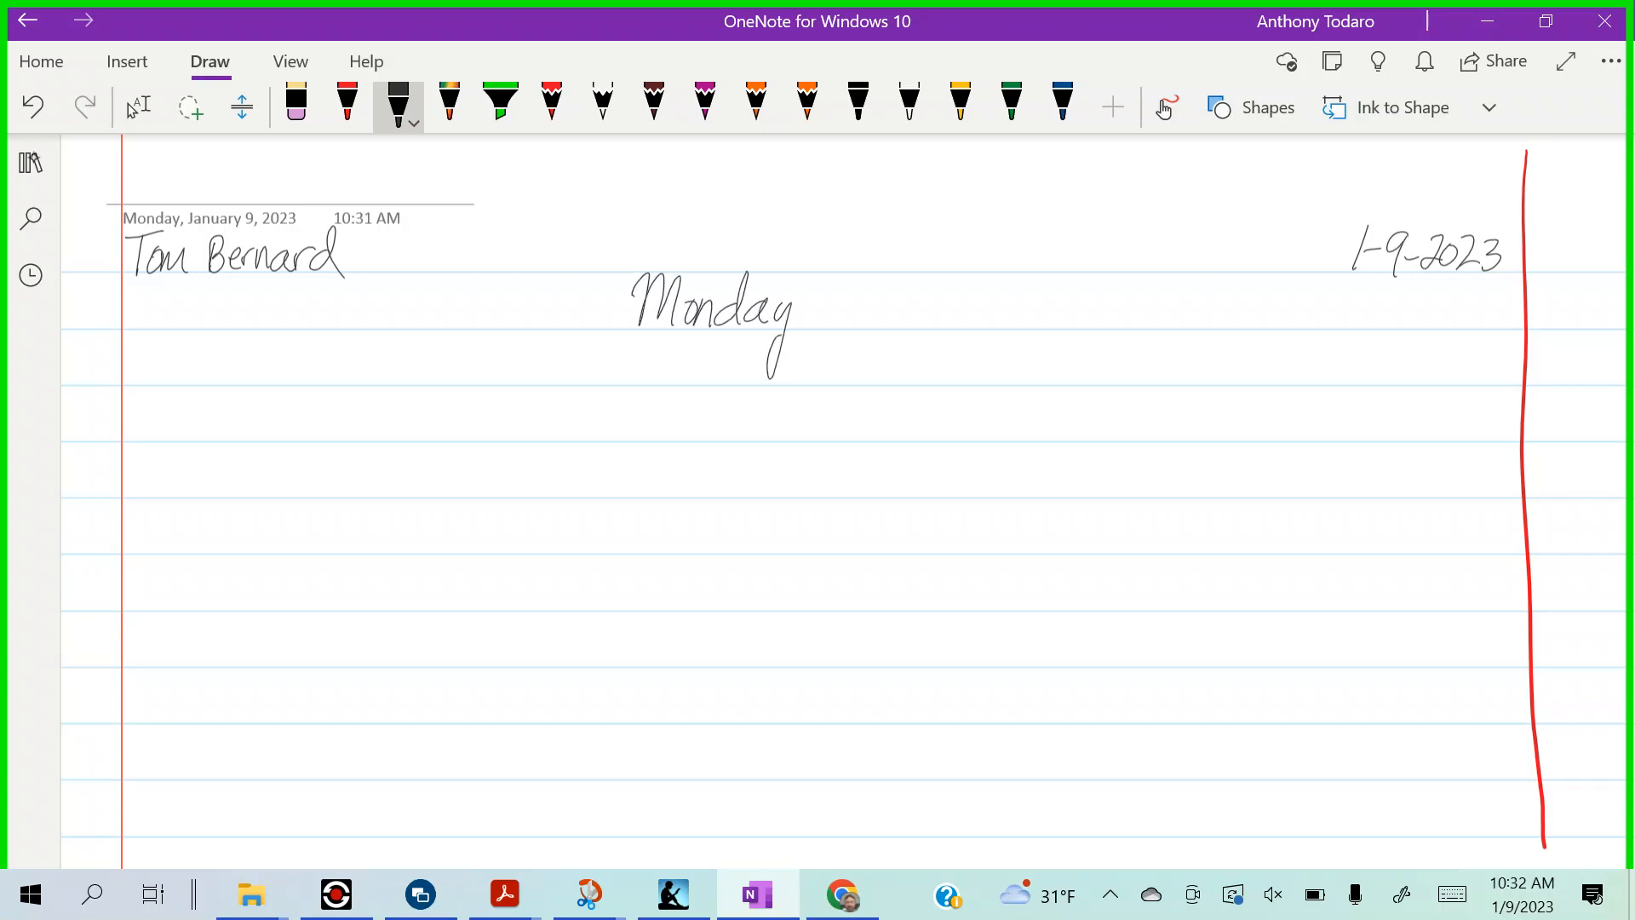
left_click_drag(829, 313, 918, 303)
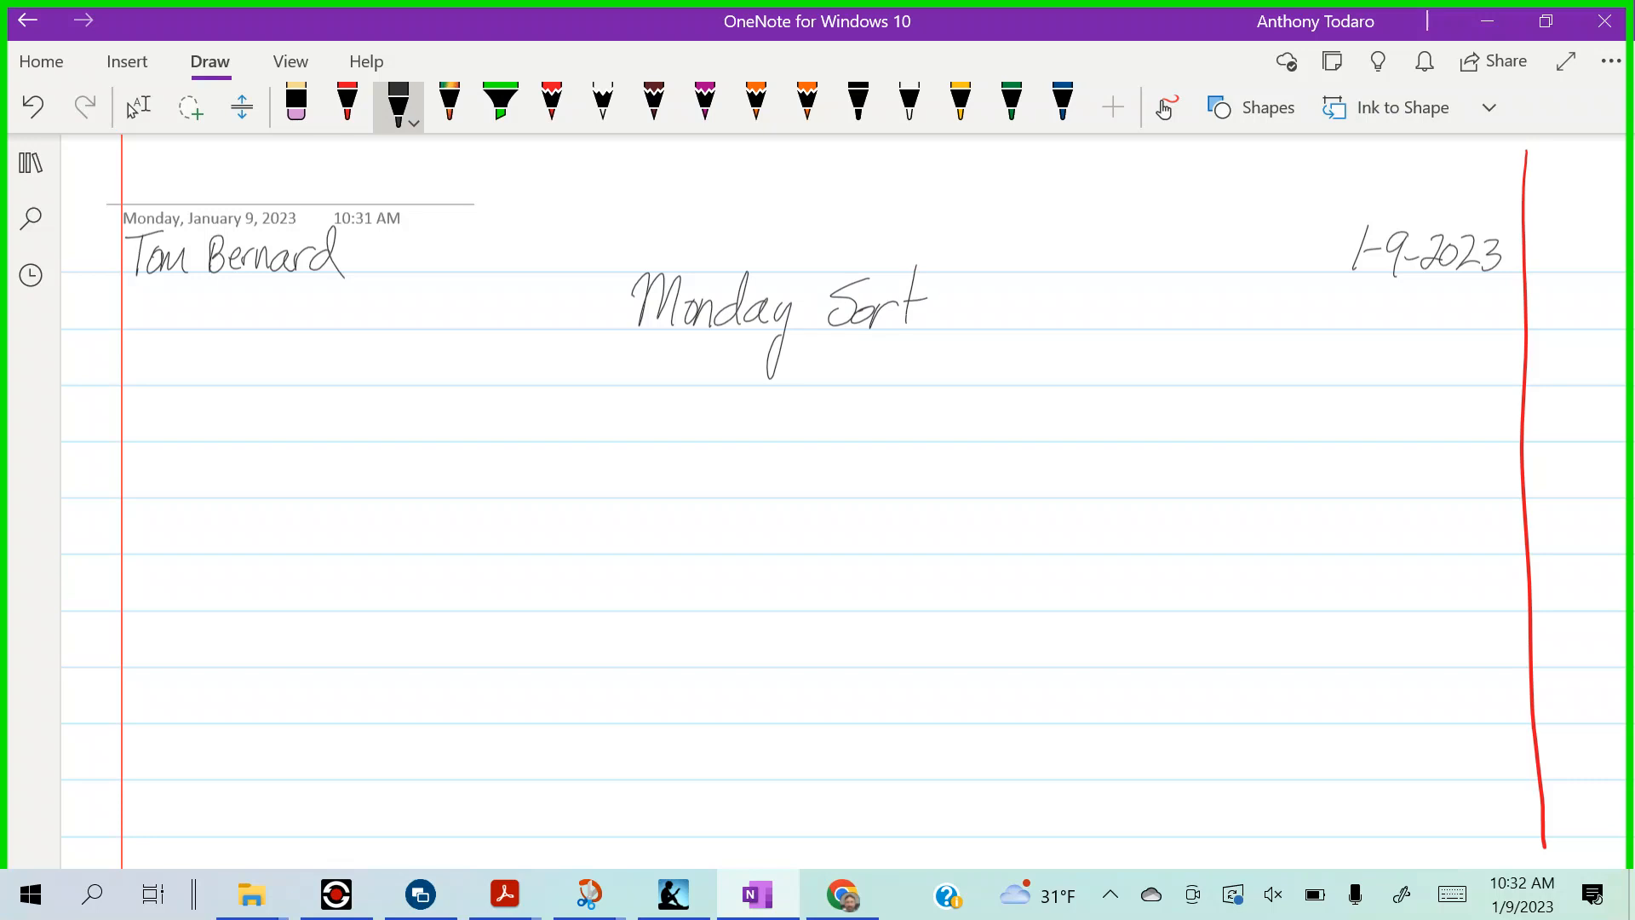
left_click_drag(777, 394, 777, 677)
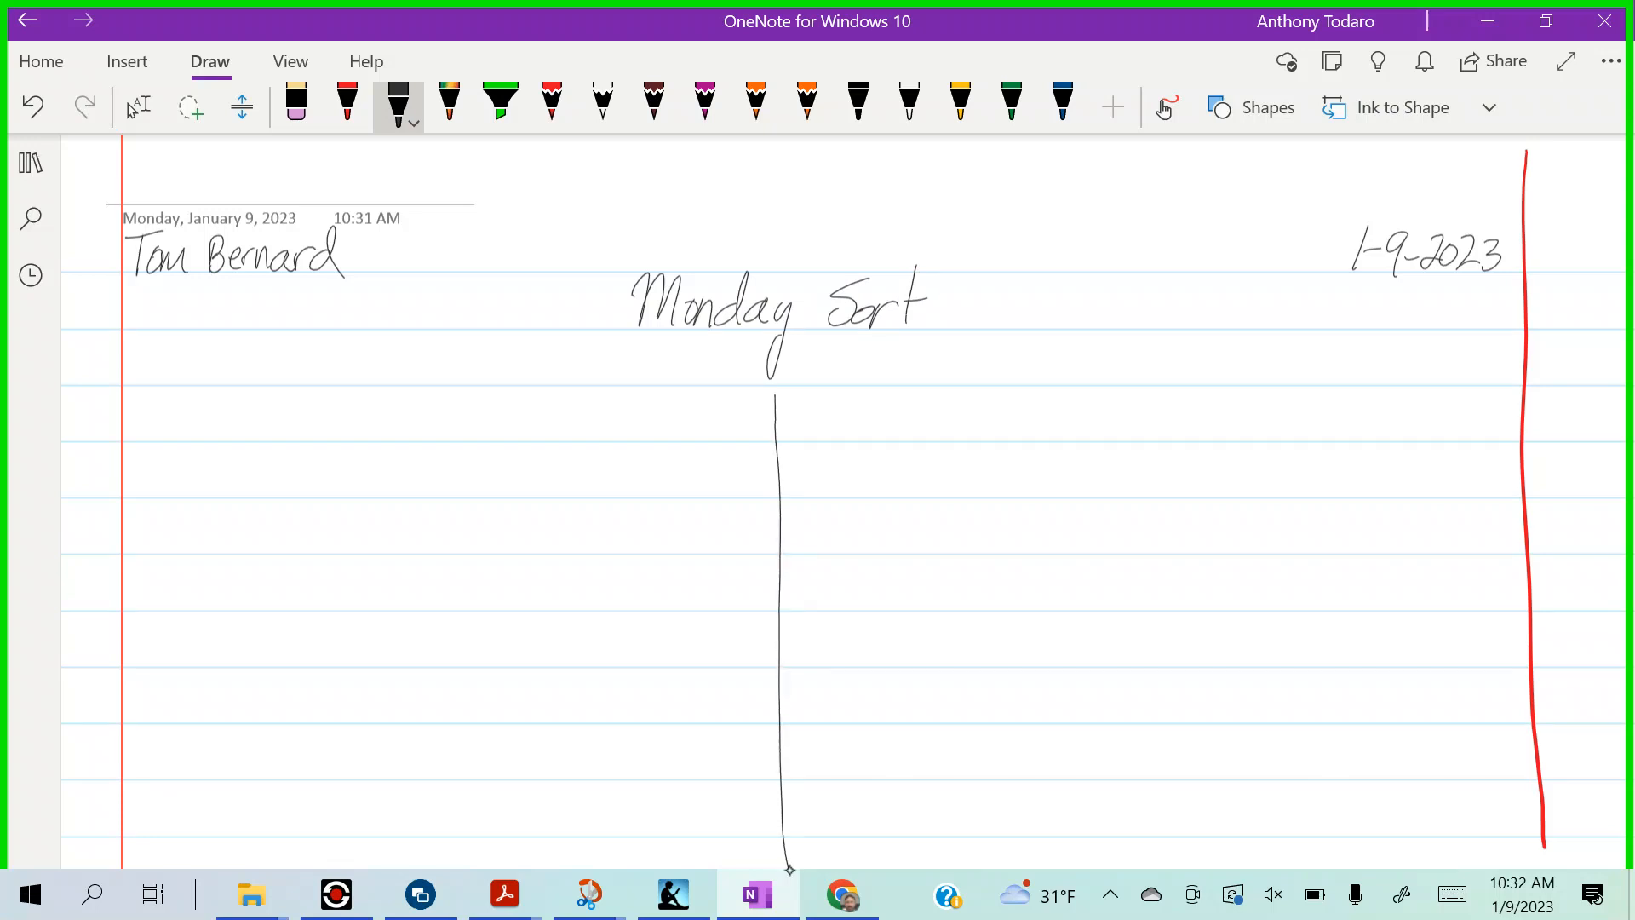
- Write the left column heading People Who do Something
left_click_drag(393, 417, 456, 428)
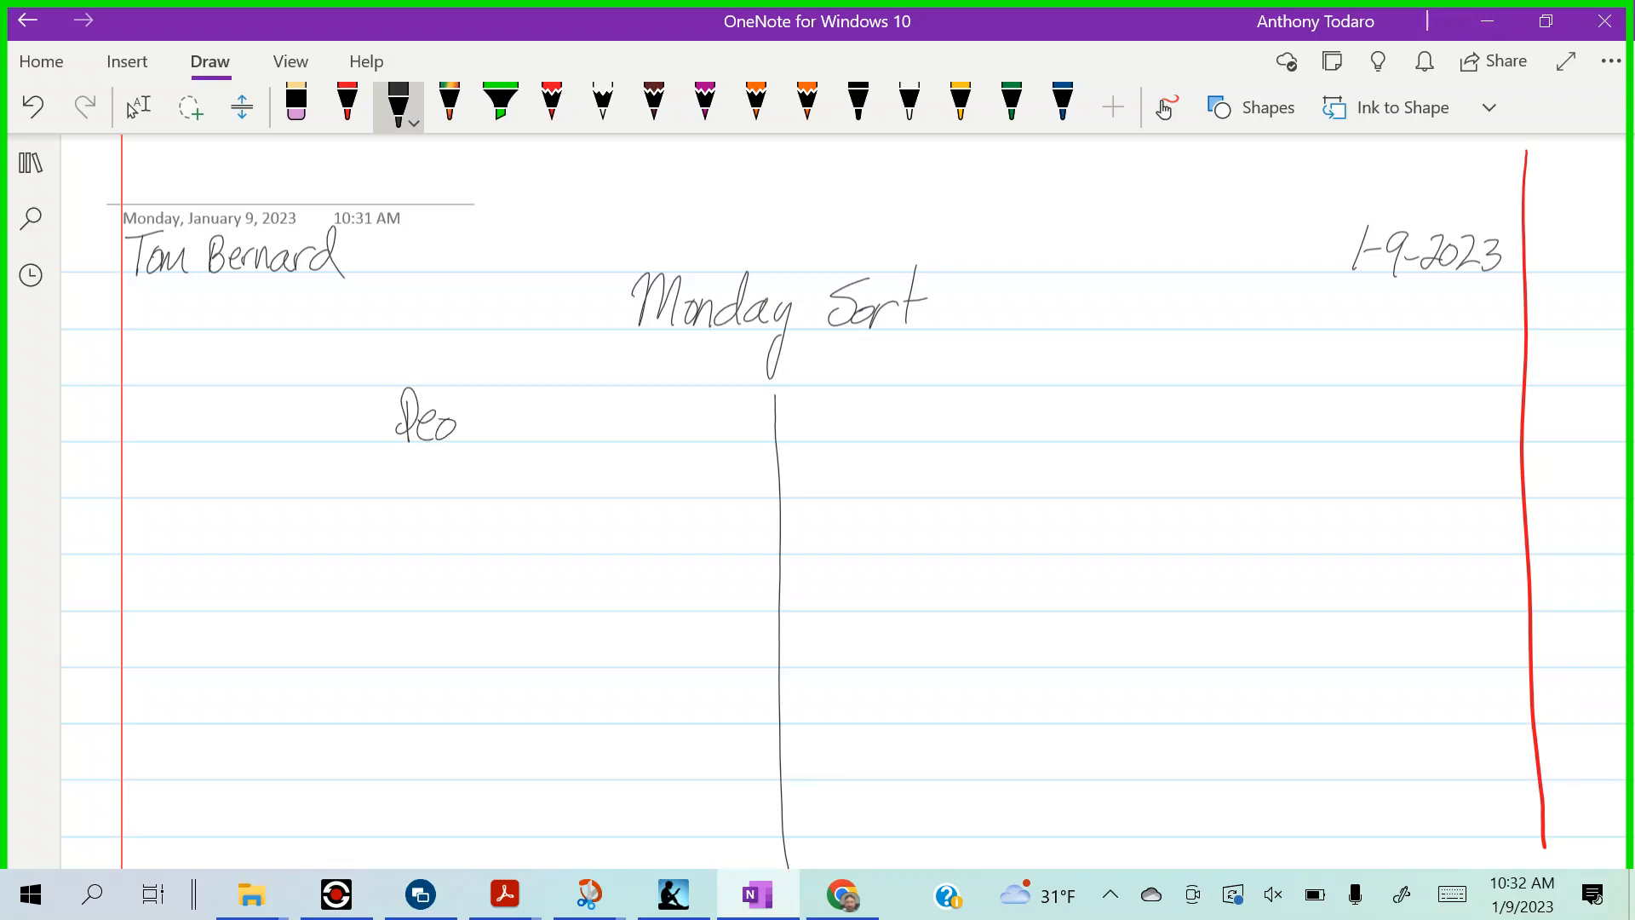
left_click_drag(433, 423, 501, 423)
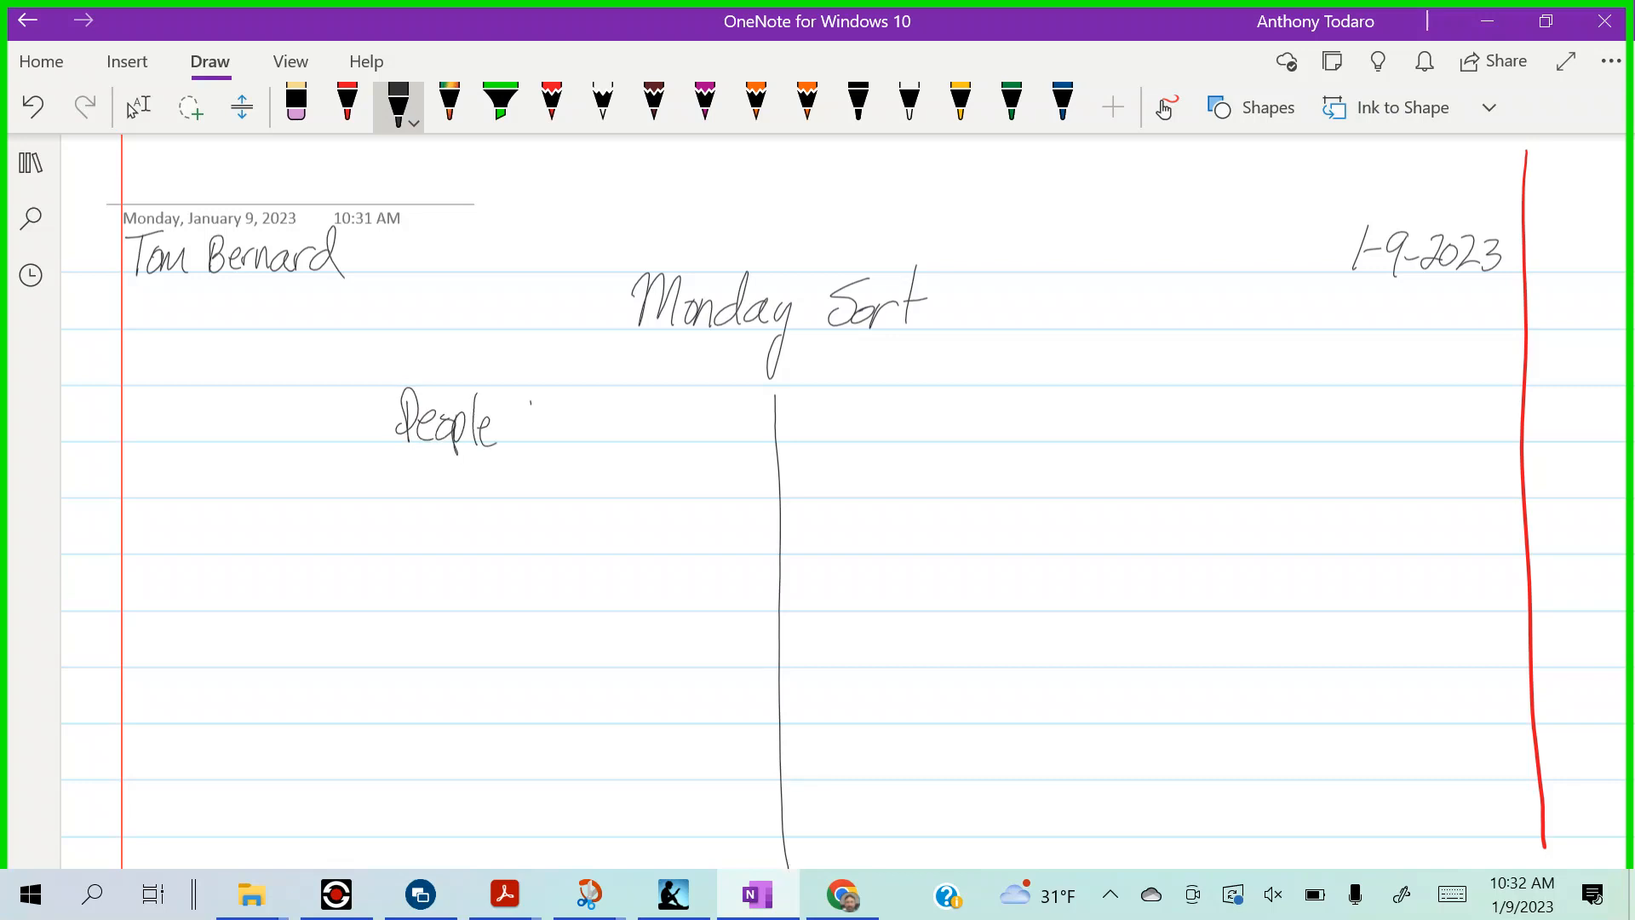
left_click_drag(511, 423, 647, 428)
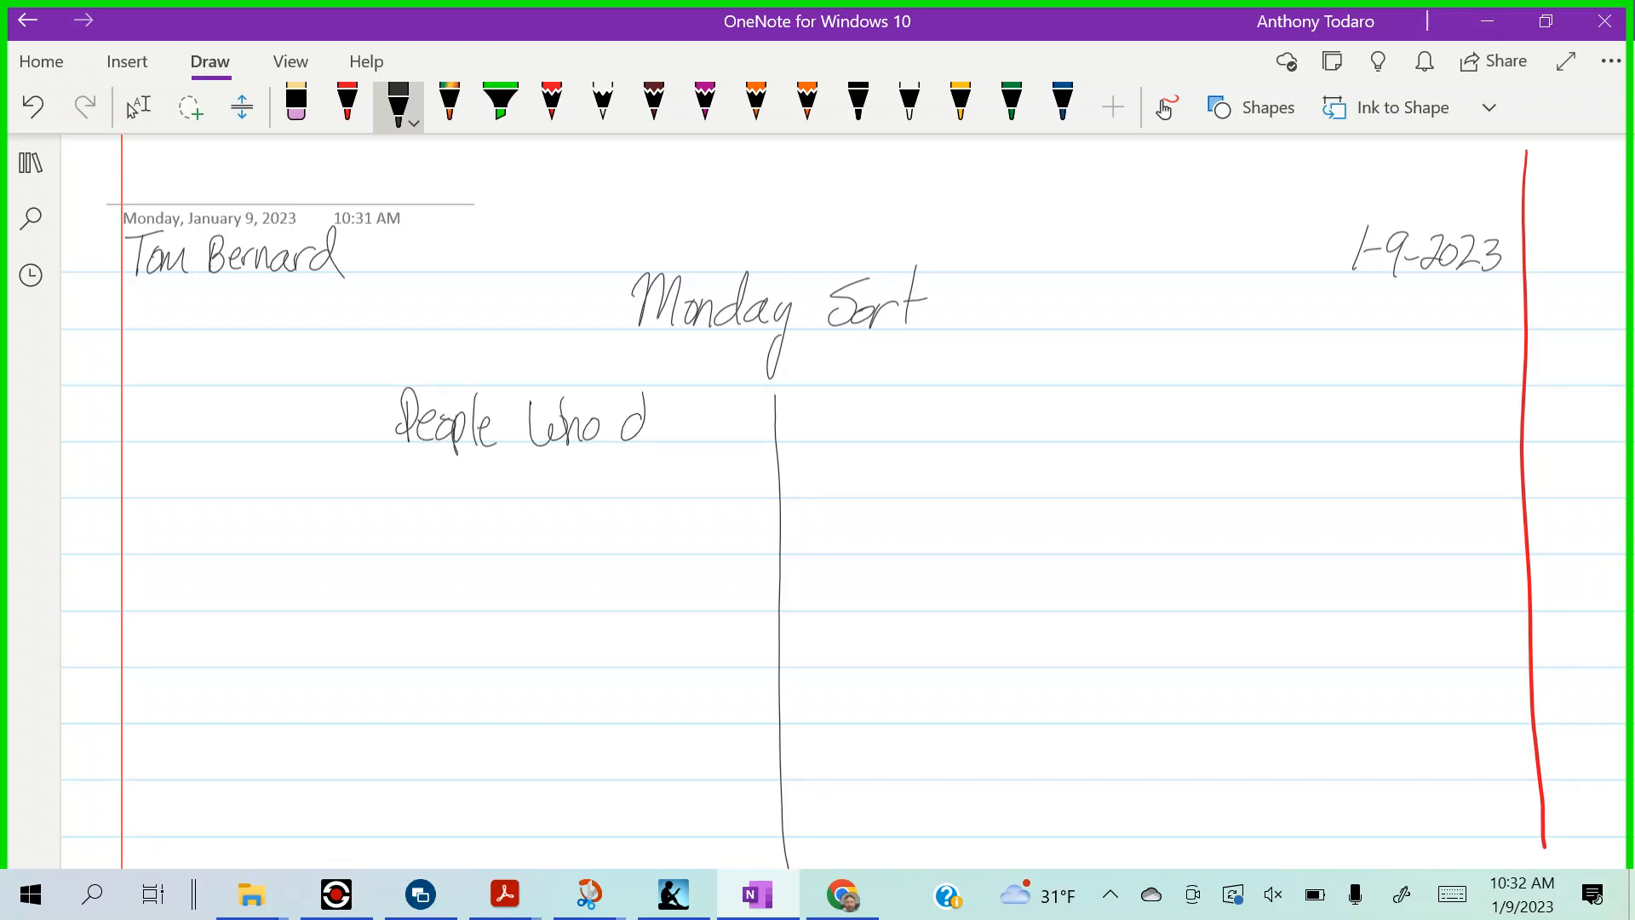
left_click_drag(647, 423, 490, 485)
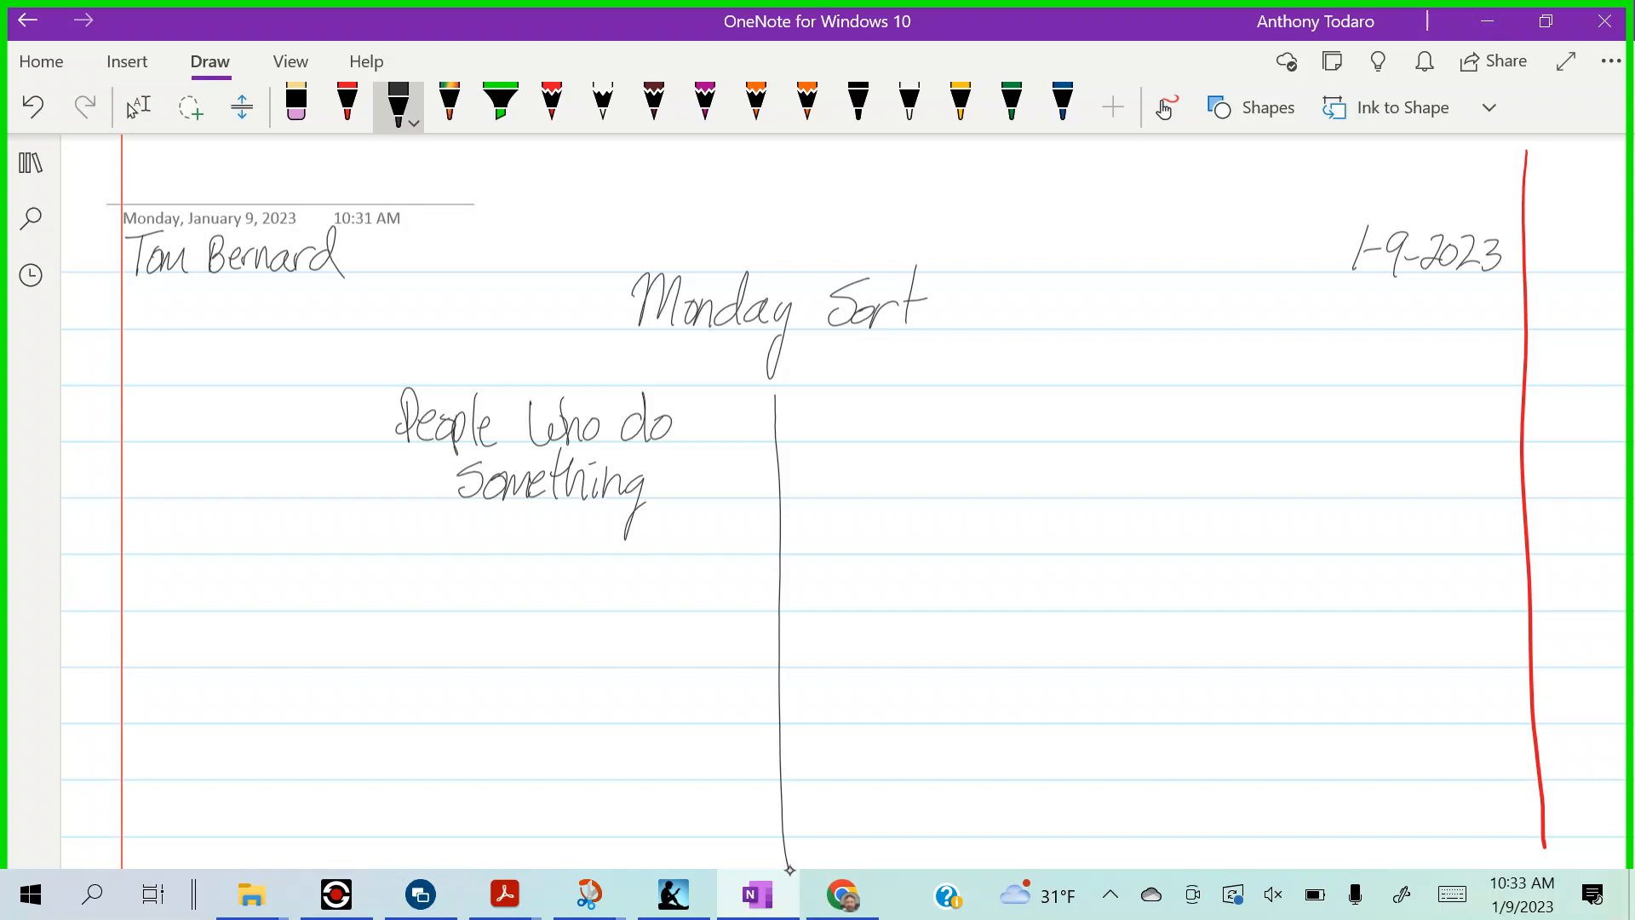
- Write the right heading Words Used to Compare and underline both headings
left_click_drag(845, 428, 908, 428)
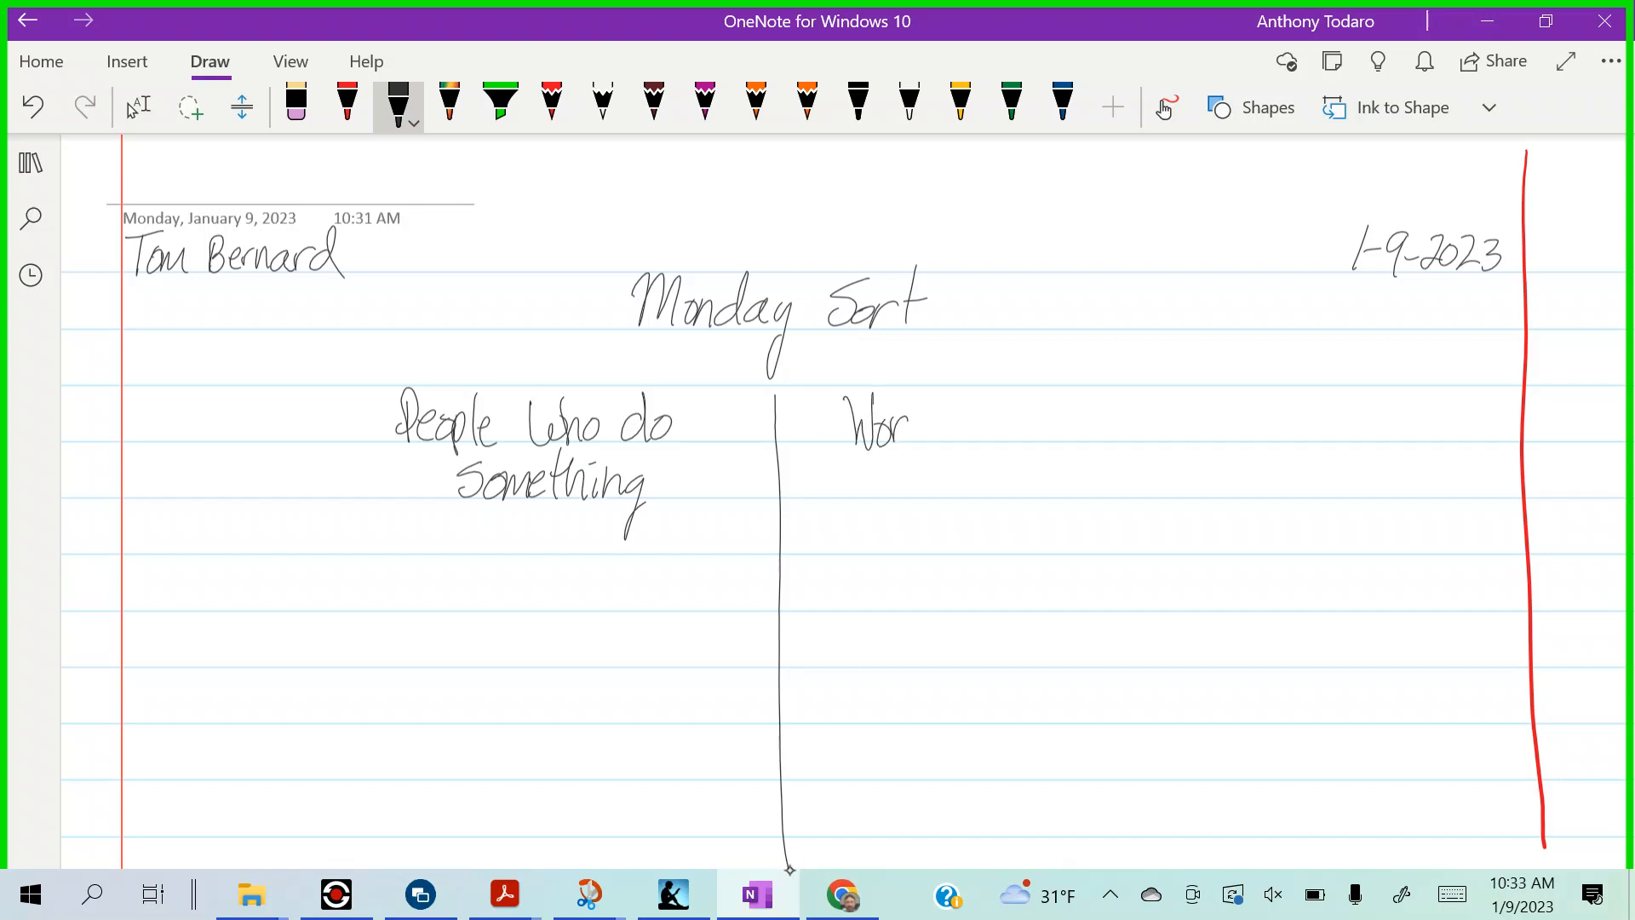
left_click_drag(908, 427, 1063, 428)
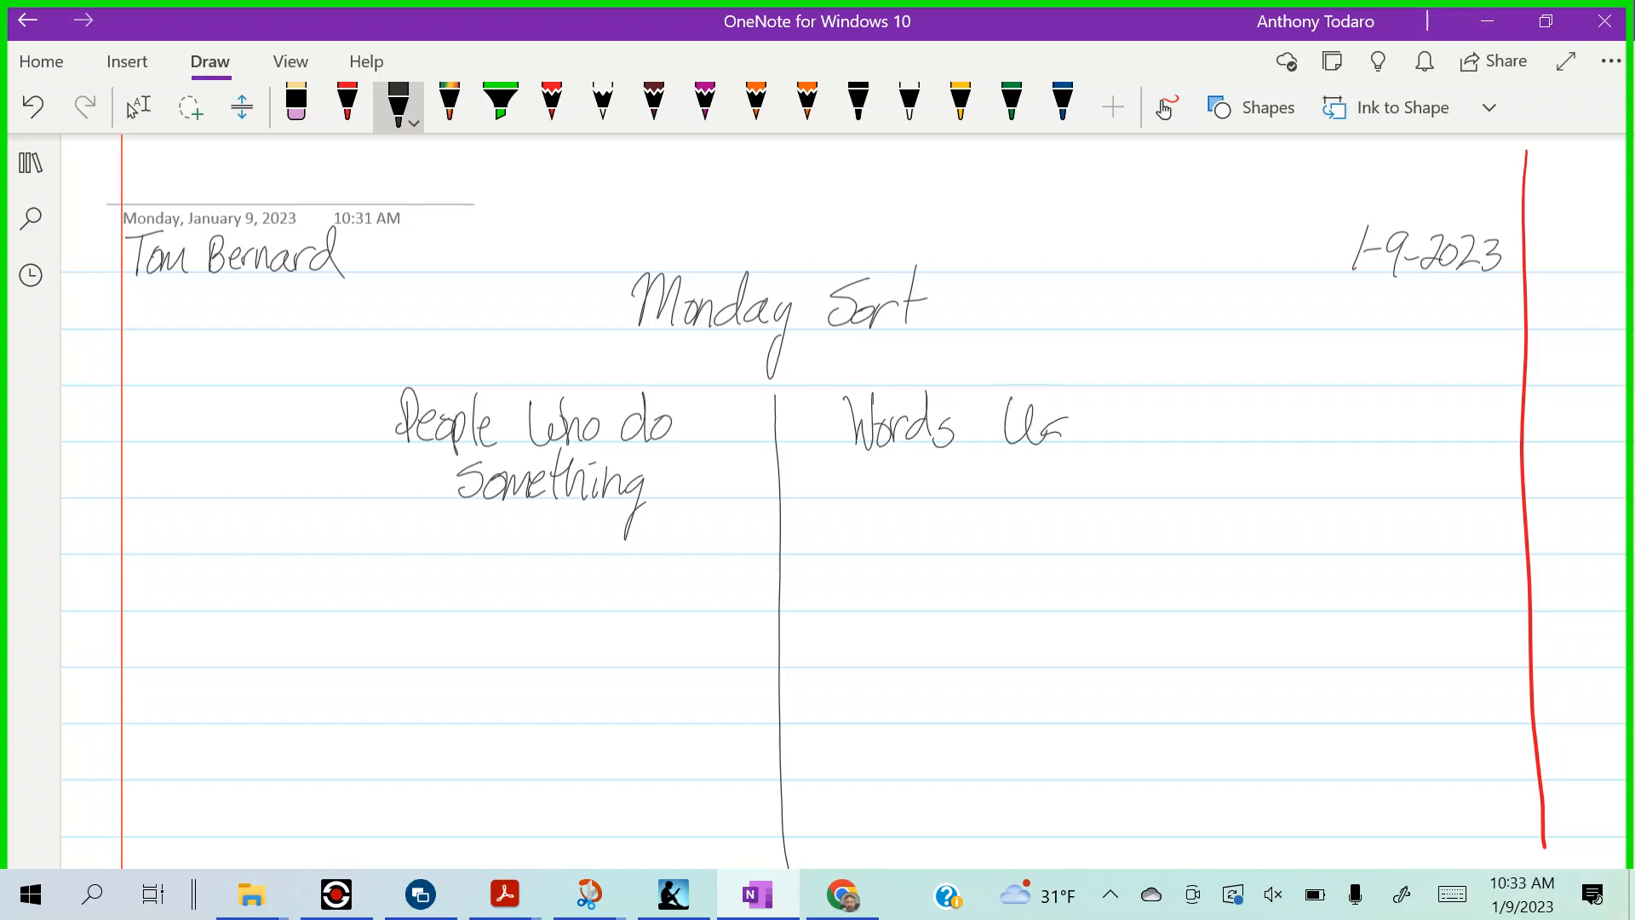
left_click_drag(1063, 422, 1205, 428)
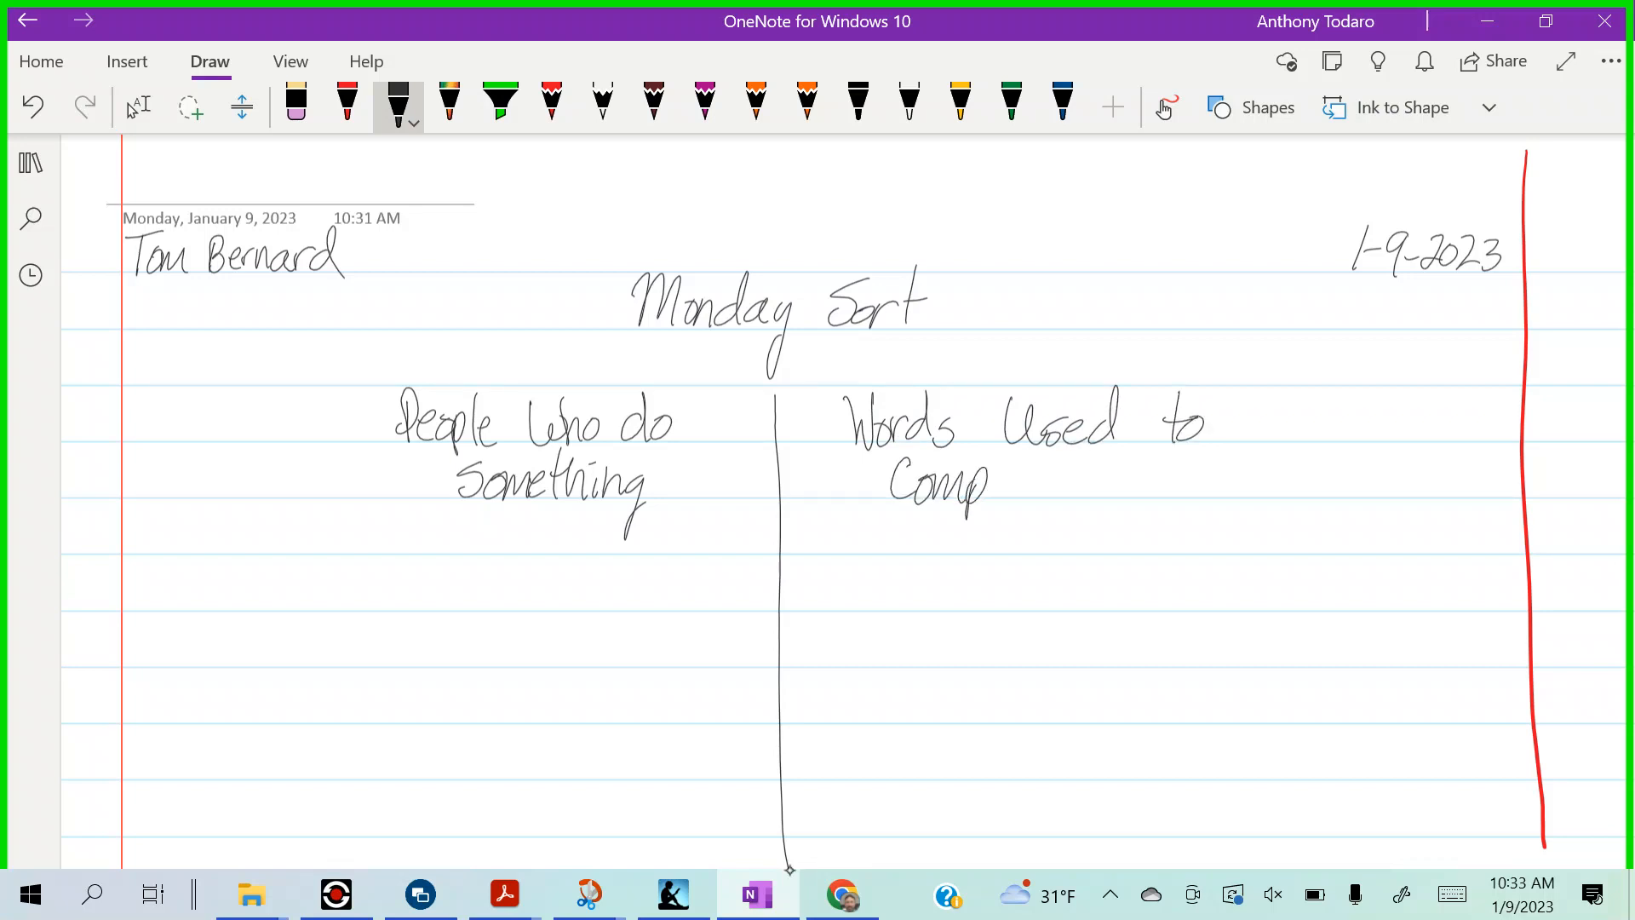
left_click_drag(988, 482, 1064, 483)
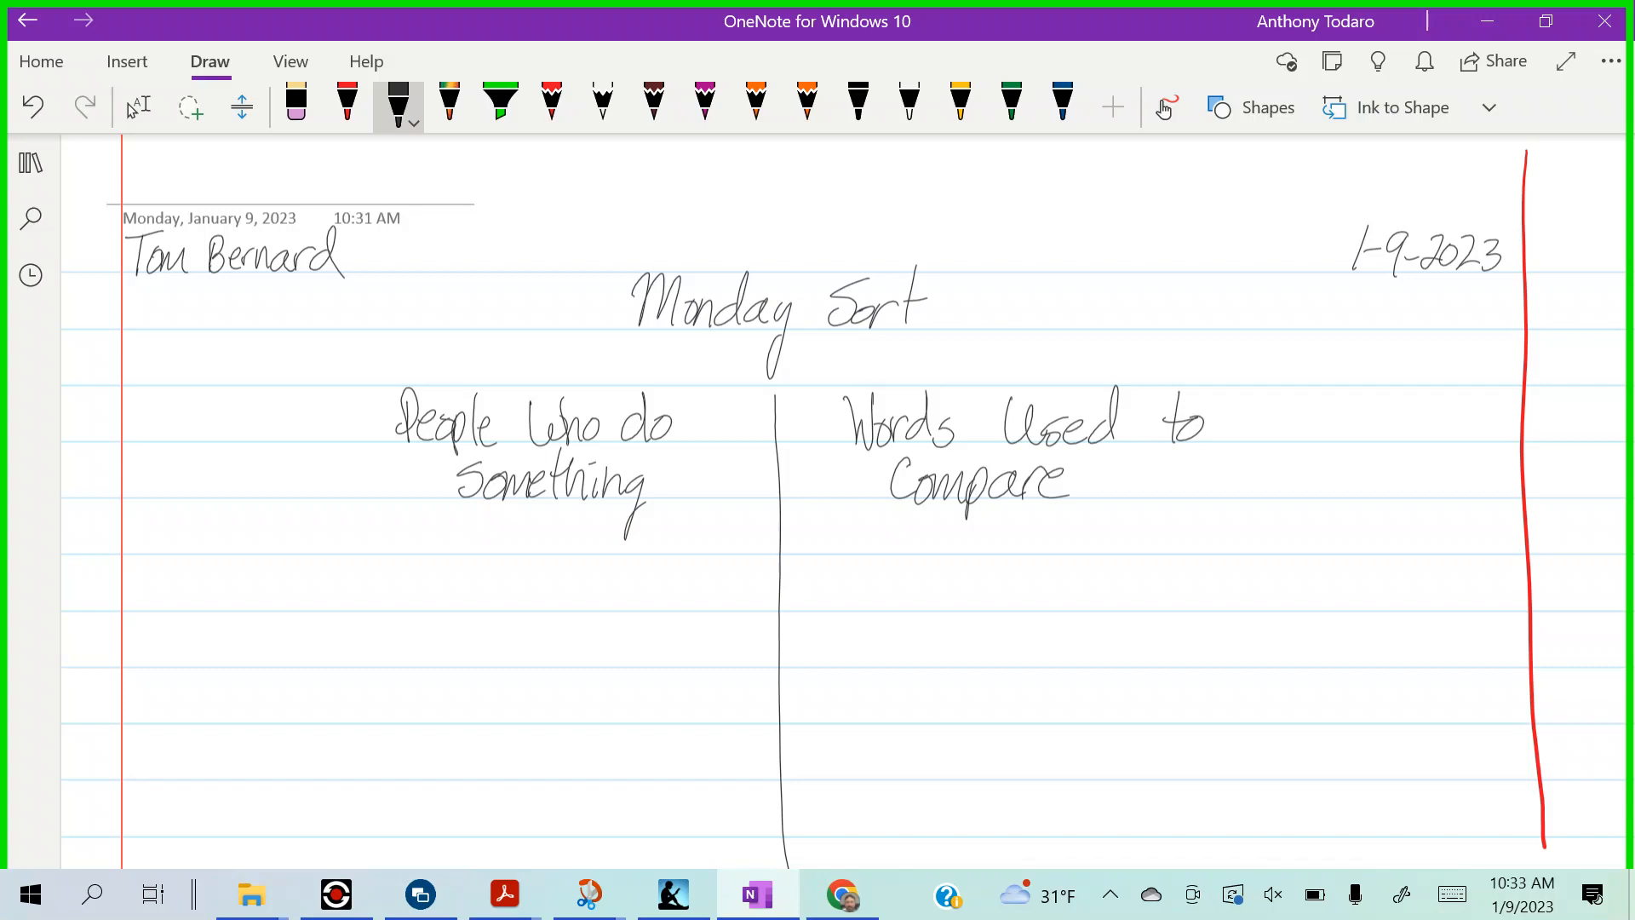
left_click_drag(119, 510, 1553, 491)
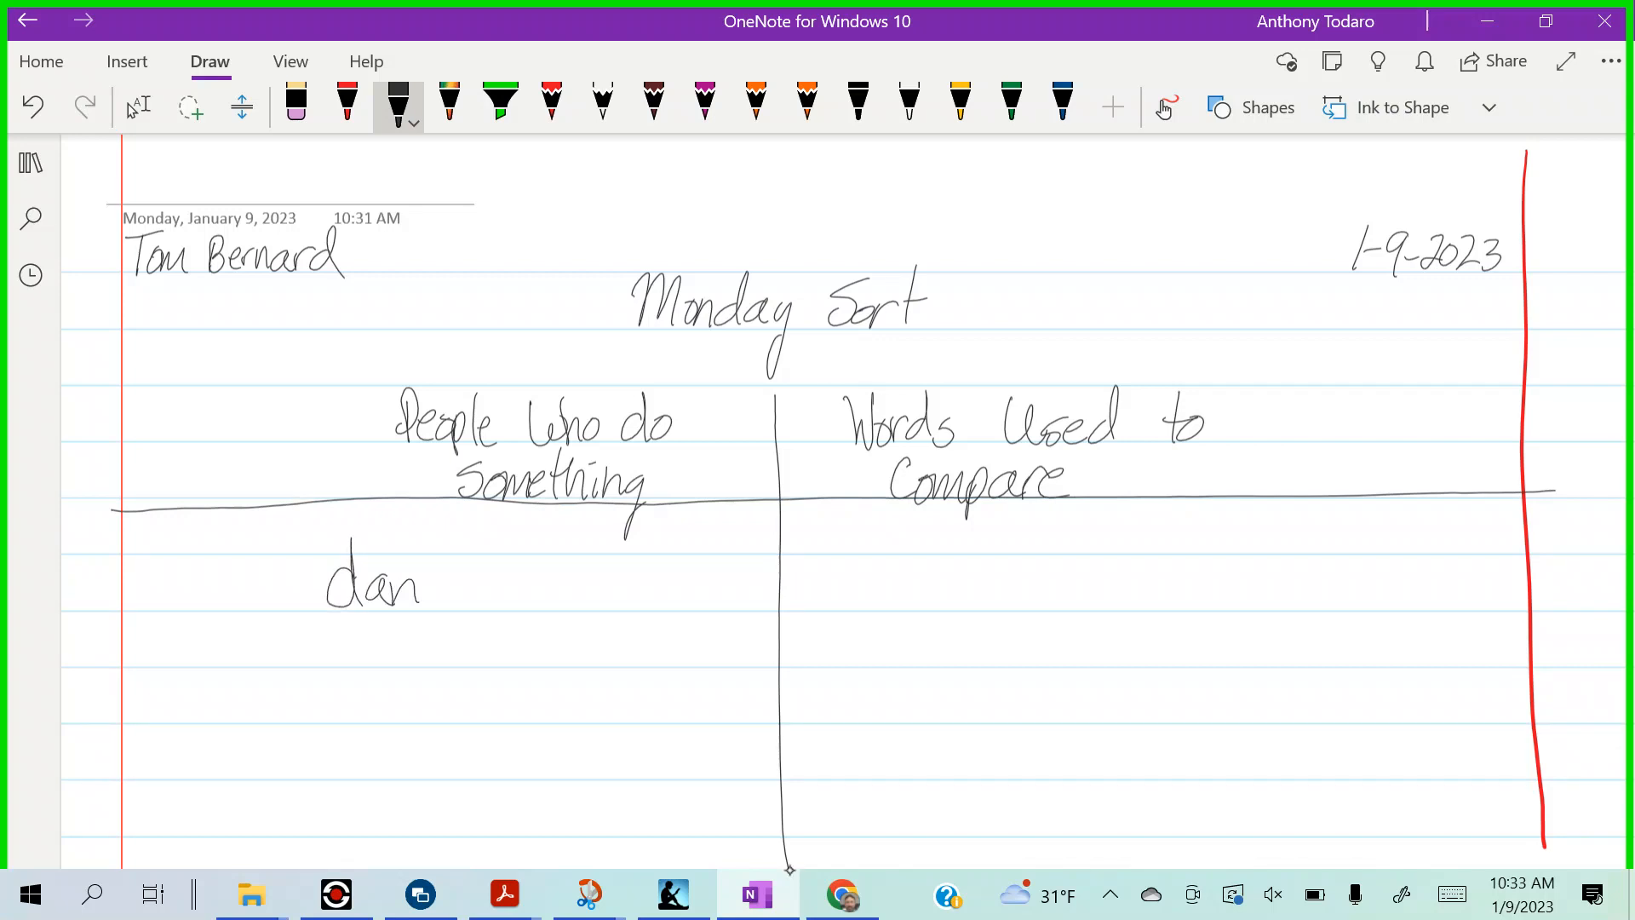
- Write dan-cer in the left column and big-ger in the right column
left_click_drag(423, 585, 537, 584)
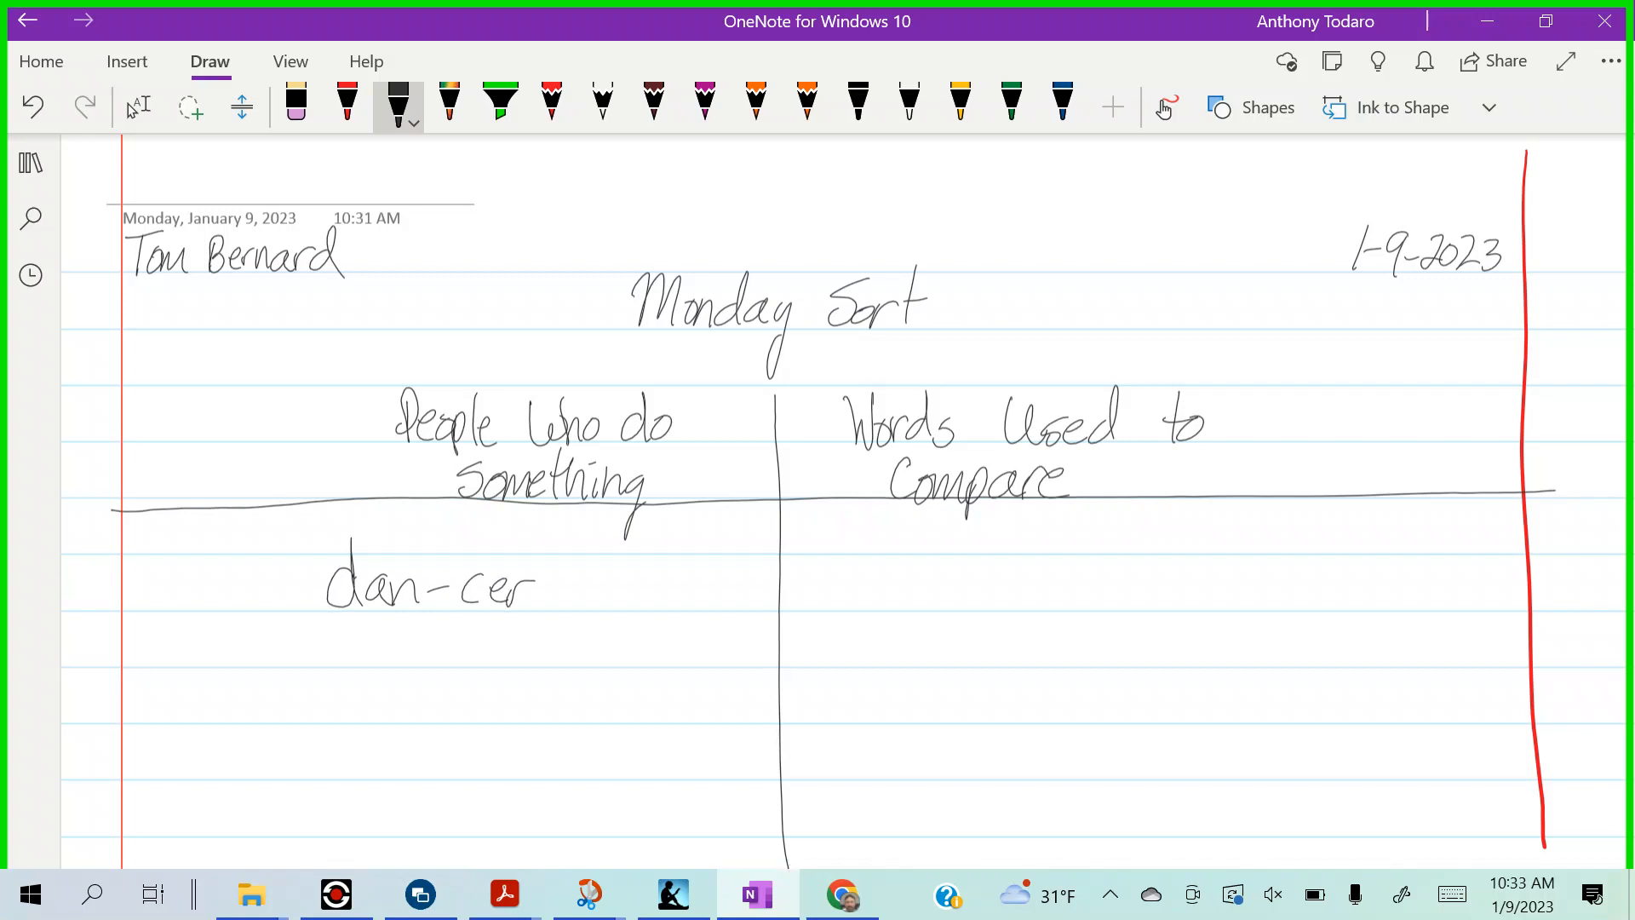
left_click_drag(865, 564, 881, 610)
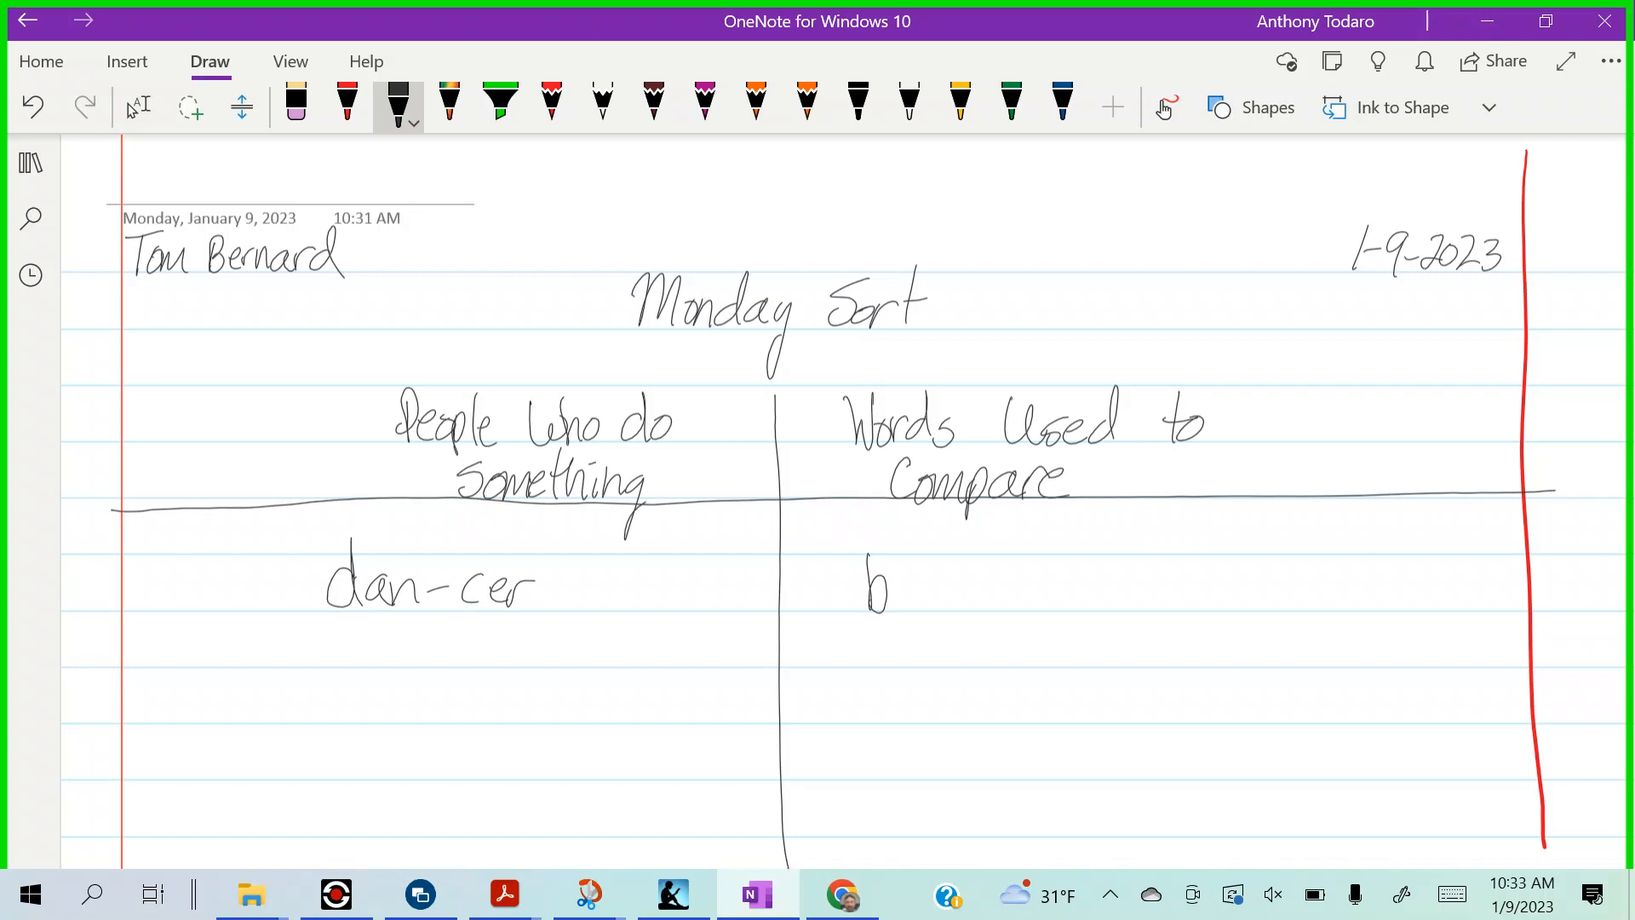
left_click_drag(891, 599, 1028, 599)
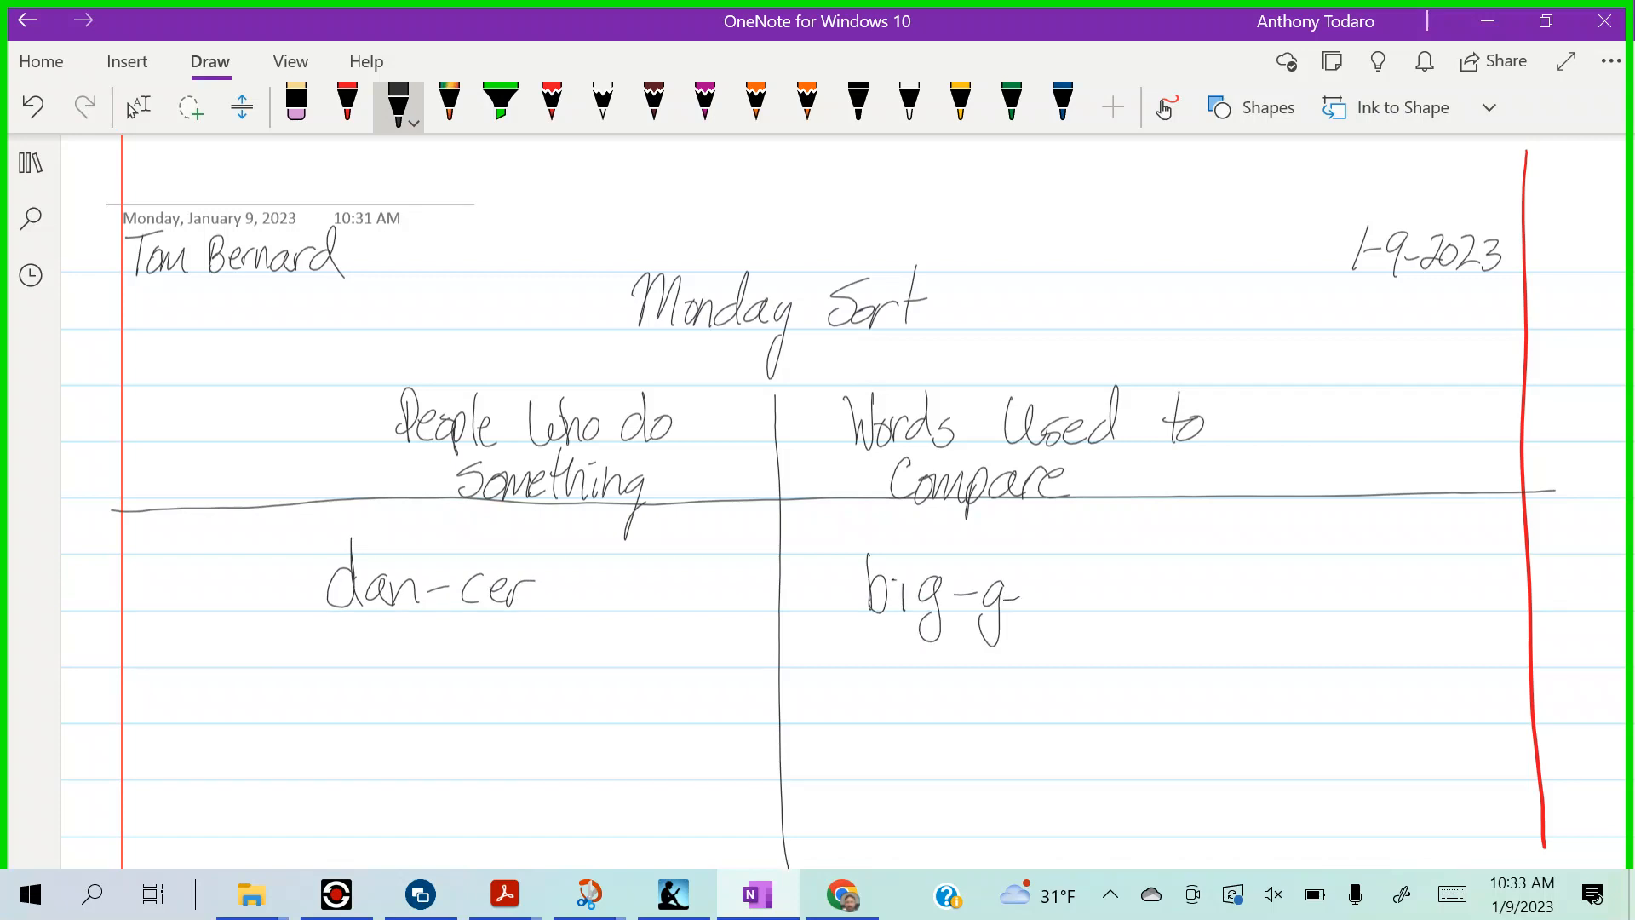
left_click_drag(1002, 599, 1063, 600)
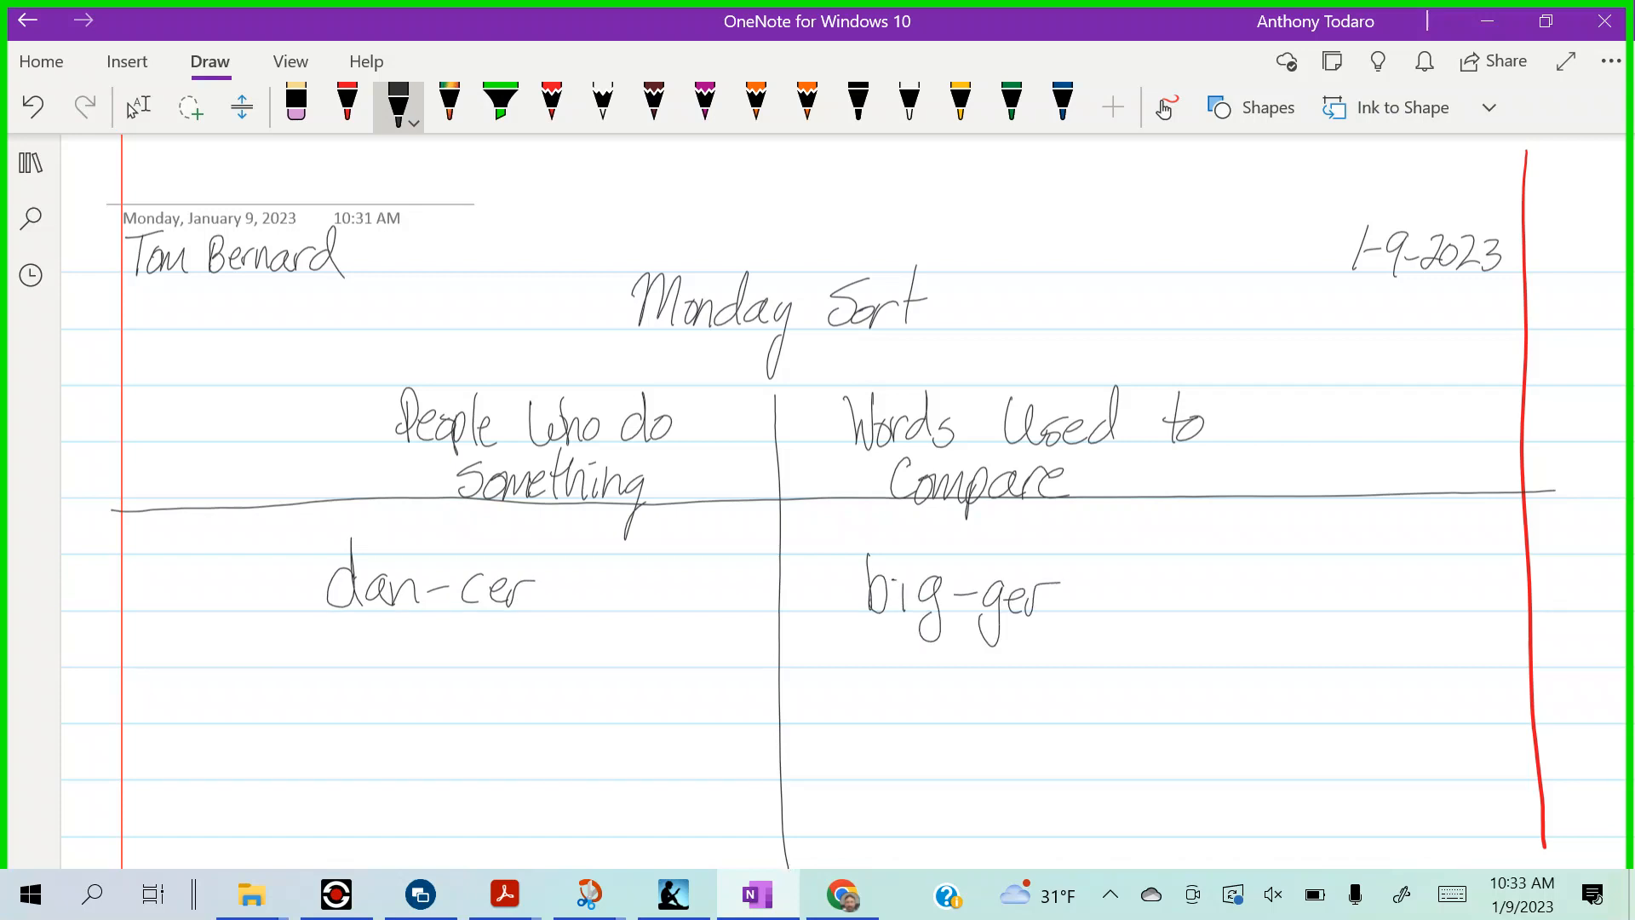